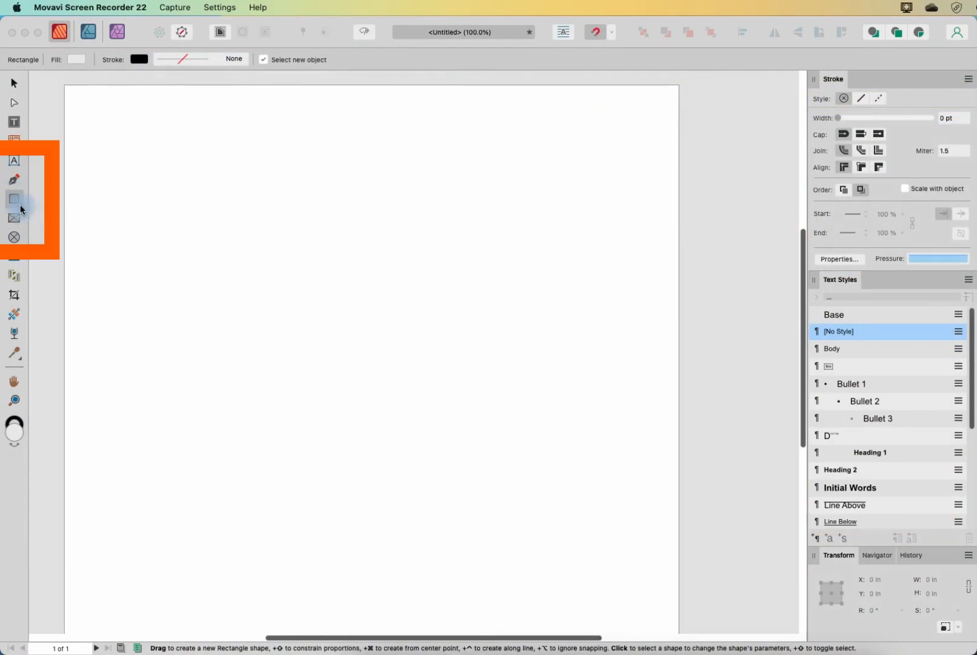
# Expand the shape-tool flyout in the Tools panel to reach the Rectangle Tool
pyautogui.click(13, 198)
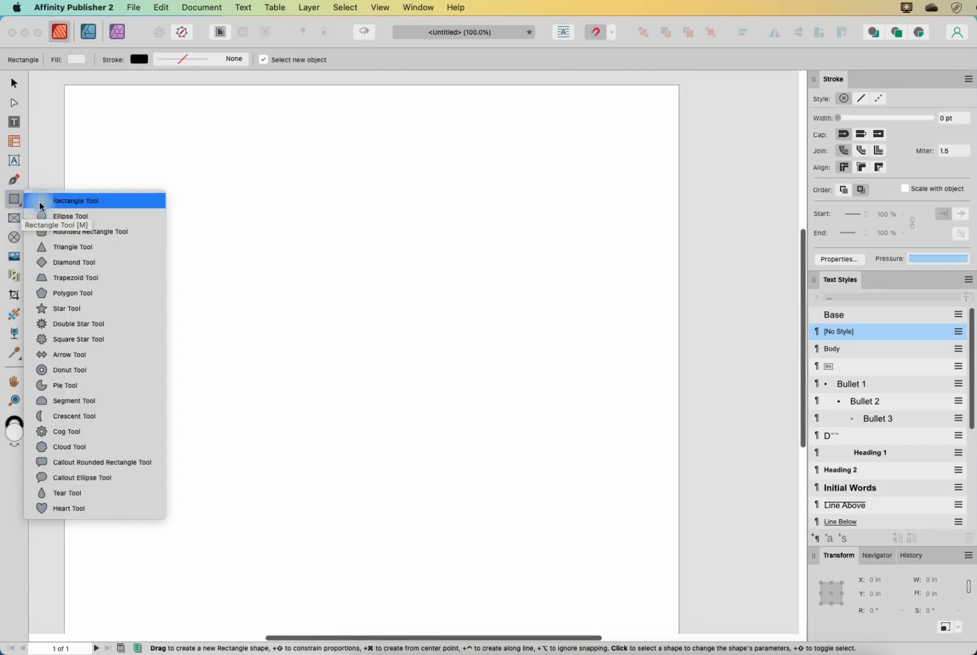
pyautogui.moveTo(66, 206)
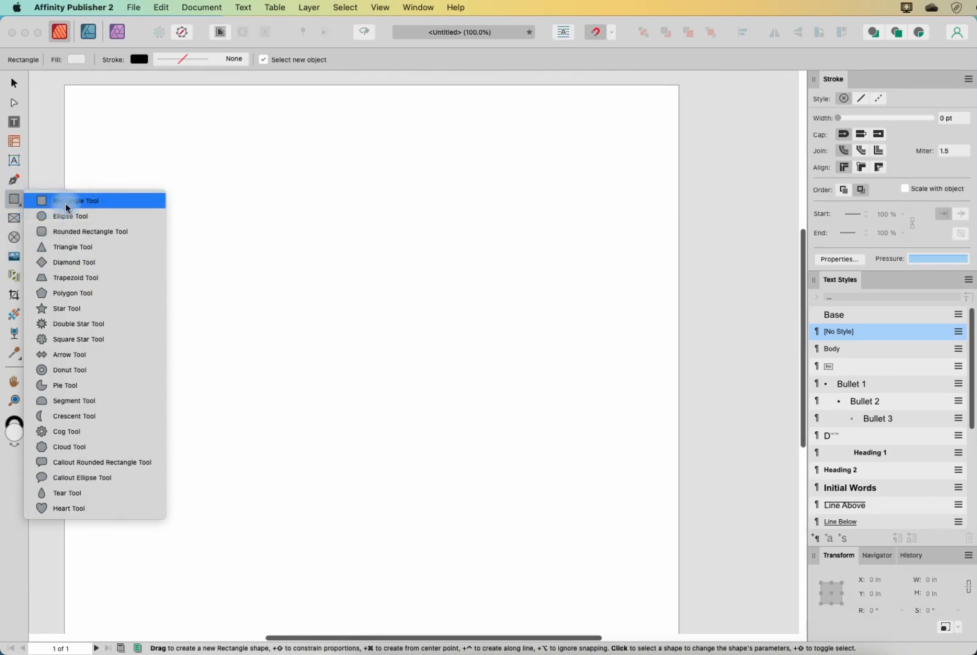
pyautogui.moveTo(20, 217)
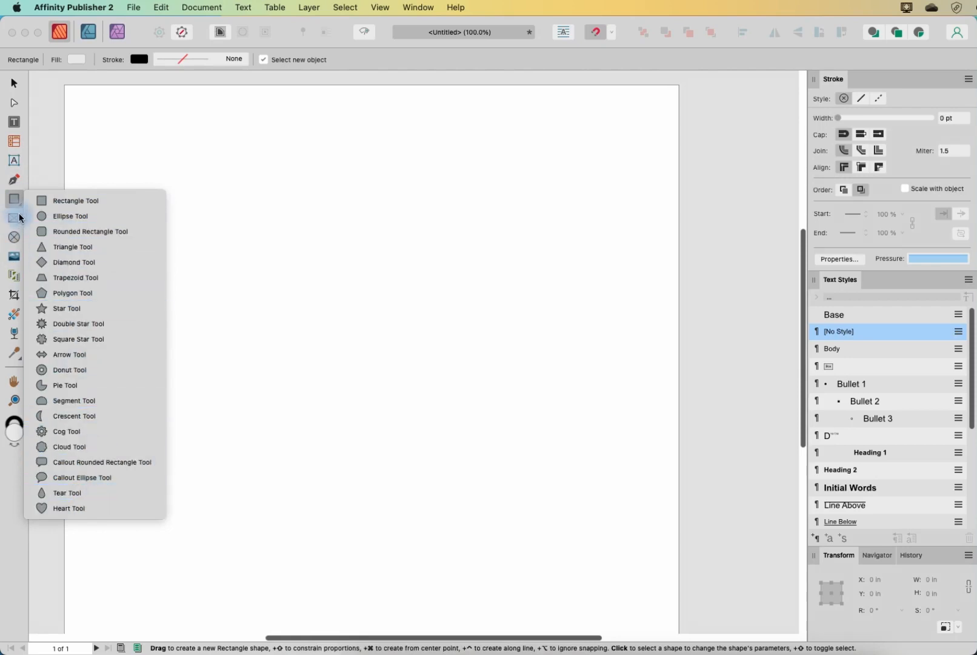
pyautogui.moveTo(76, 324)
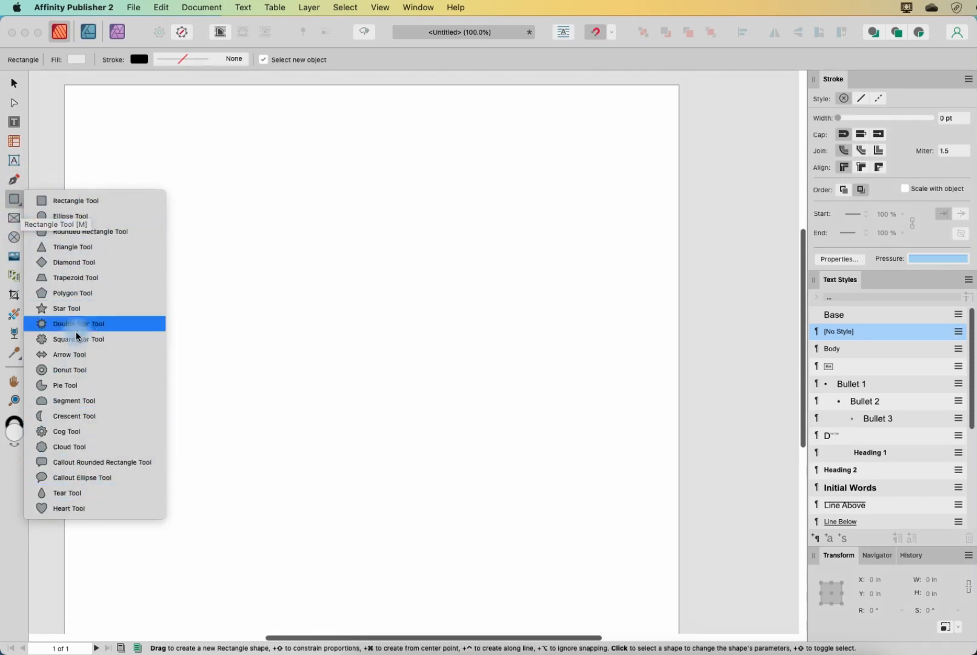
pyautogui.moveTo(233, 211)
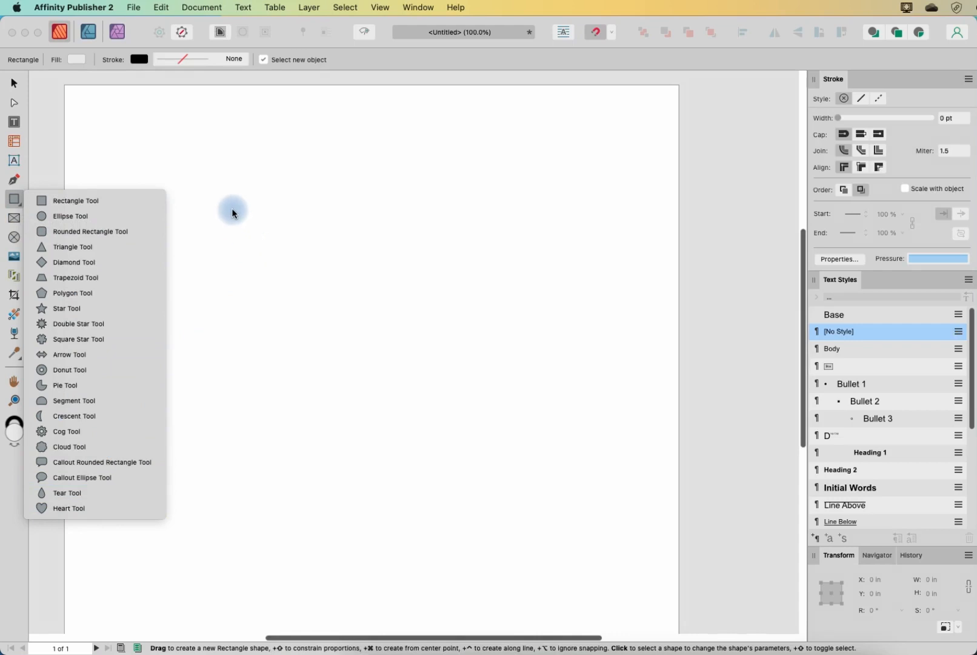
pyautogui.moveTo(231, 191)
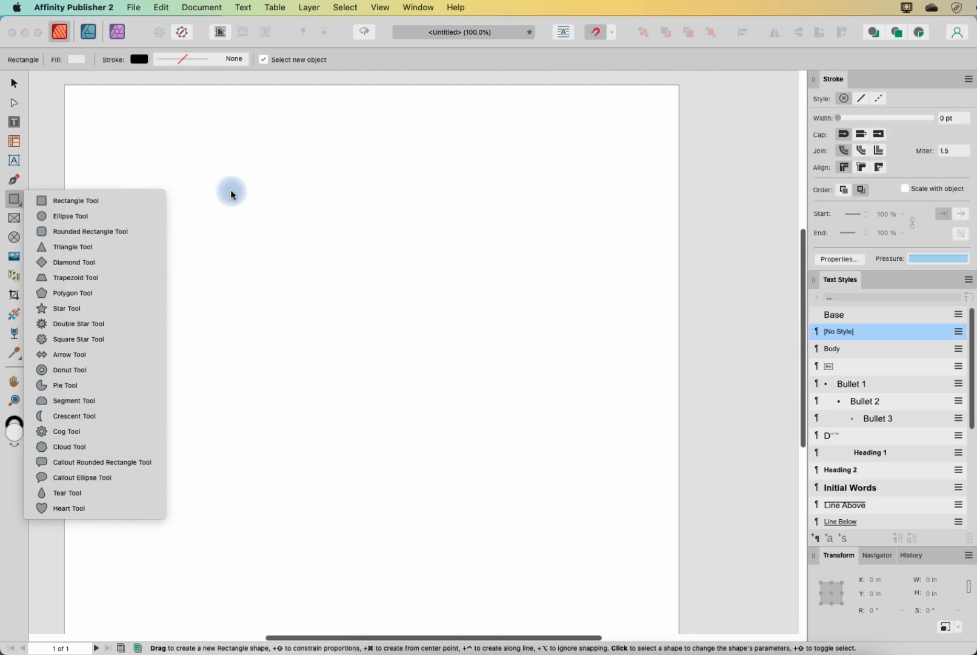
pyautogui.moveTo(93, 200)
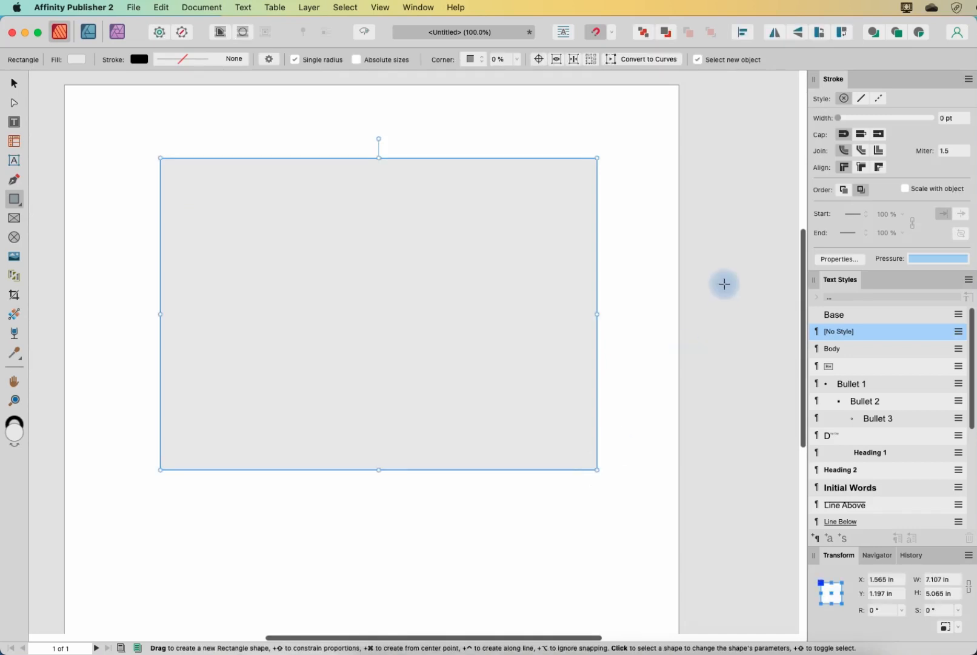
pyautogui.moveTo(482, 322)
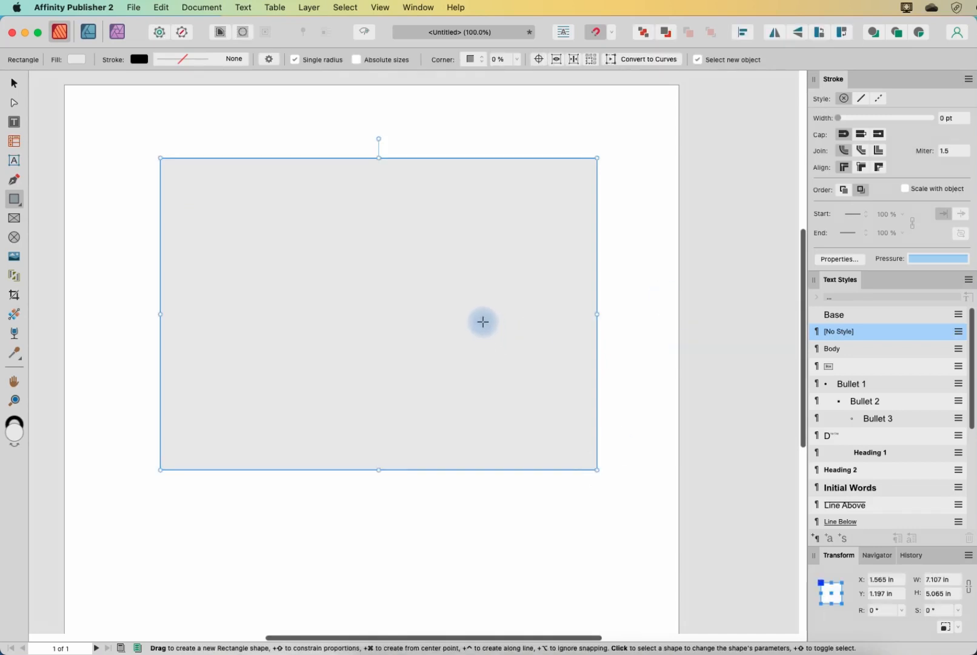
pyautogui.moveTo(157, 155)
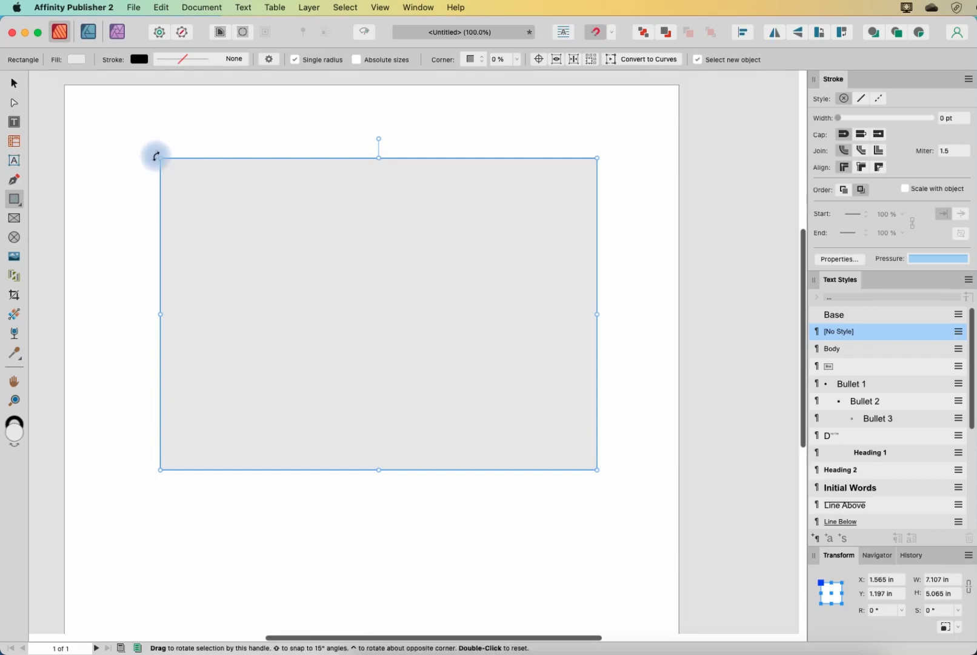
pyautogui.moveTo(161, 73)
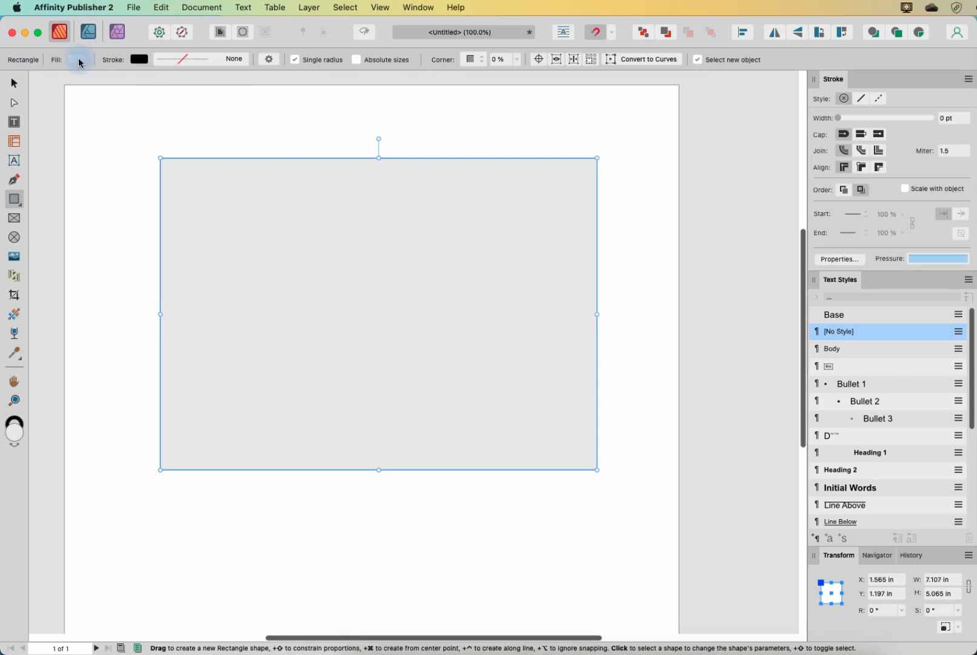
# Fill the rectangle with red from the fill colour swatch
pyautogui.click(78, 59)
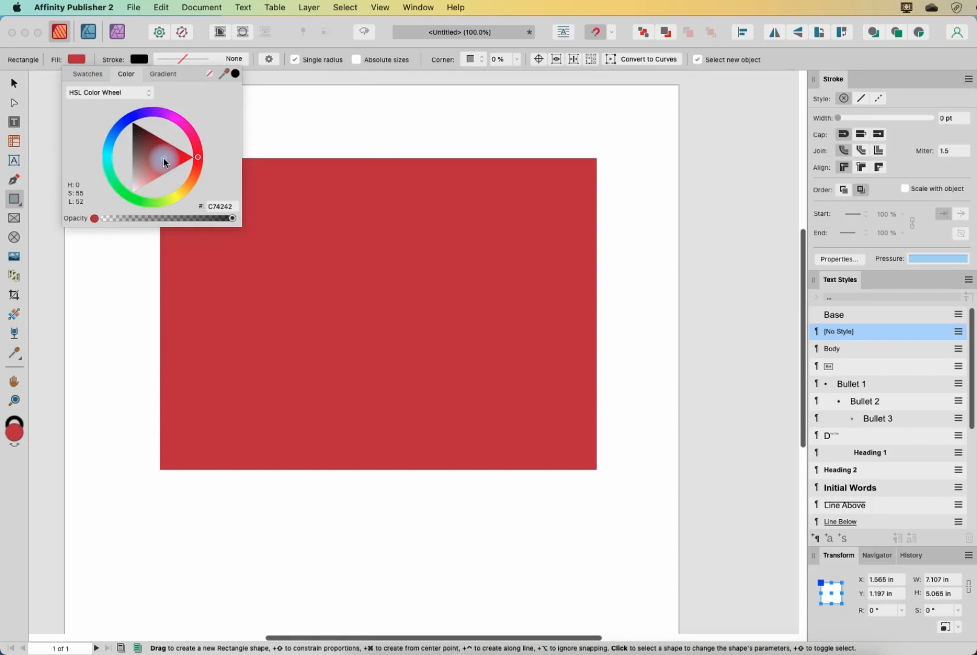
pyautogui.click(228, 286)
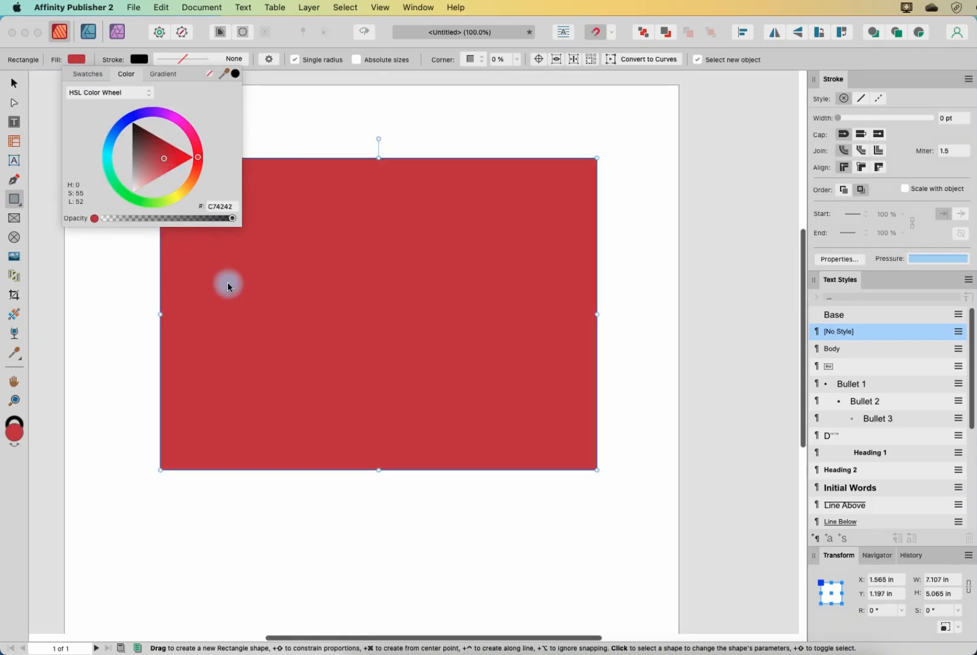
pyautogui.click(139, 58)
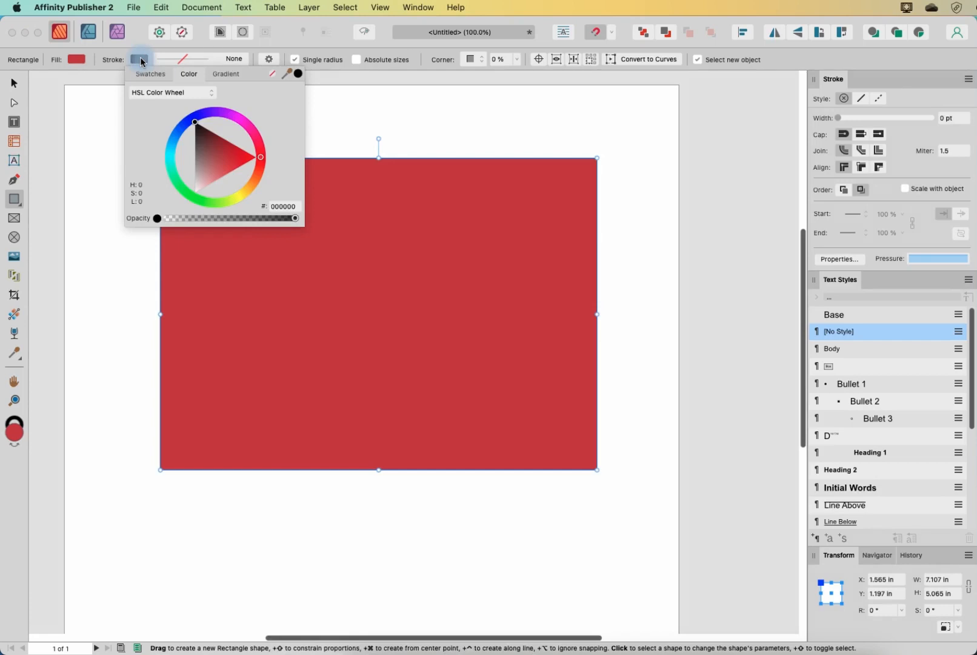
# Colour the rectangle's outline a near-black navy and bring up its stroke options
pyautogui.click(173, 156)
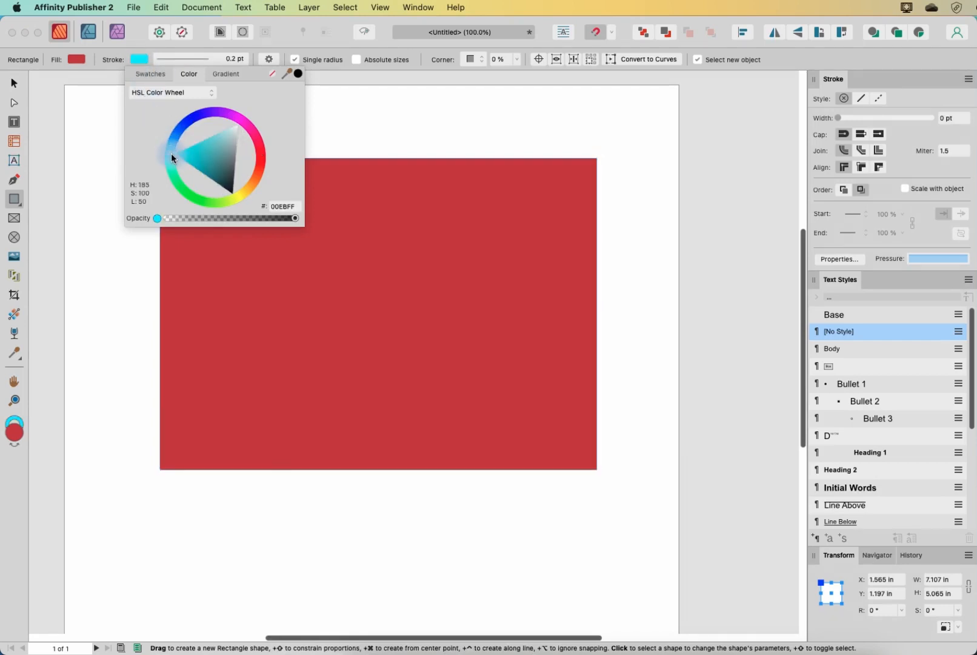
pyautogui.click(223, 184)
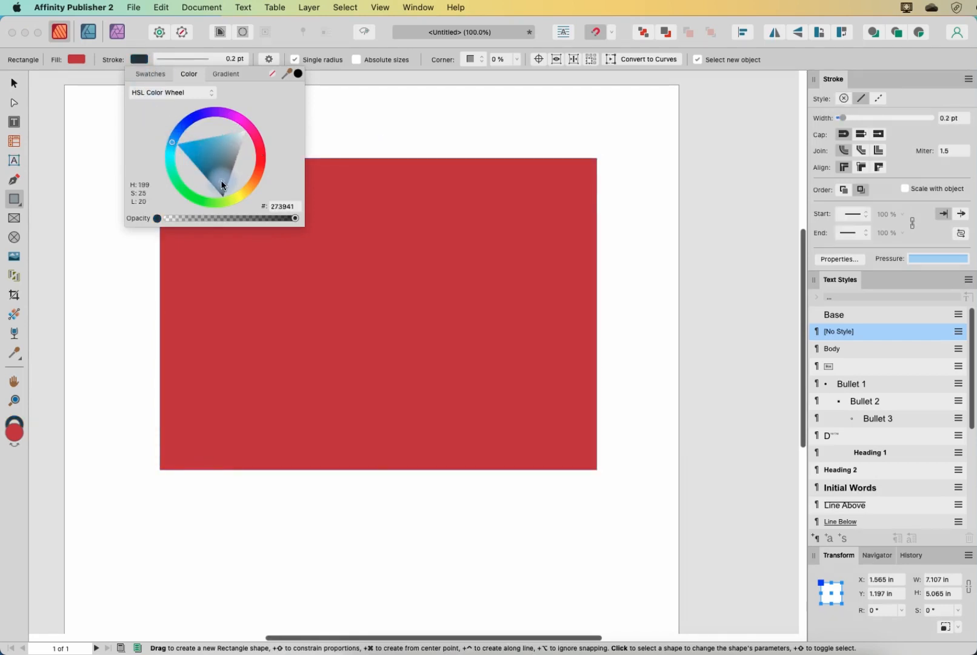
pyautogui.click(392, 179)
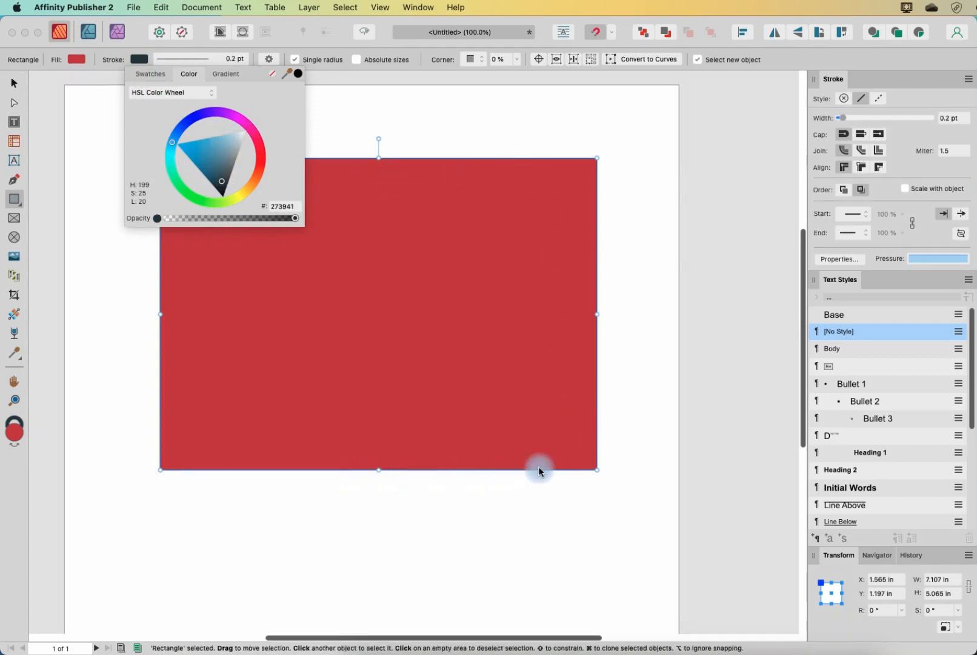
pyautogui.moveTo(459, 163)
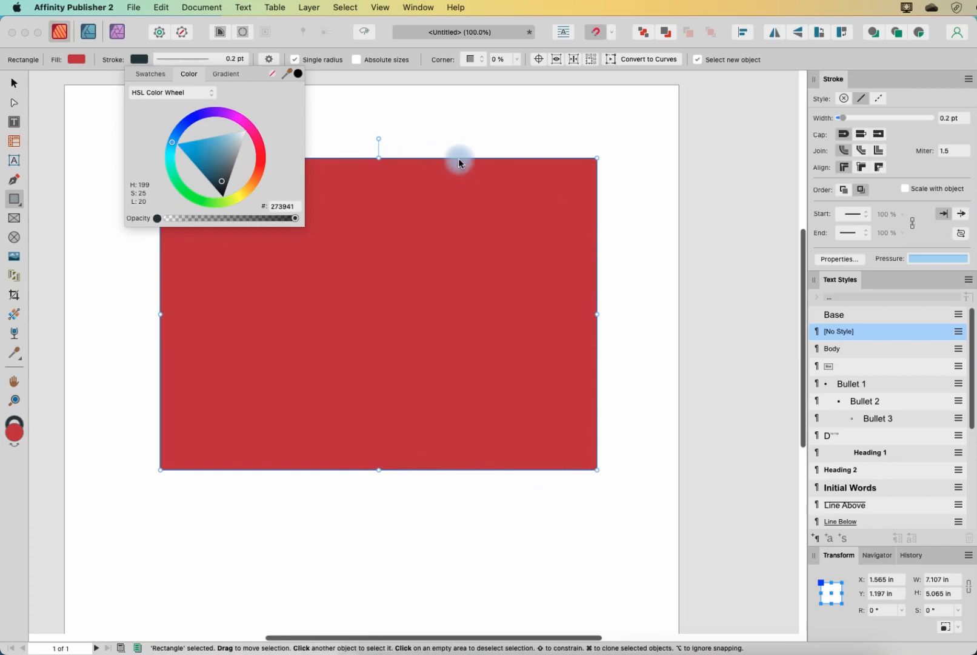
pyautogui.moveTo(420, 186)
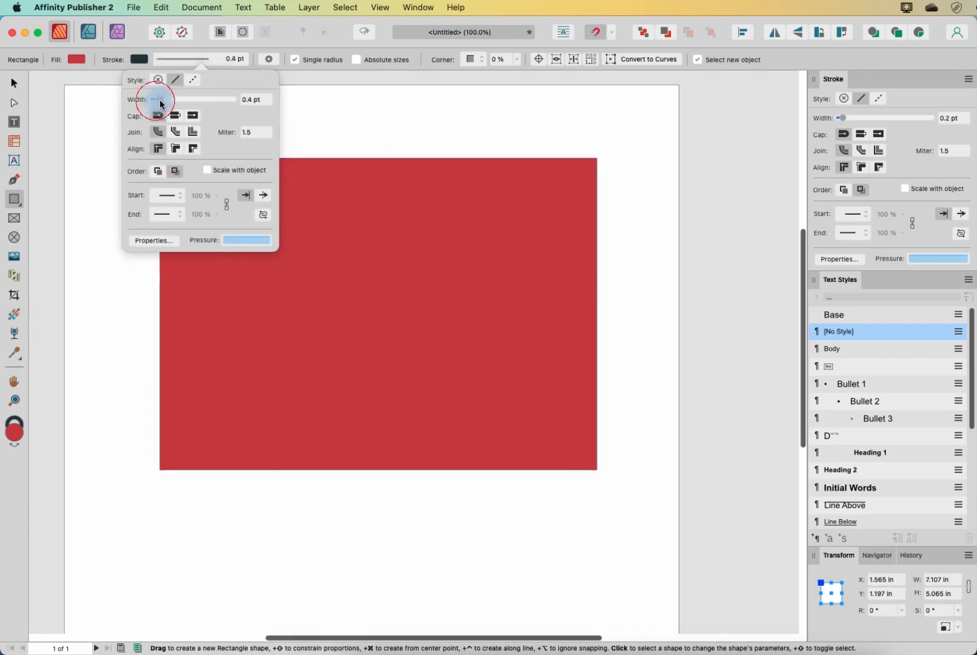
# Thicken the outline to 10 pt and try different cap and corner-join styles
pyautogui.moveTo(156, 100); pyautogui.dragTo(181, 99)
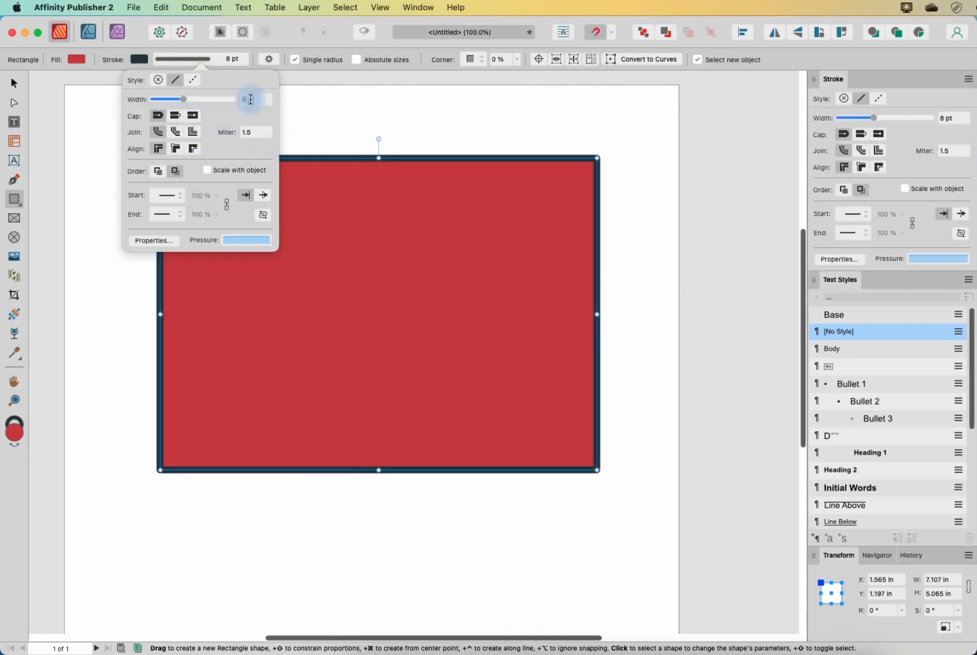
pyautogui.write('10 pt')
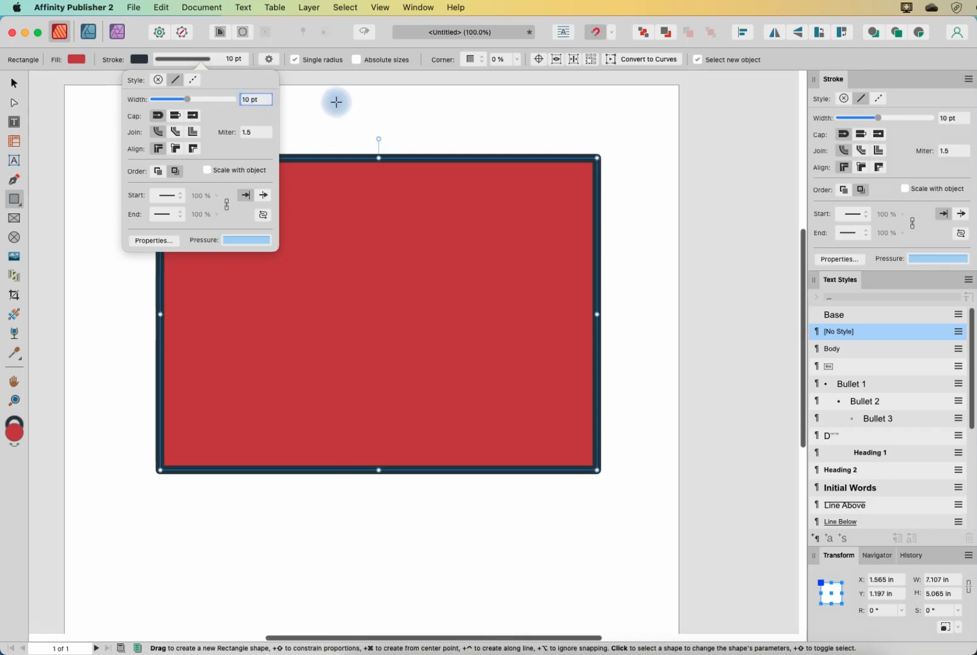
pyautogui.moveTo(349, 96)
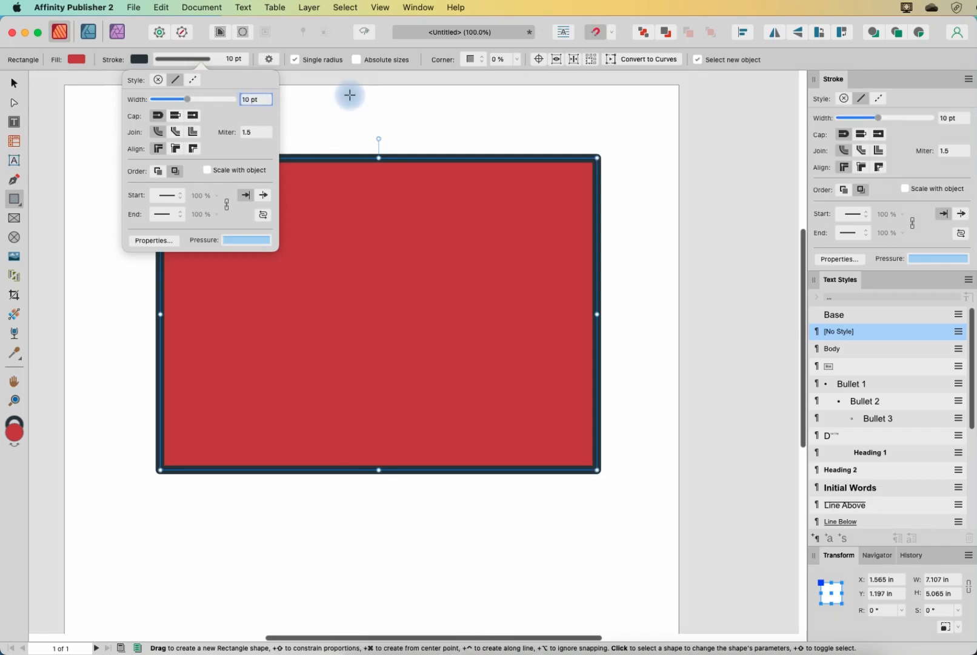
pyautogui.moveTo(157, 116)
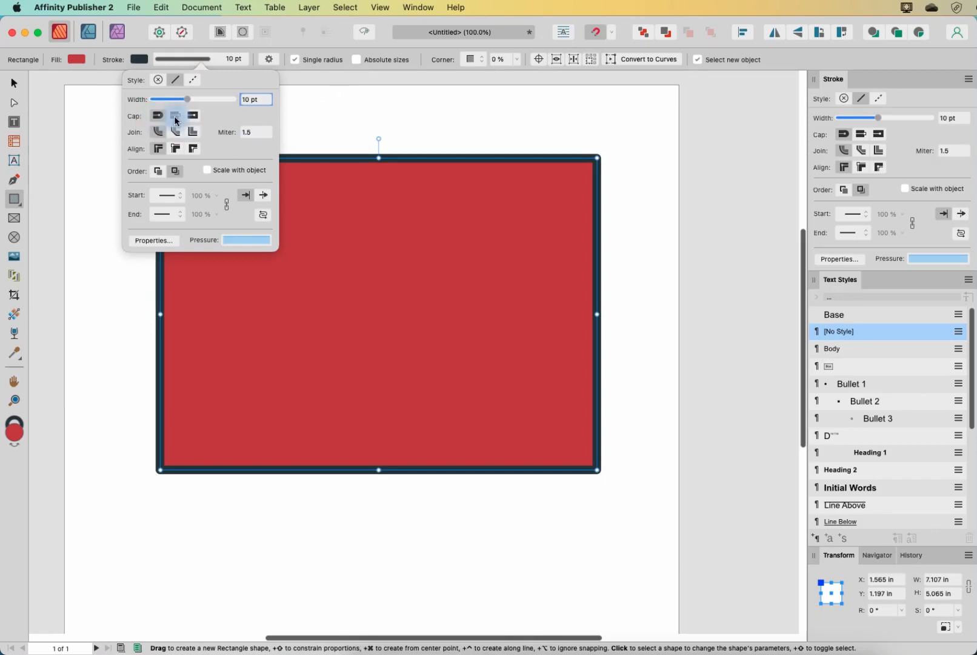
pyautogui.click(191, 115)
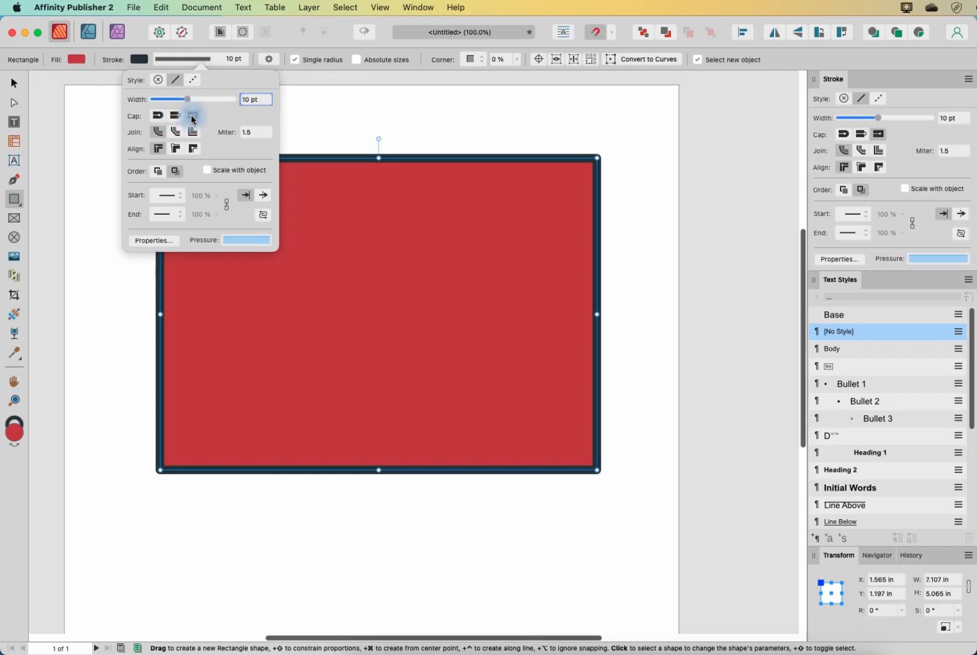
pyautogui.click(158, 117)
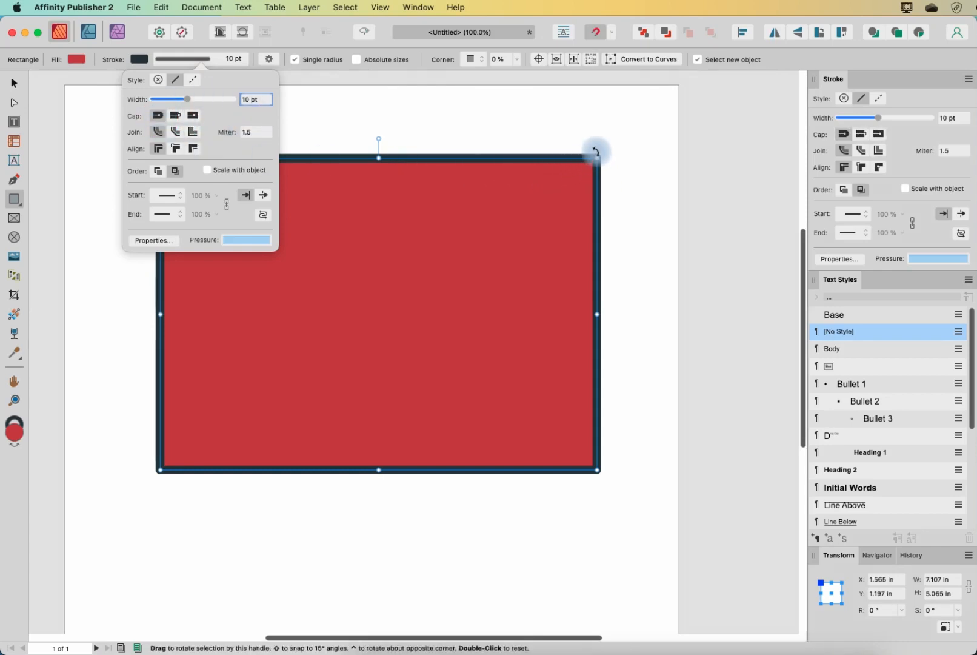
pyautogui.moveTo(447, 169)
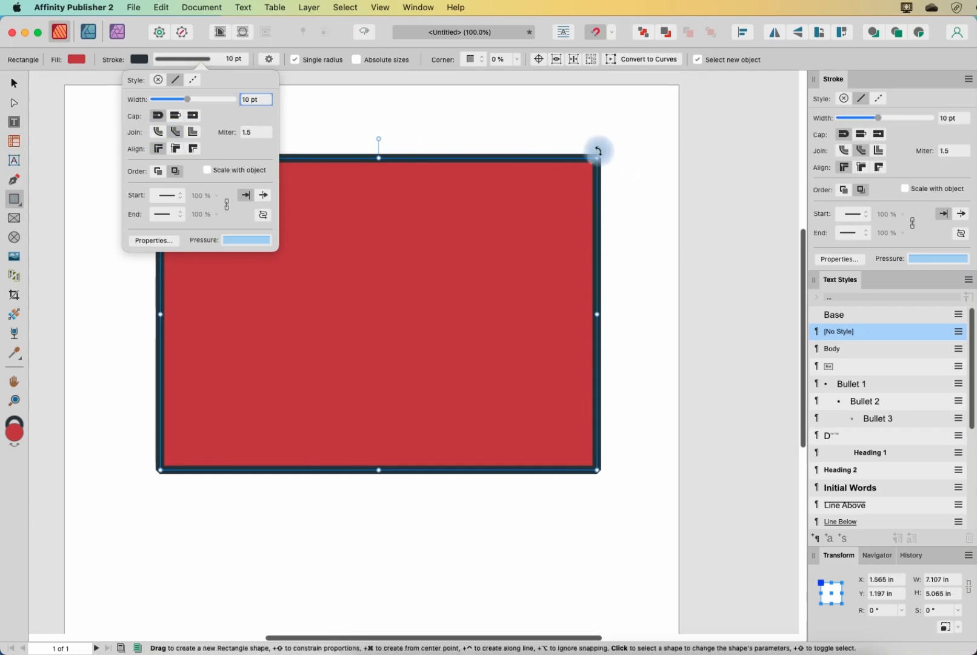
pyautogui.click(193, 131)
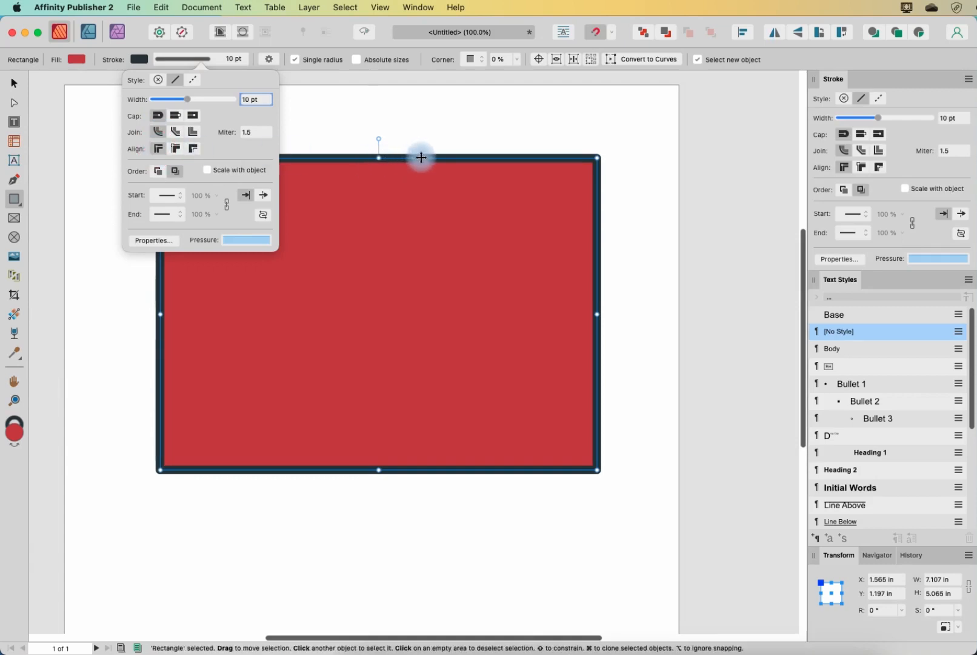
pyautogui.moveTo(557, 158)
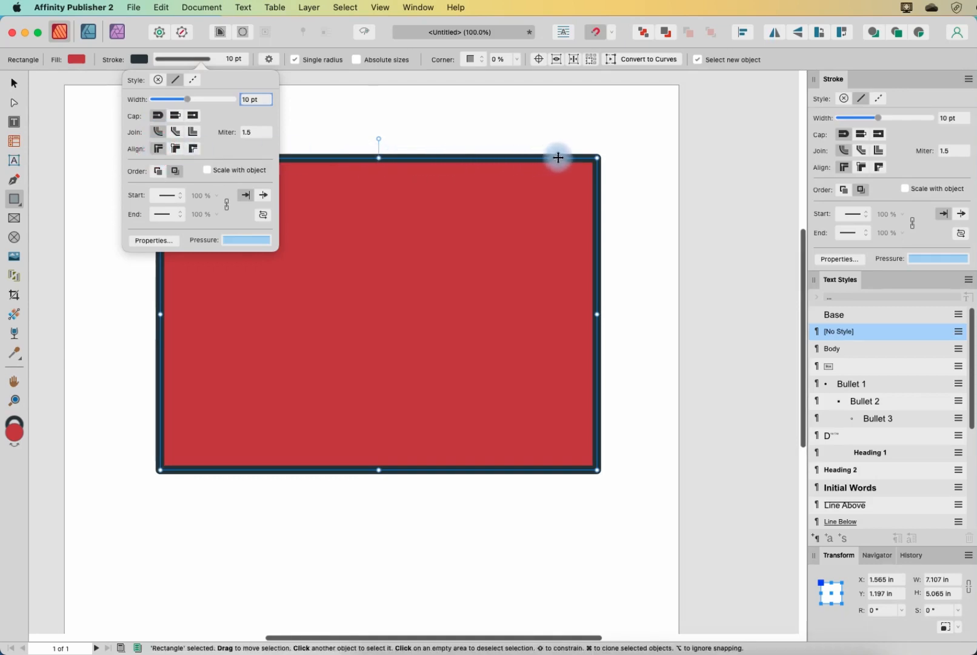
# Change the stroke order so the 10 pt border sits along the rectangle's outer edge
pyautogui.press('cmd+=')
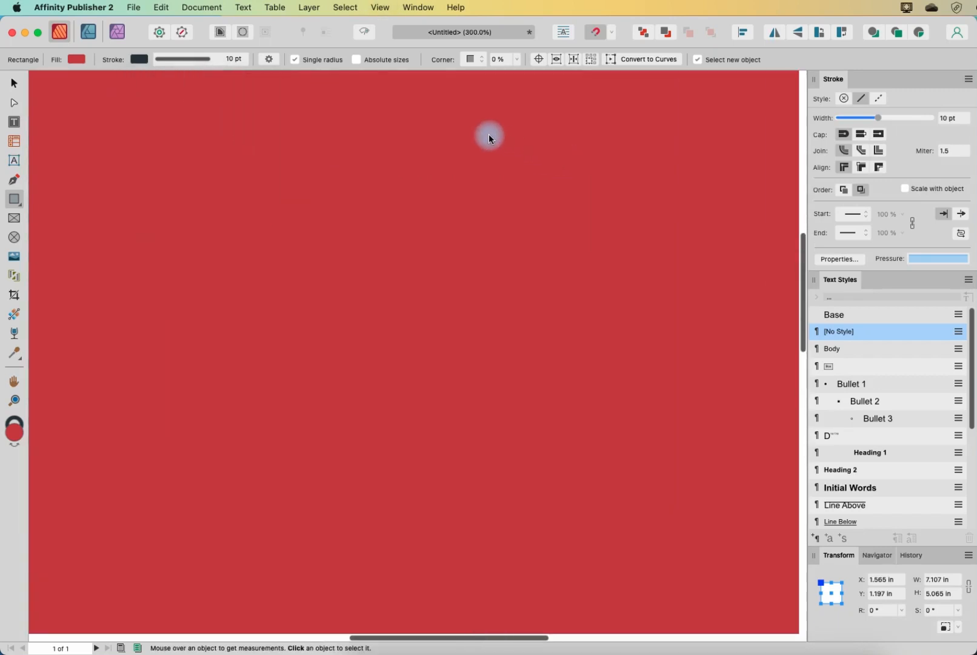
pyautogui.scroll(-3)
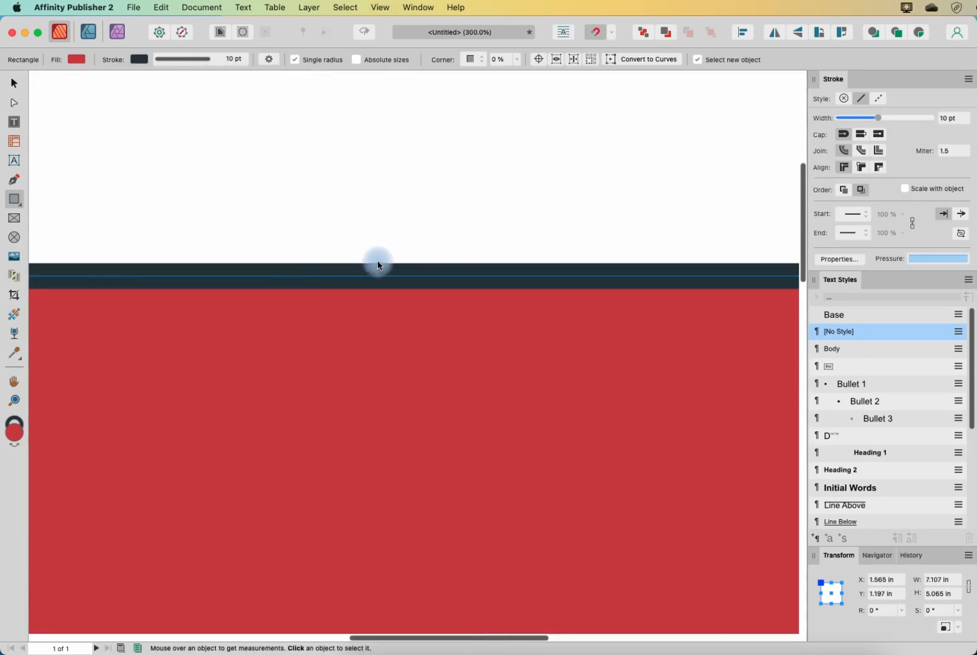
pyautogui.moveTo(365, 282)
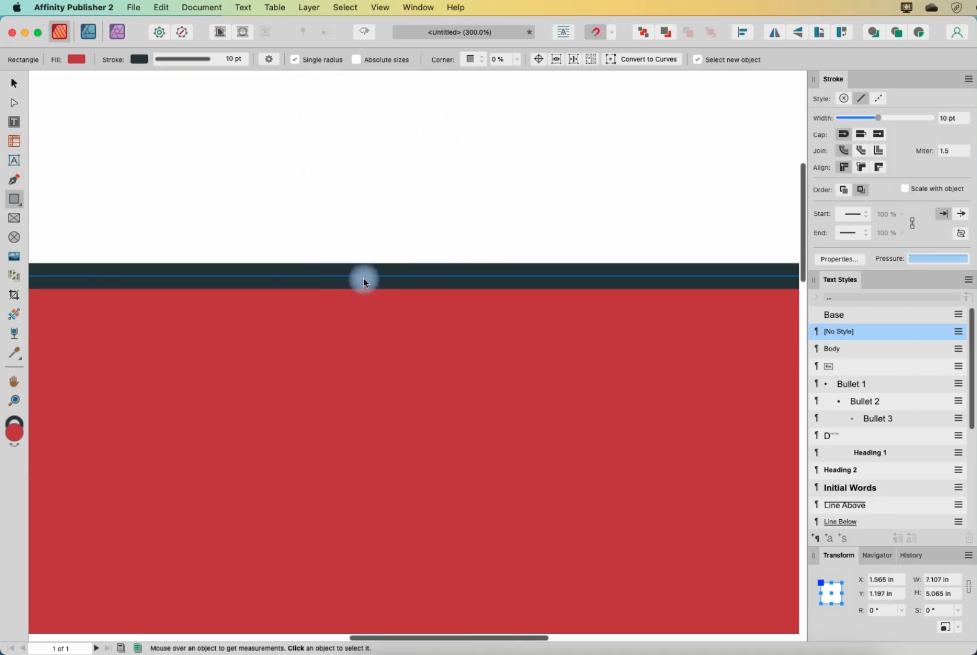
pyautogui.moveTo(165, 88)
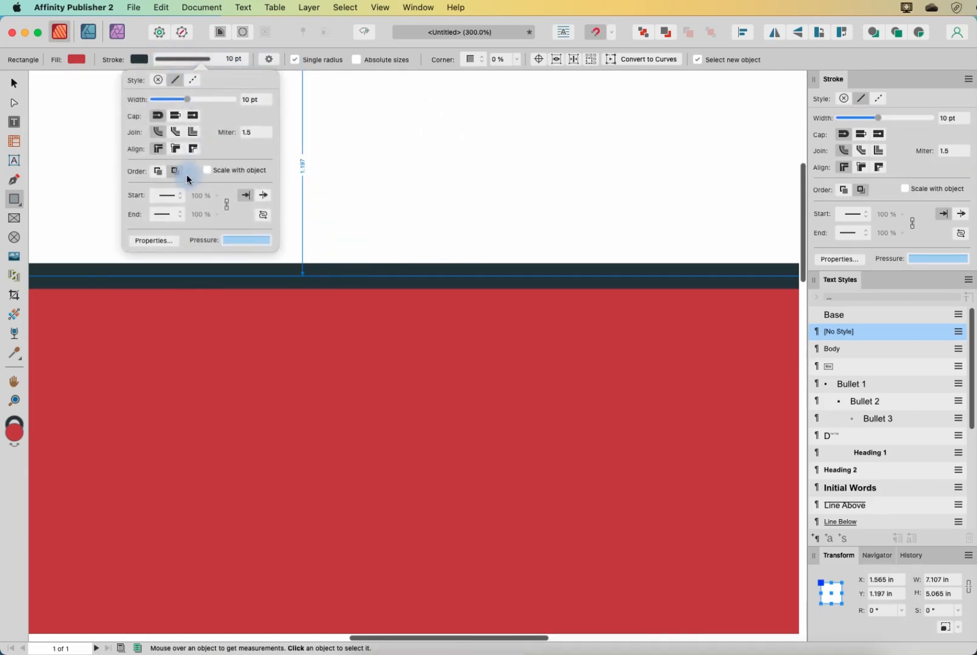
pyautogui.click(175, 148)
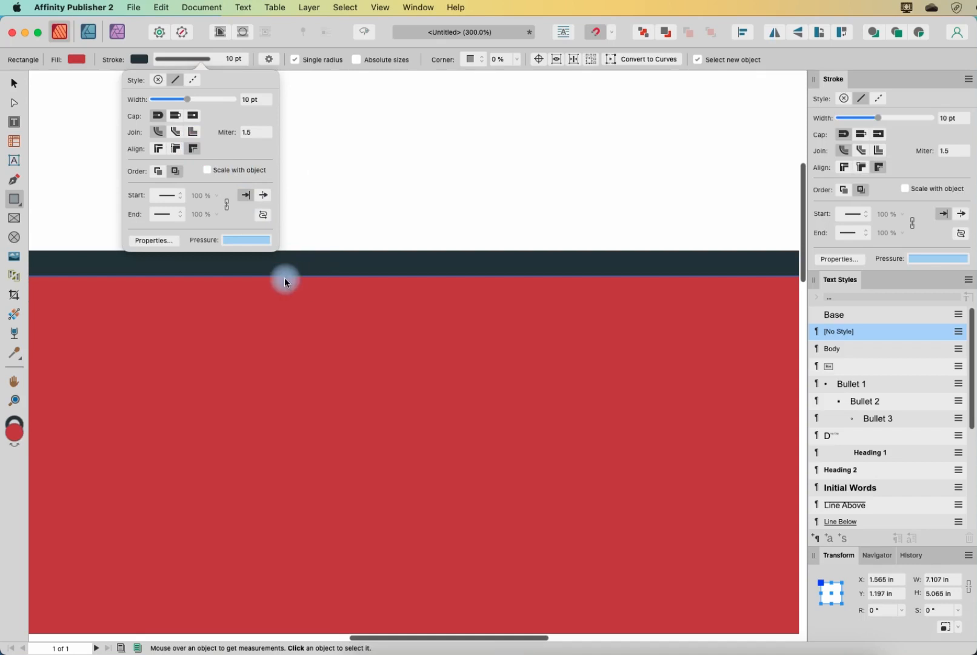
pyautogui.moveTo(277, 250)
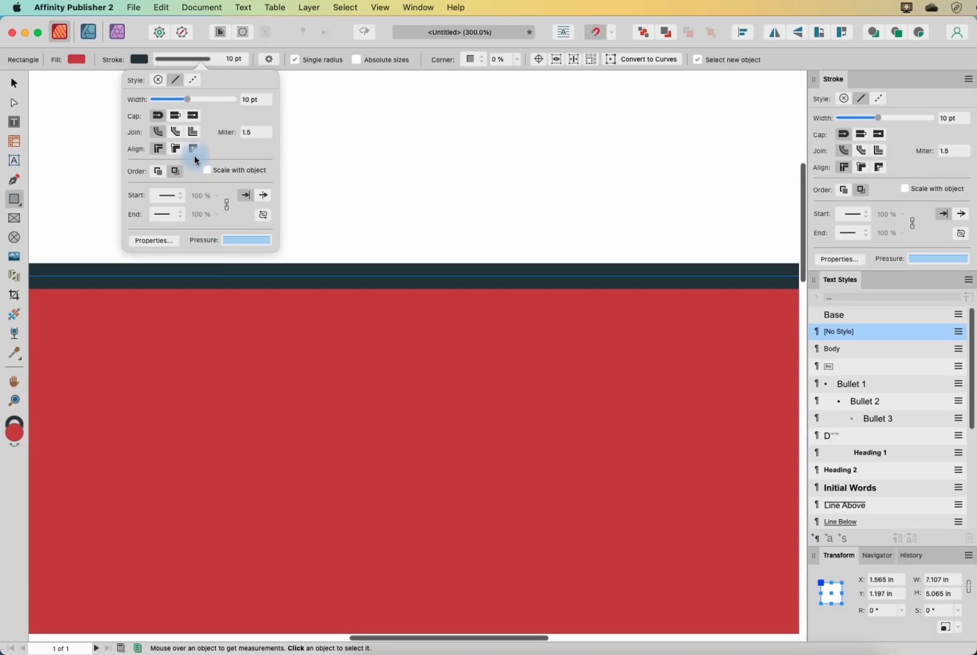
pyautogui.moveTo(208, 174)
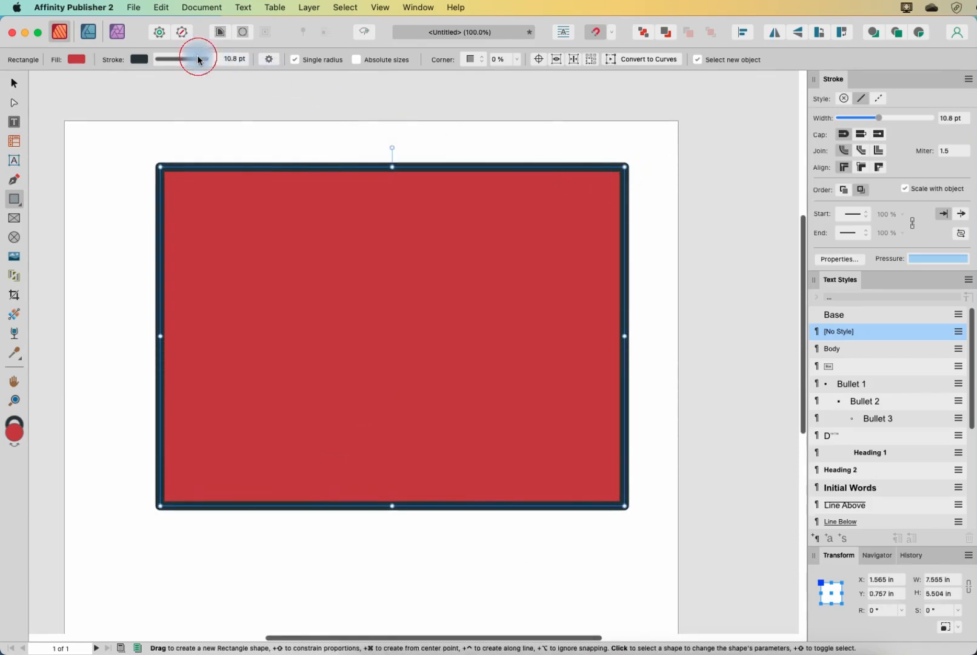
# Set the border to 10.8 pt, undo the accidental resize, and turn off Scale with object
pyautogui.click(181, 58)
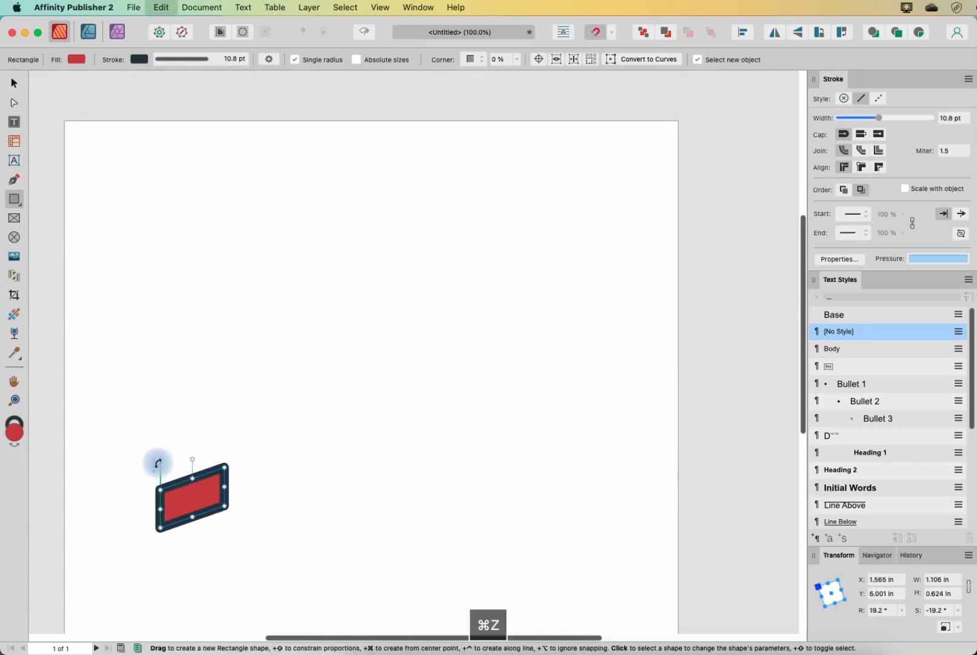
pyautogui.press('cmd+z')
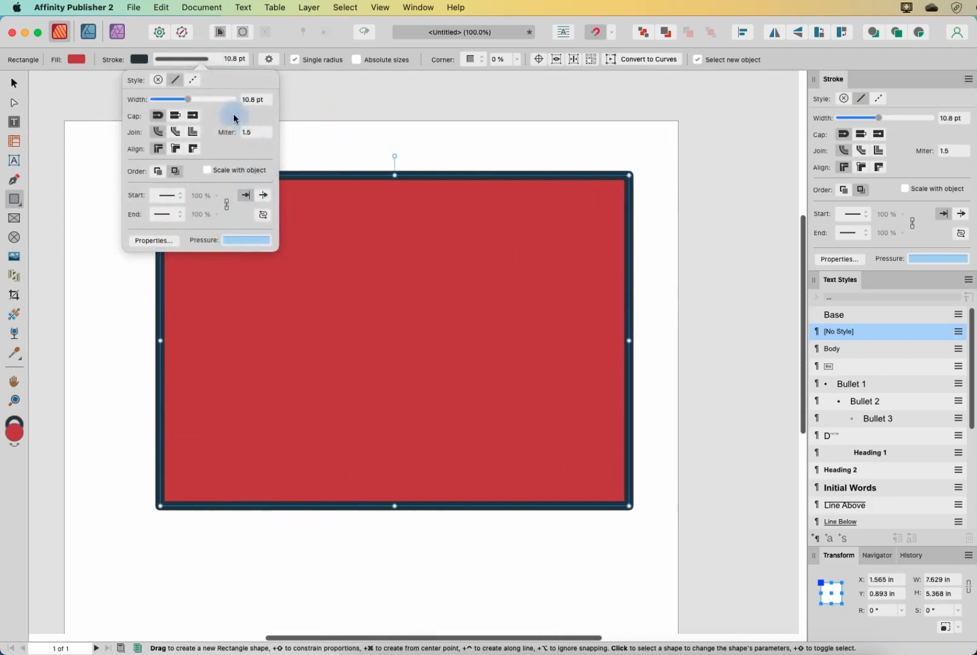
pyautogui.moveTo(208, 175)
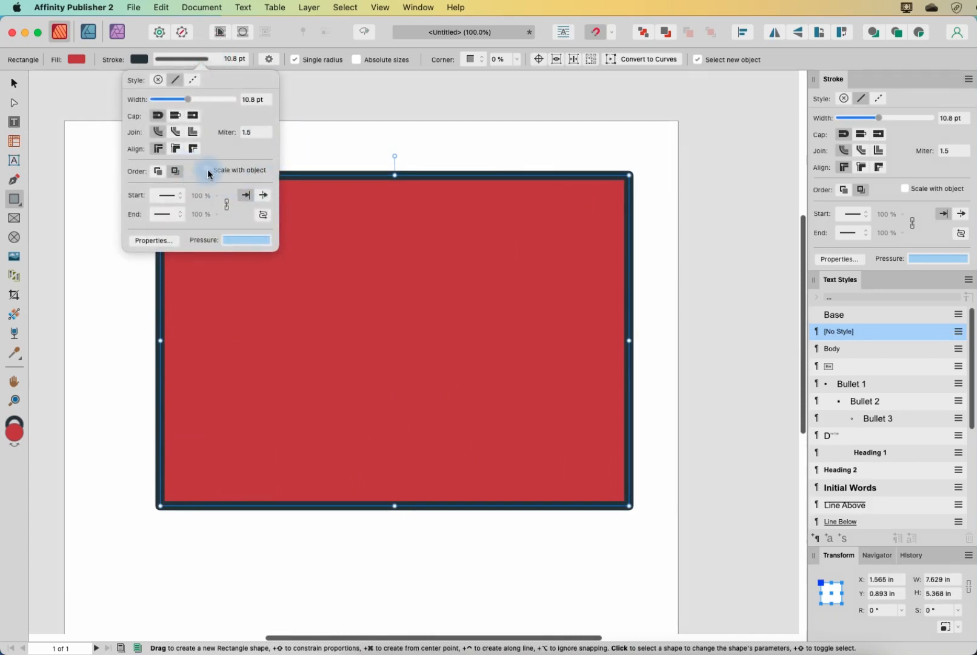
pyautogui.click(361, 118)
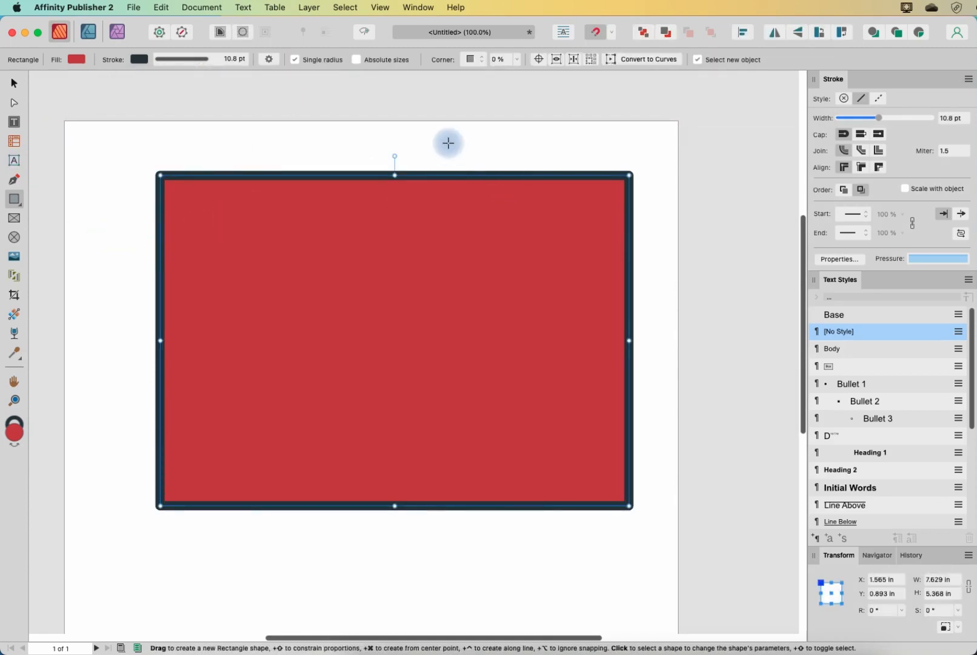
pyautogui.moveTo(491, 81)
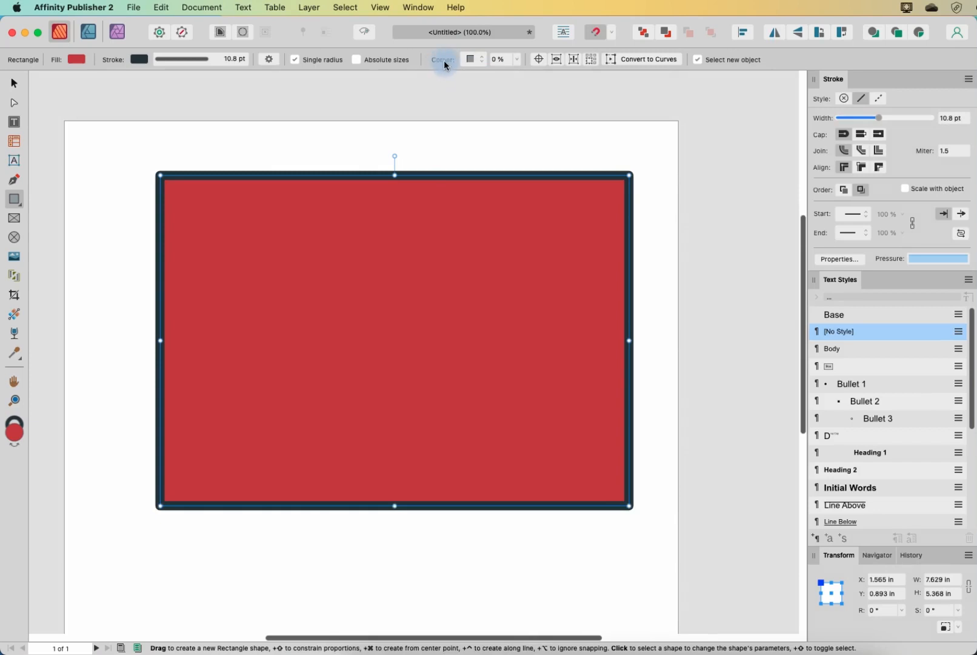
# Try rounded corners enlarged to 37%, then a notched cutout corner style
pyautogui.click(469, 59)
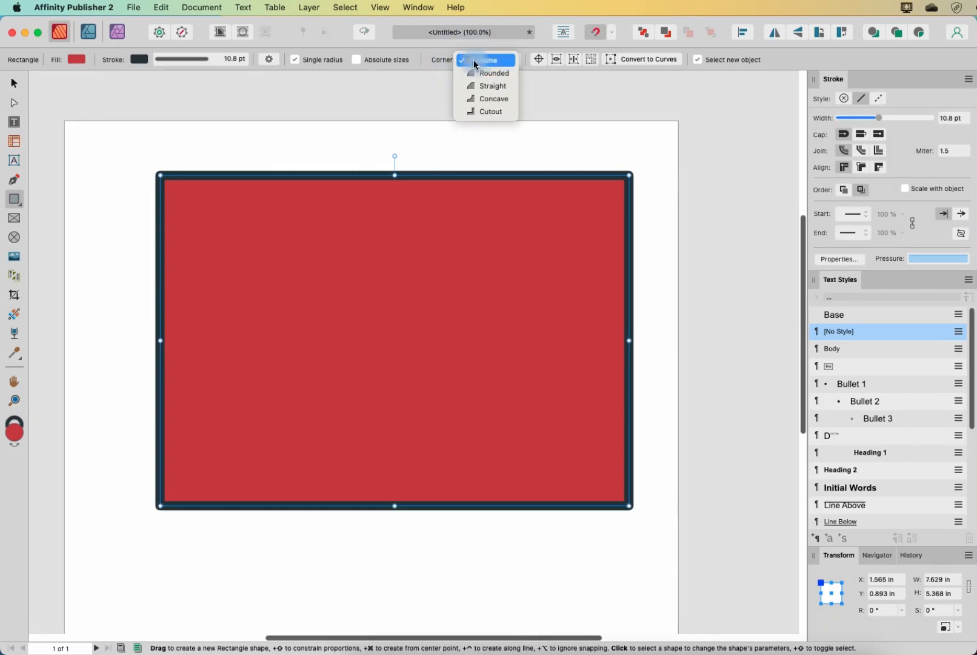
pyautogui.moveTo(493, 72)
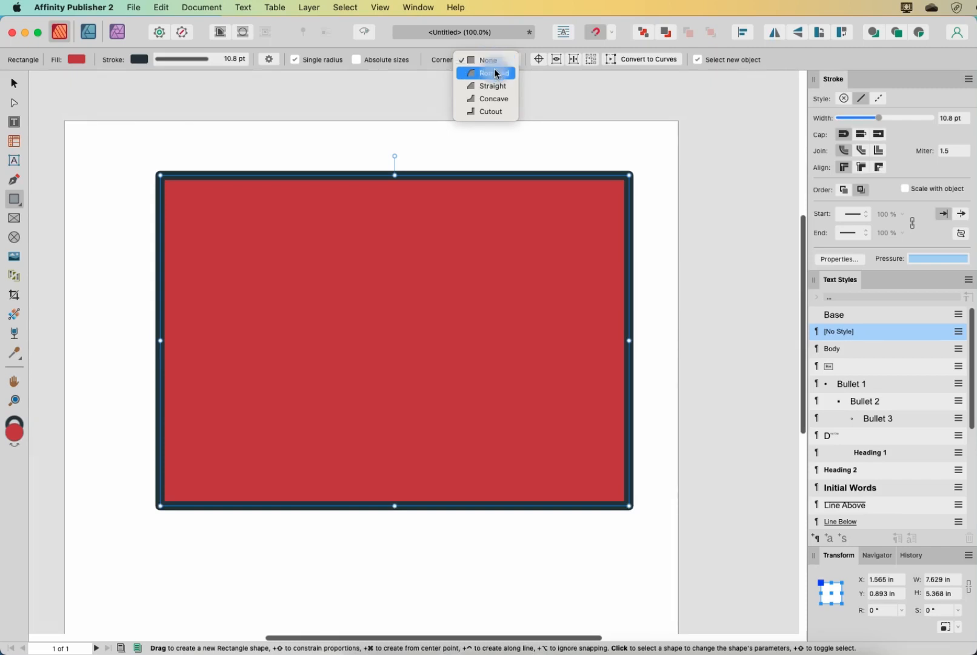
pyautogui.click(492, 73)
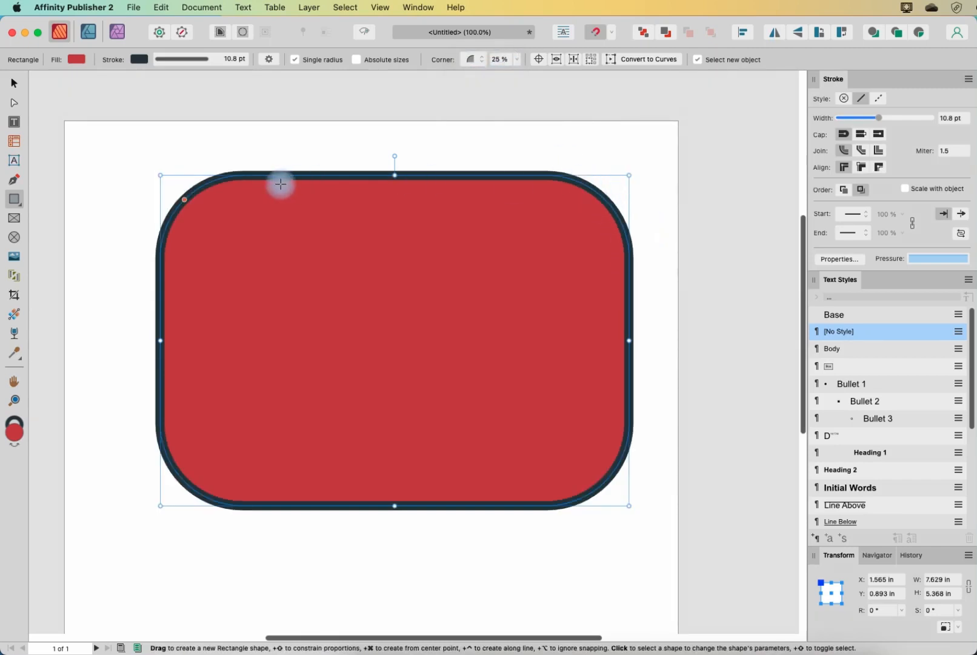
pyautogui.moveTo(519, 82)
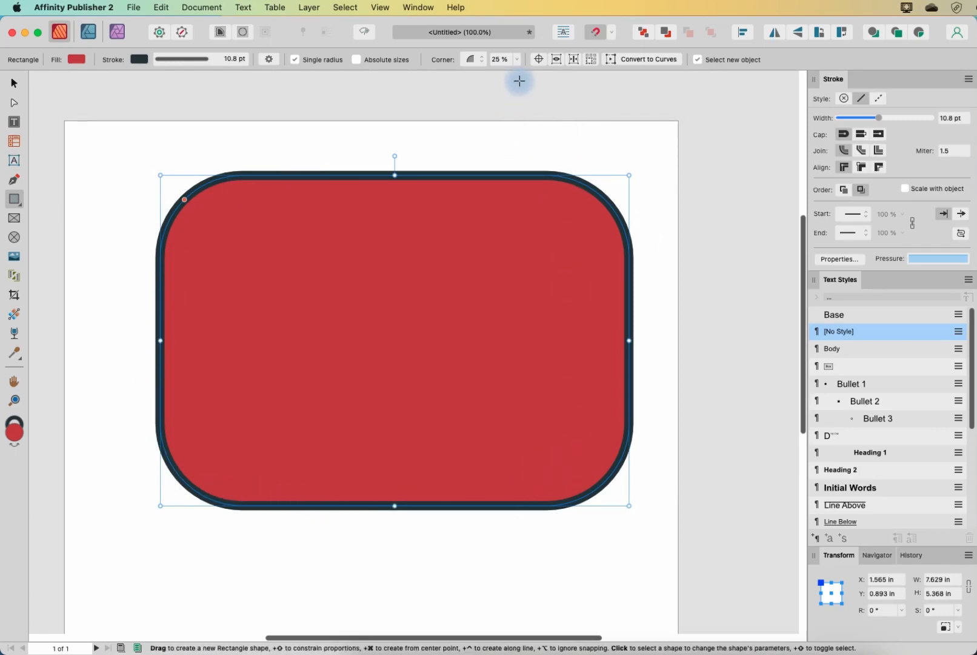
pyautogui.click(518, 59)
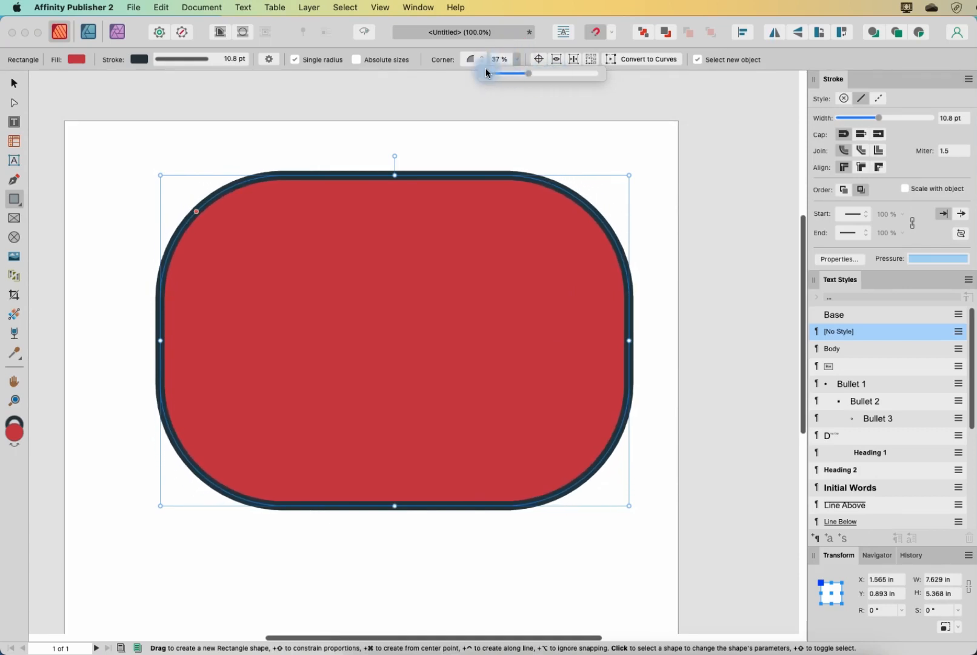
pyautogui.click(474, 60)
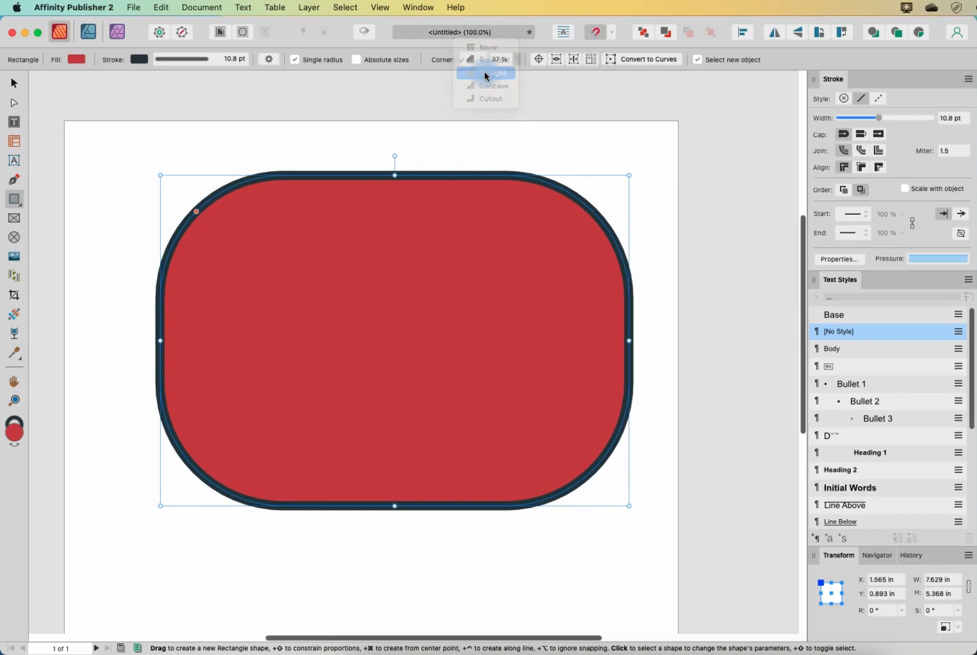
pyautogui.click(493, 60)
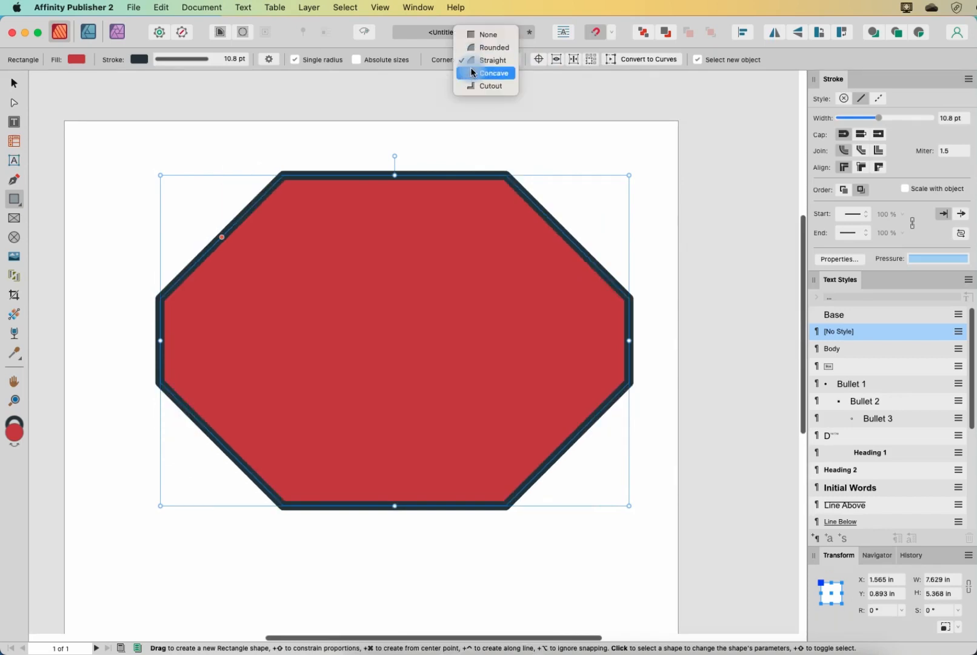
pyautogui.click(494, 73)
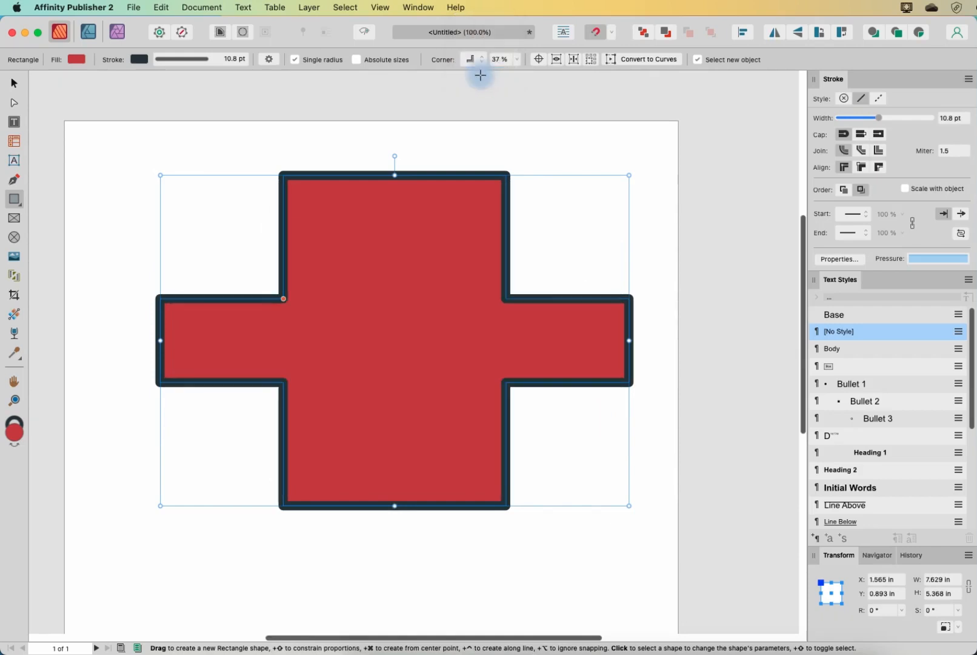
pyautogui.moveTo(257, 304)
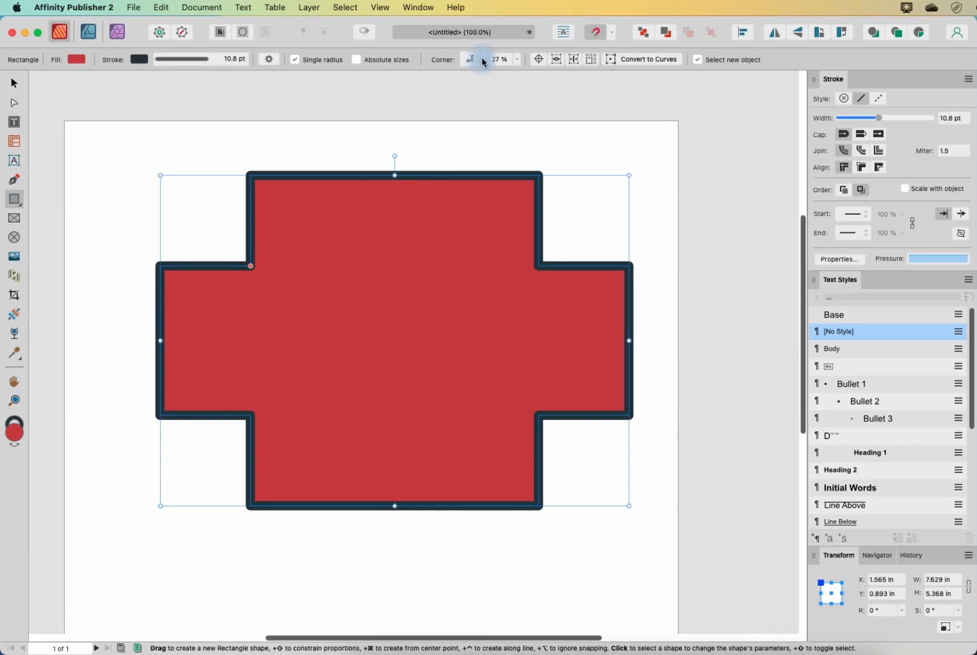
# Return the corners to rounded, then settle on straight chamfers at 27%
pyautogui.click(469, 58)
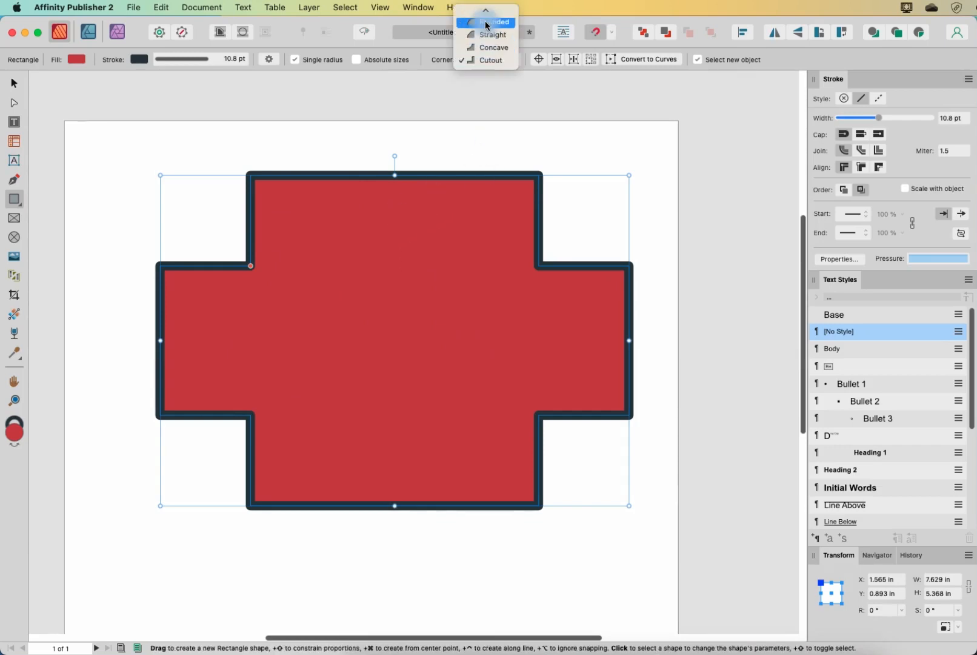
pyautogui.click(497, 22)
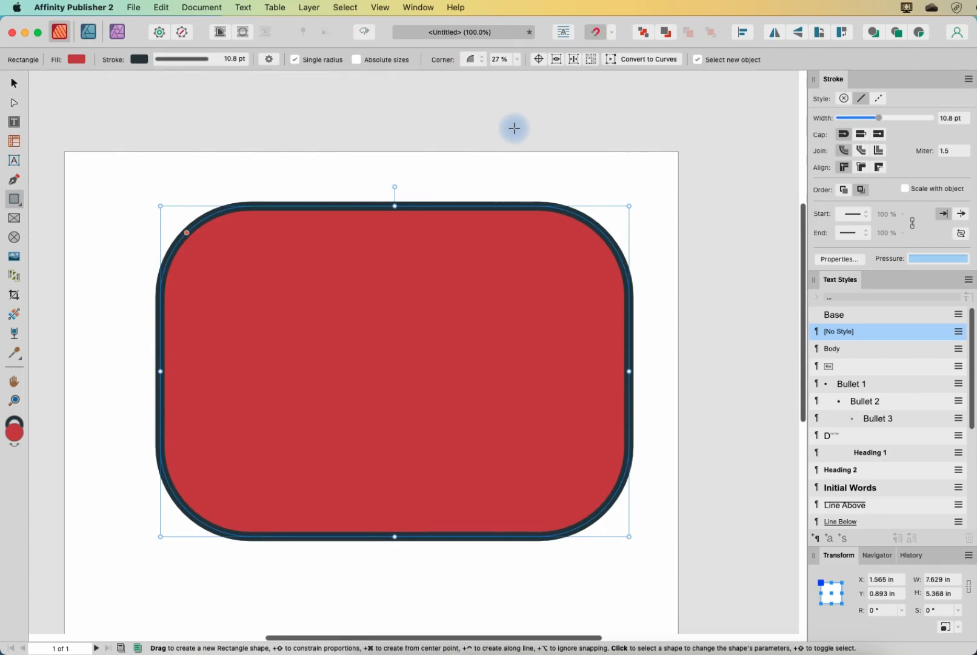
pyautogui.moveTo(506, 110)
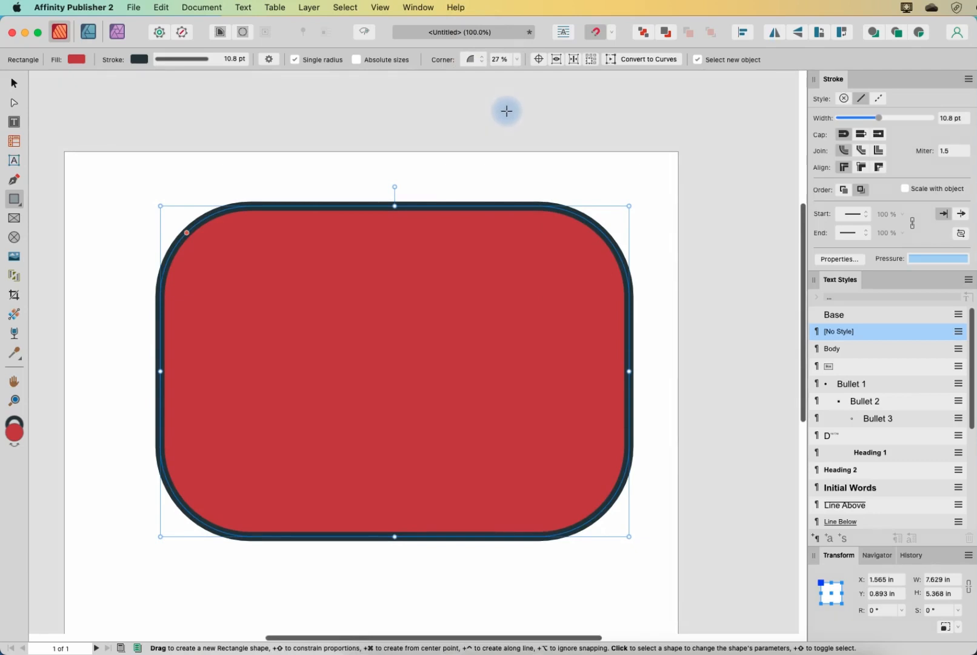
pyautogui.moveTo(312, 75)
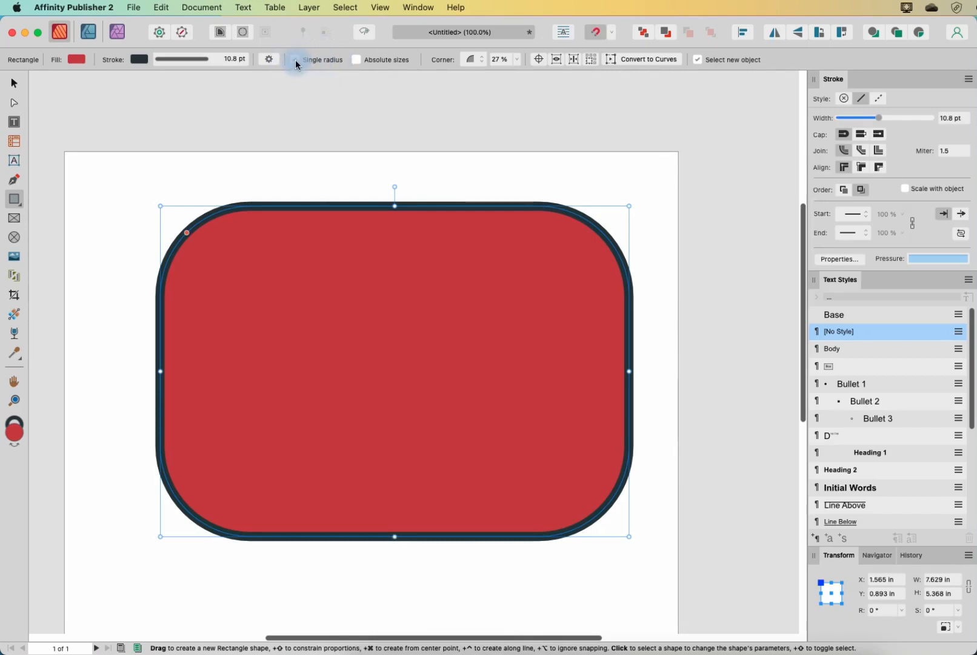
pyautogui.click(475, 60)
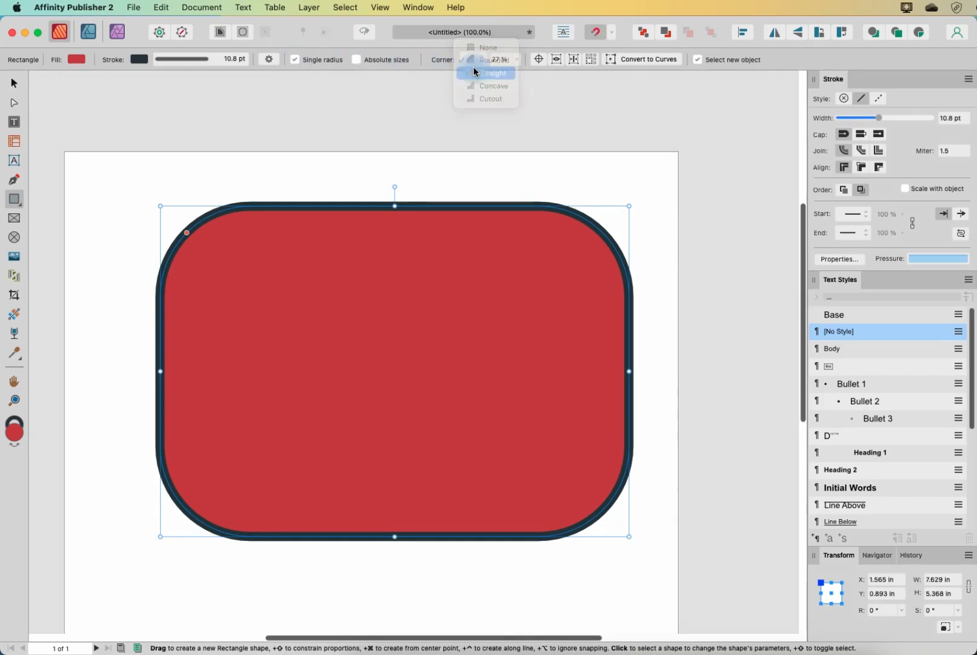
pyautogui.click(495, 73)
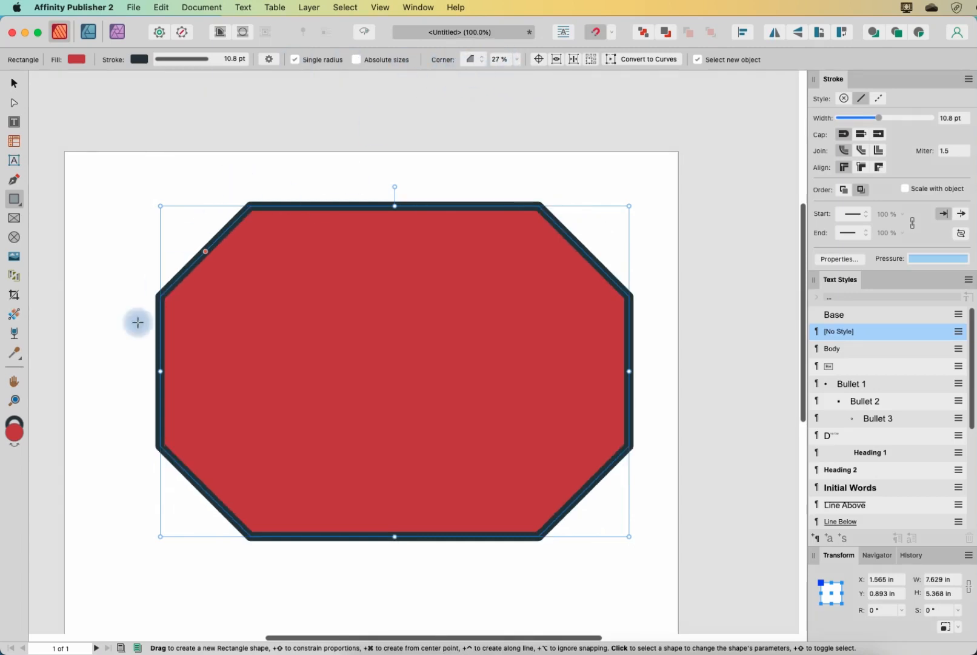
pyautogui.moveTo(314, 70)
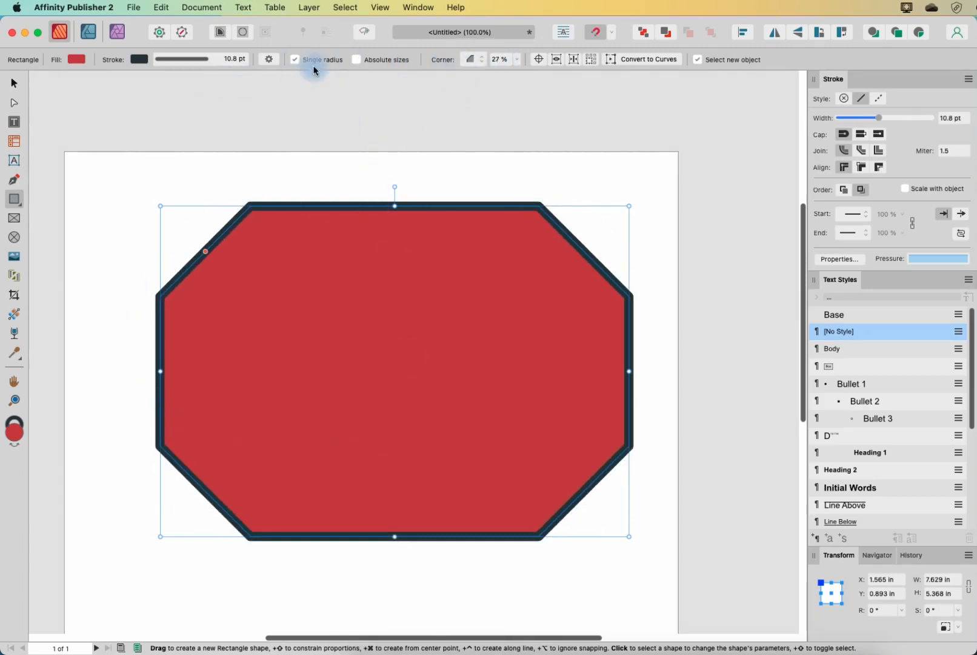
# Make the bottom-right corner a notched cutout and undo the last top-left corner change
pyautogui.click(294, 59)
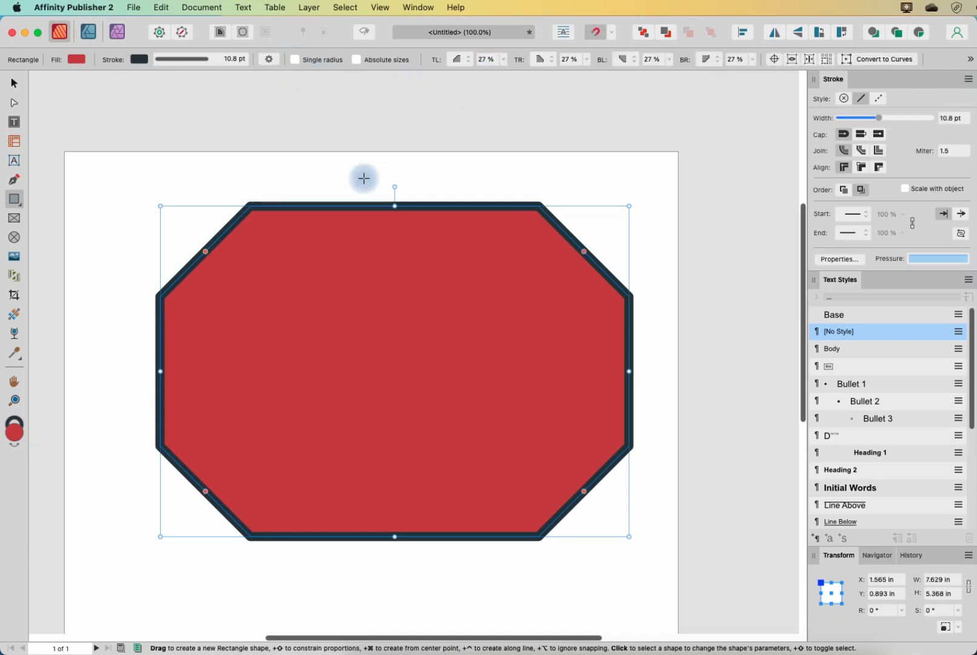
pyautogui.moveTo(646, 82)
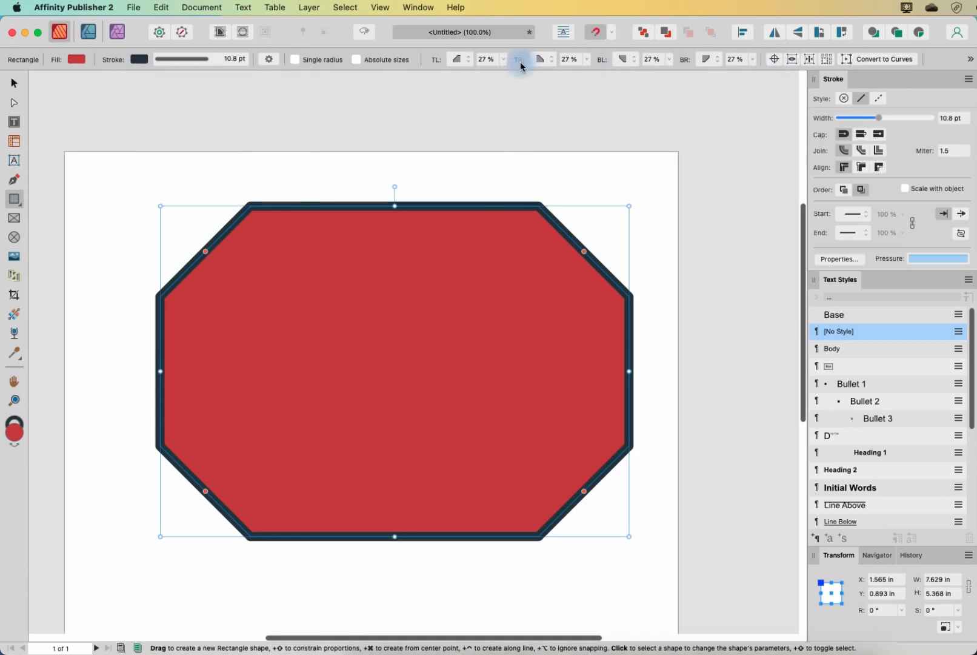
pyautogui.moveTo(681, 70)
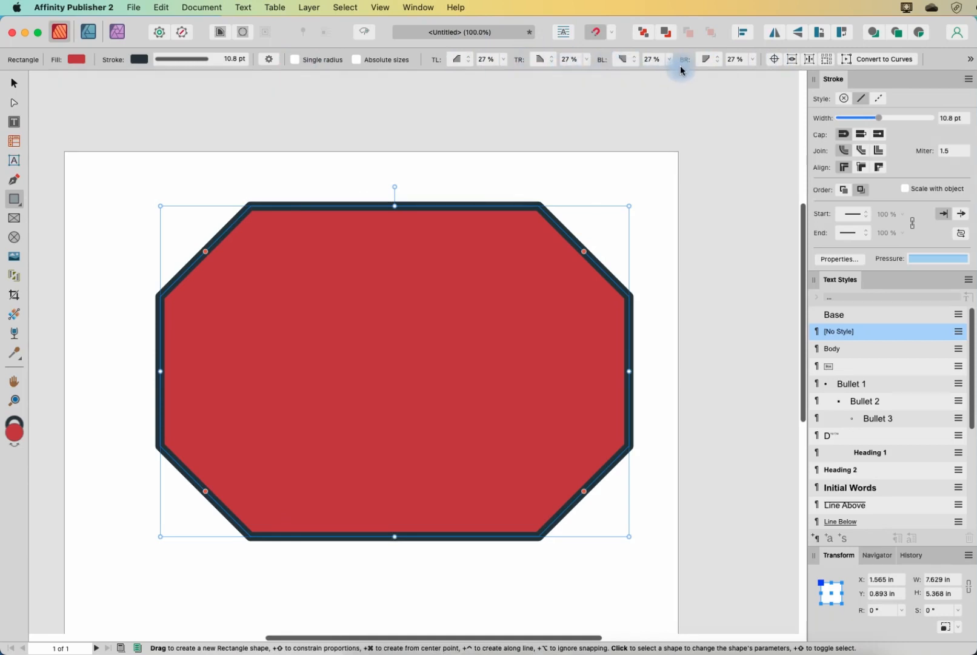
pyautogui.moveTo(444, 74)
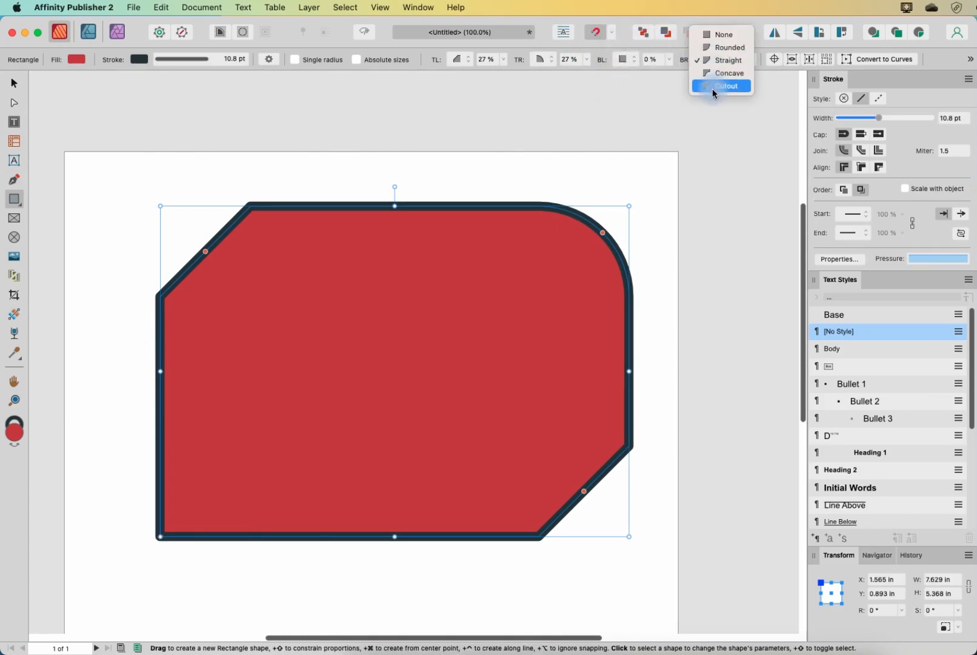
pyautogui.click(726, 86)
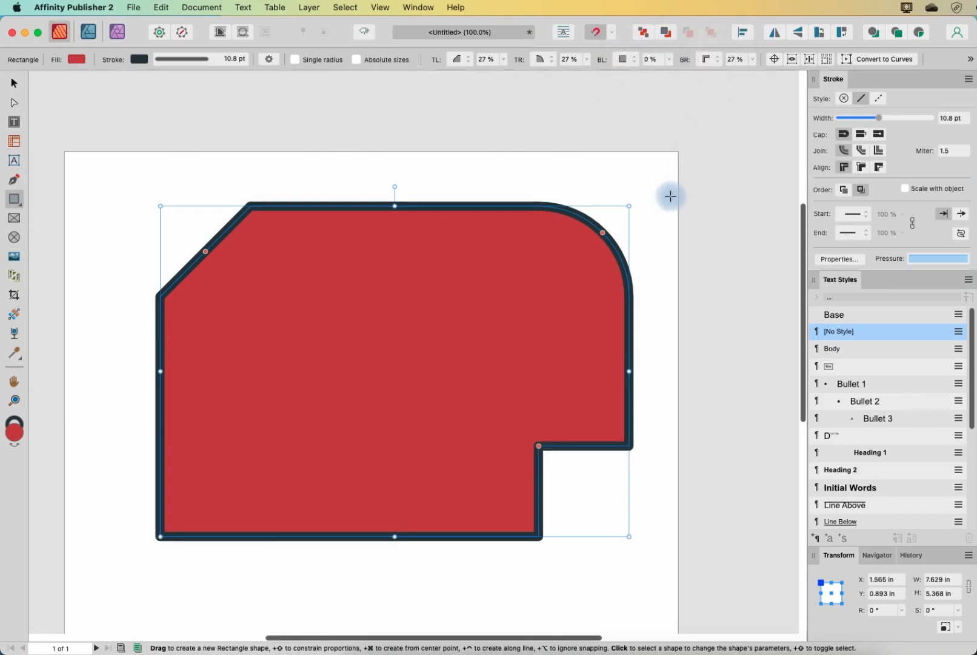
pyautogui.moveTo(681, 185)
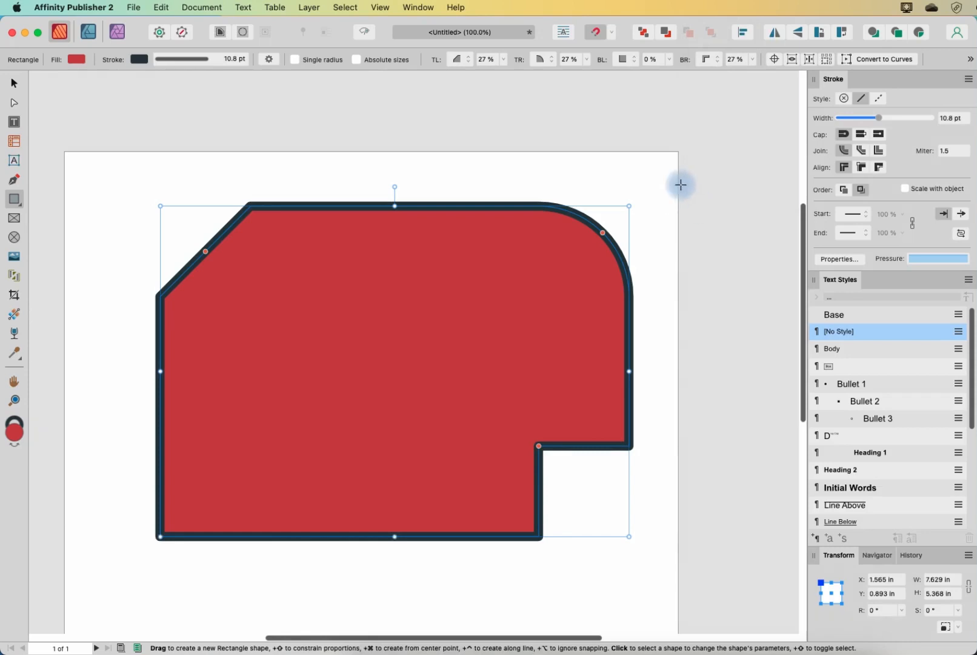
pyautogui.moveTo(585, 94)
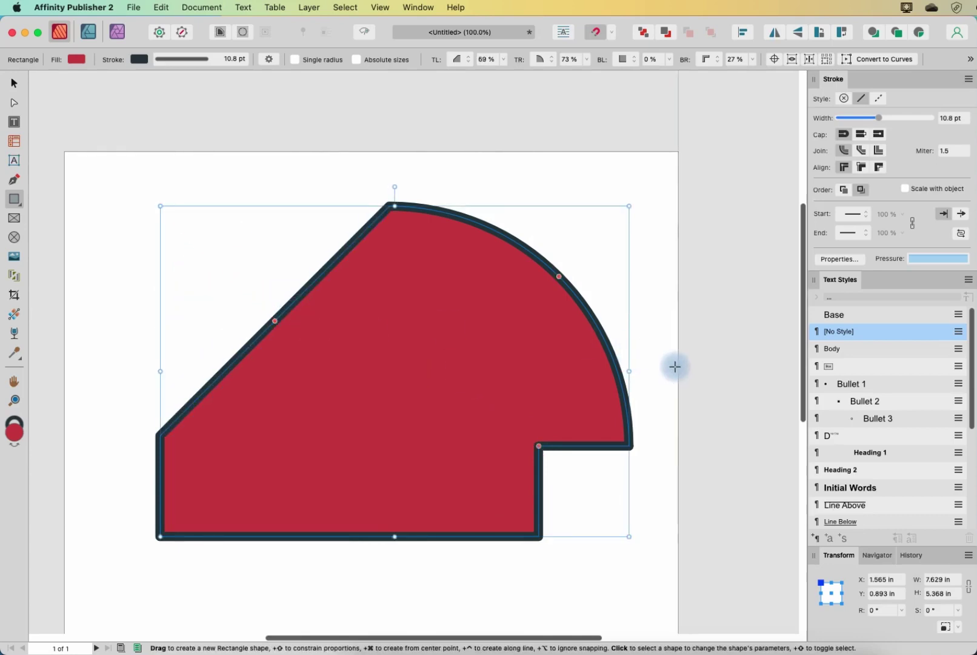
pyautogui.moveTo(725, 166)
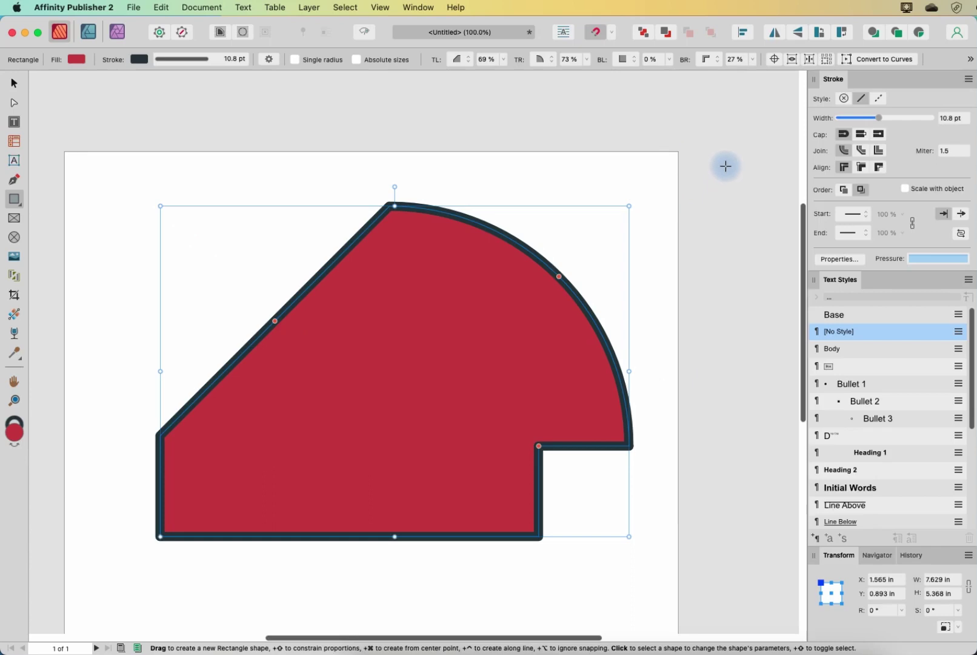
pyautogui.press('cmd+z')
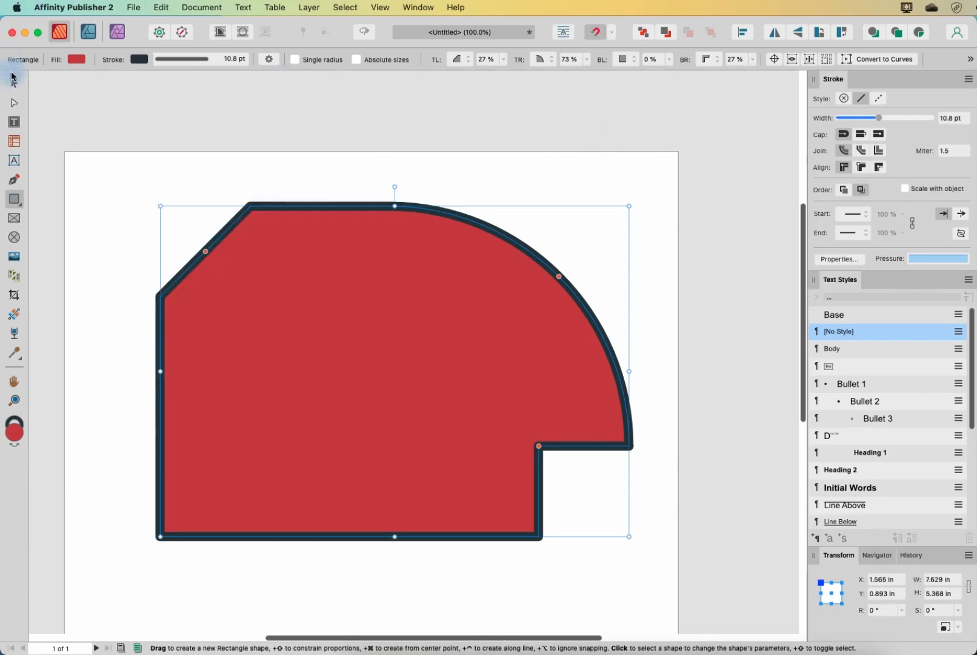
# Delete the reshaped shape and colour the remaining rectangle's outline black (#000000)
pyautogui.press('Delete')
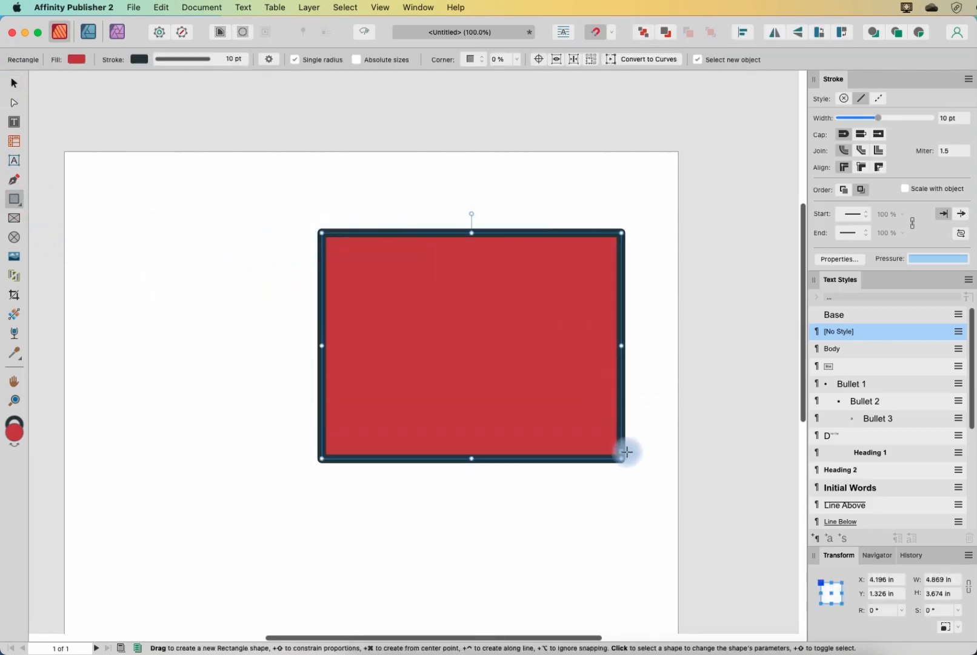
pyautogui.moveTo(519, 89)
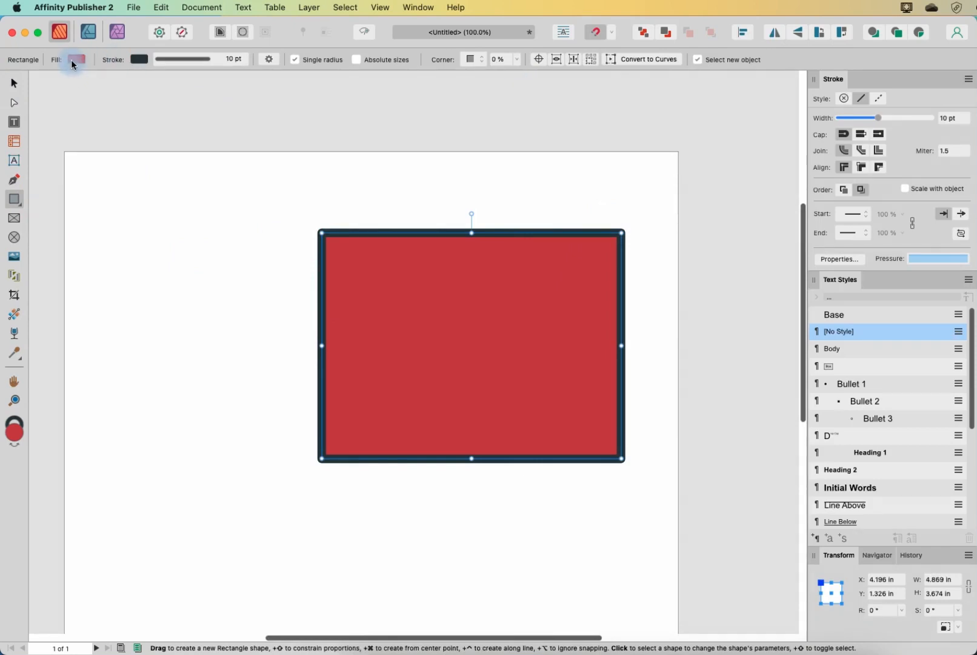
pyautogui.click(76, 59)
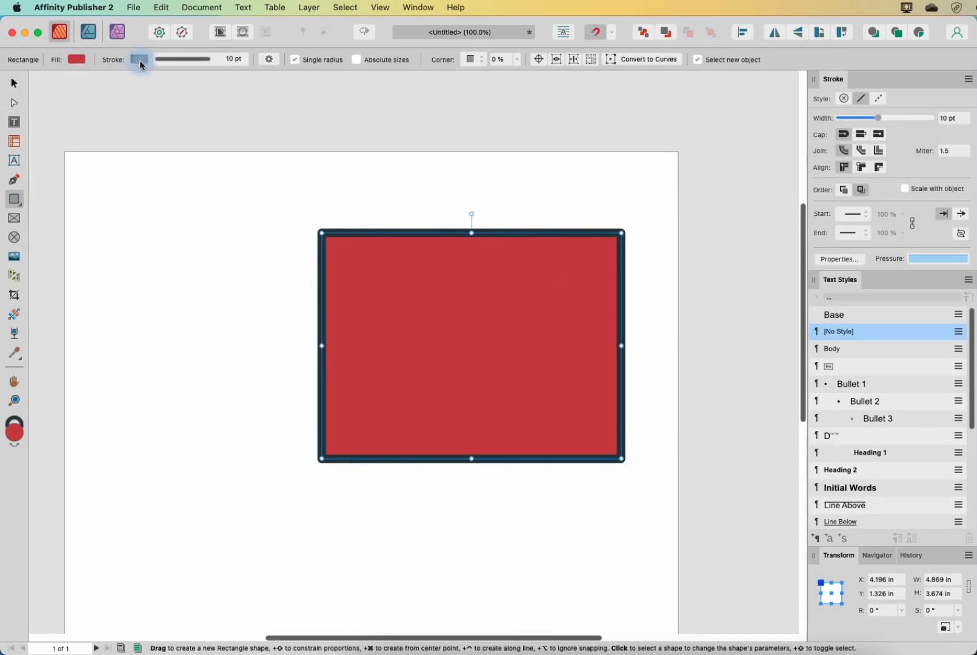
pyautogui.click(137, 58)
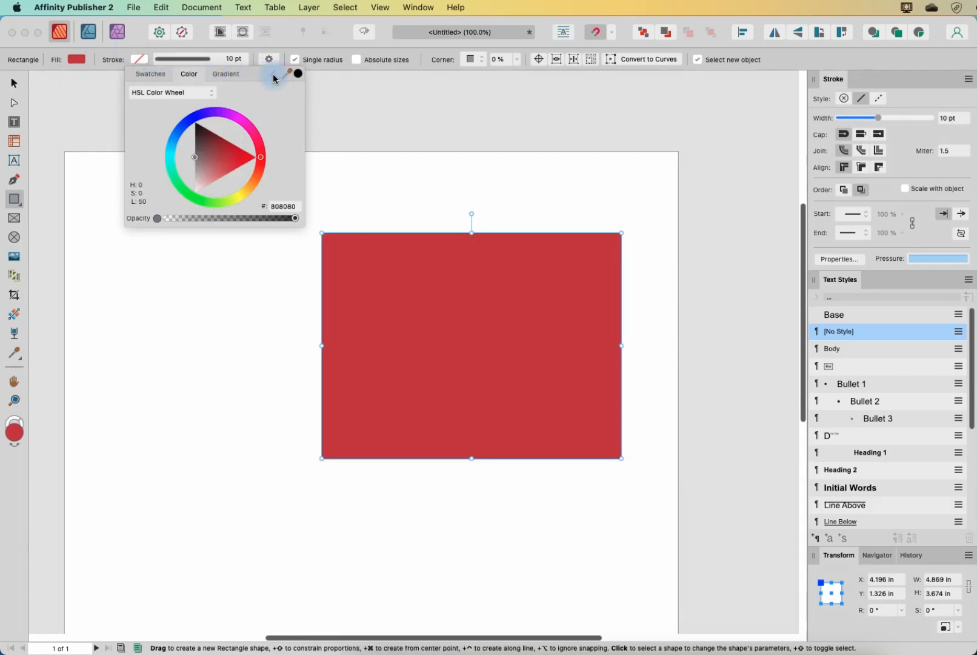
pyautogui.click(299, 74)
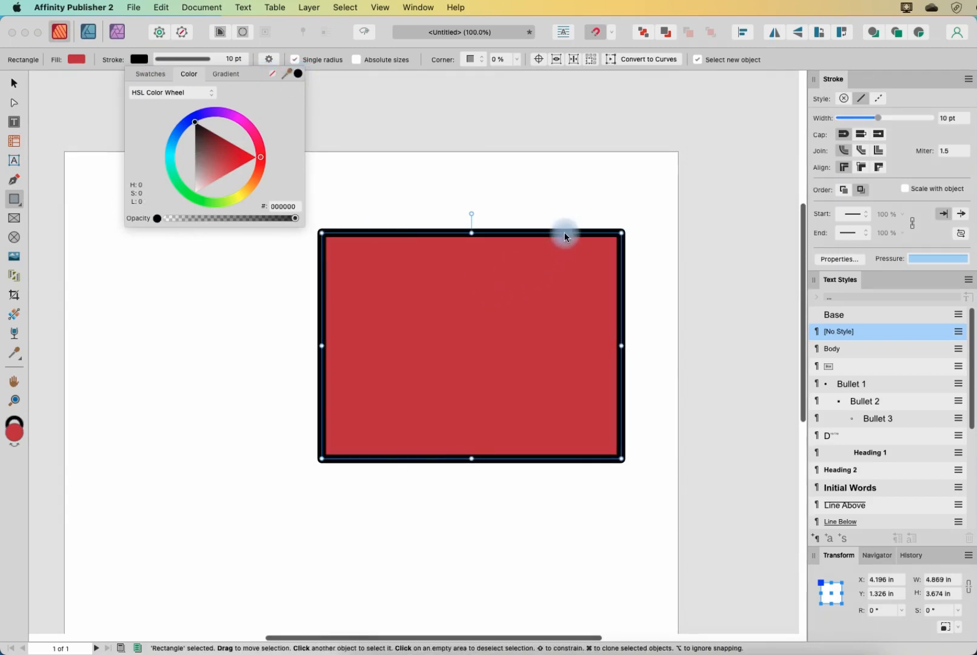
pyautogui.moveTo(420, 366)
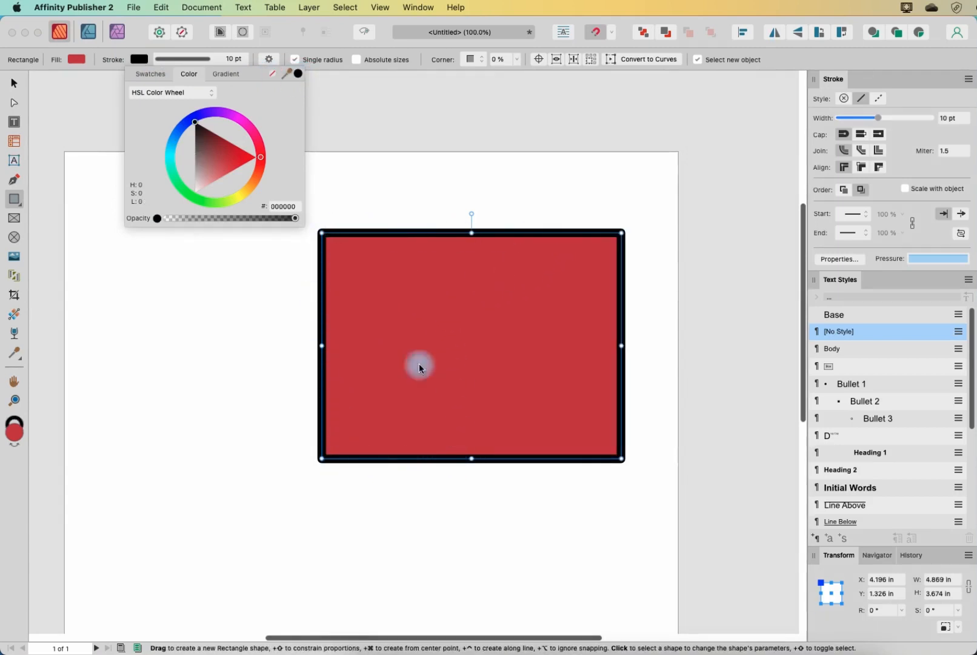
pyautogui.moveTo(220, 86)
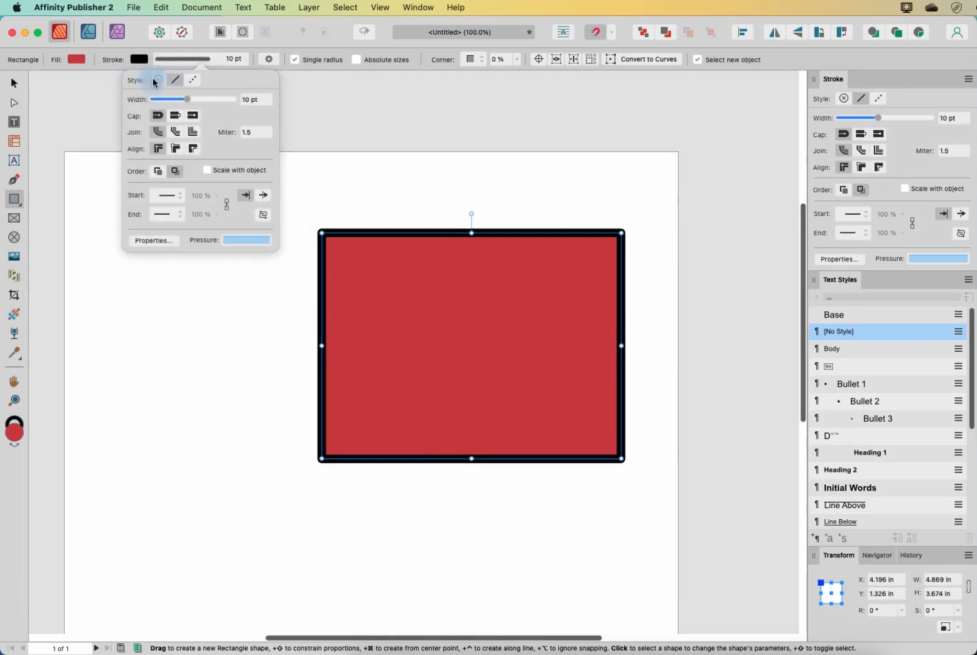
# Cycle the outline style through None and Dashed back to Solid, then deselect the rectangle
pyautogui.click(160, 80)
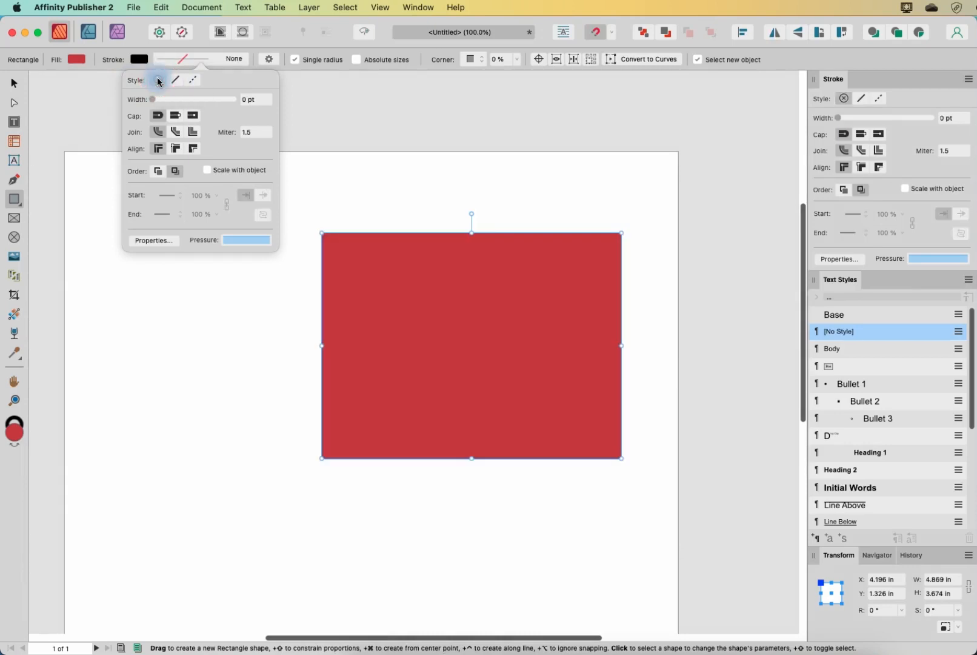
pyautogui.click(176, 80)
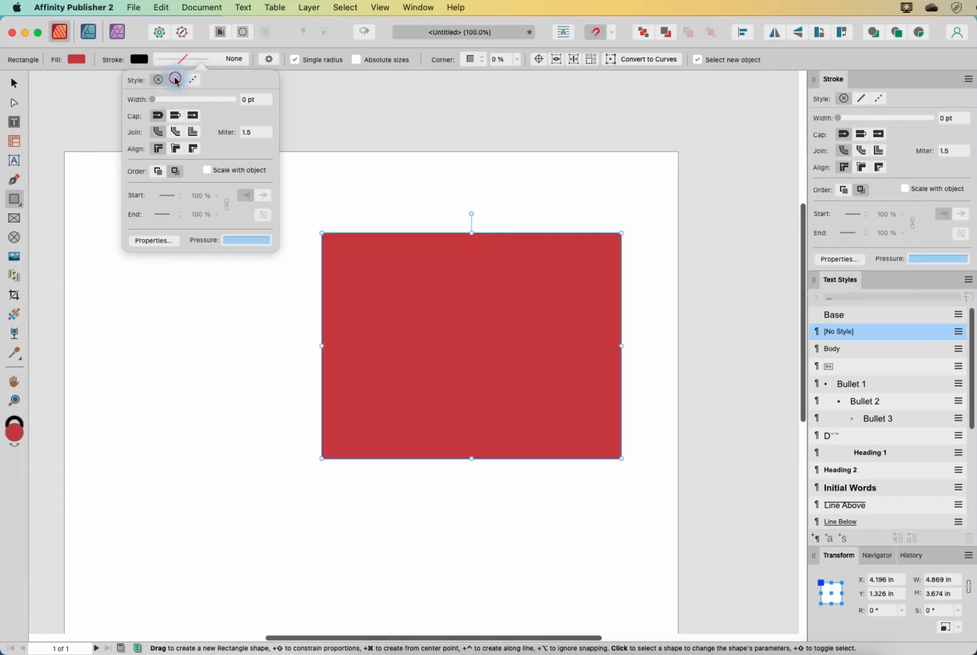
pyautogui.click(193, 79)
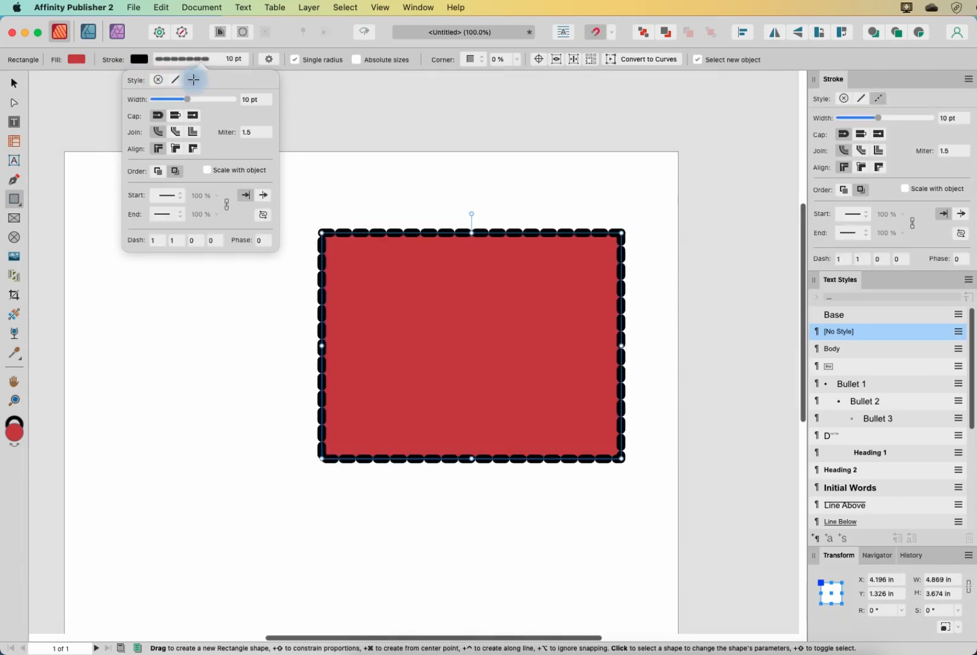
pyautogui.click(174, 80)
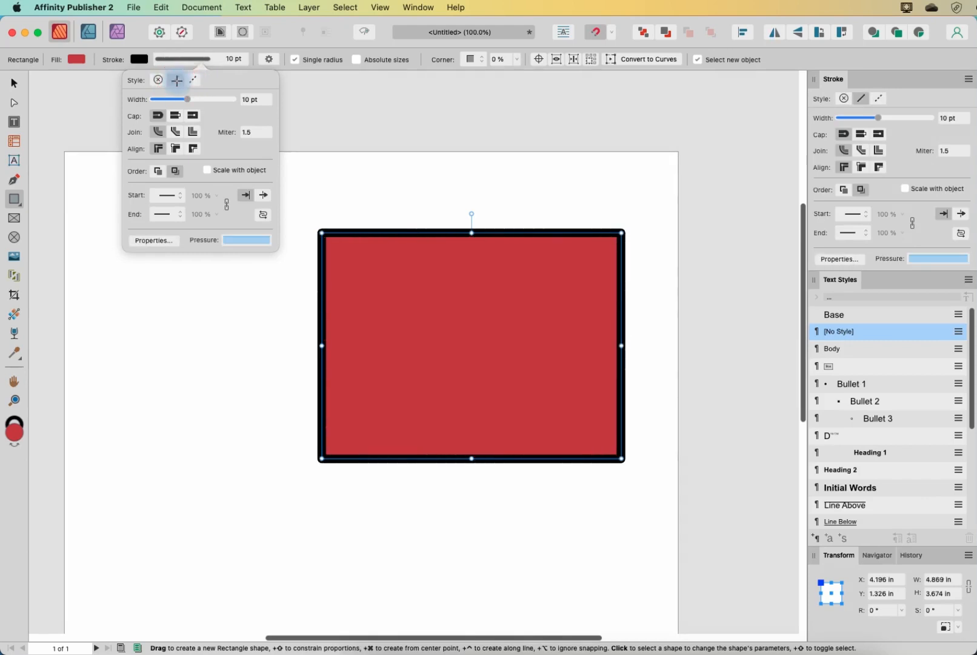
pyautogui.click(486, 124)
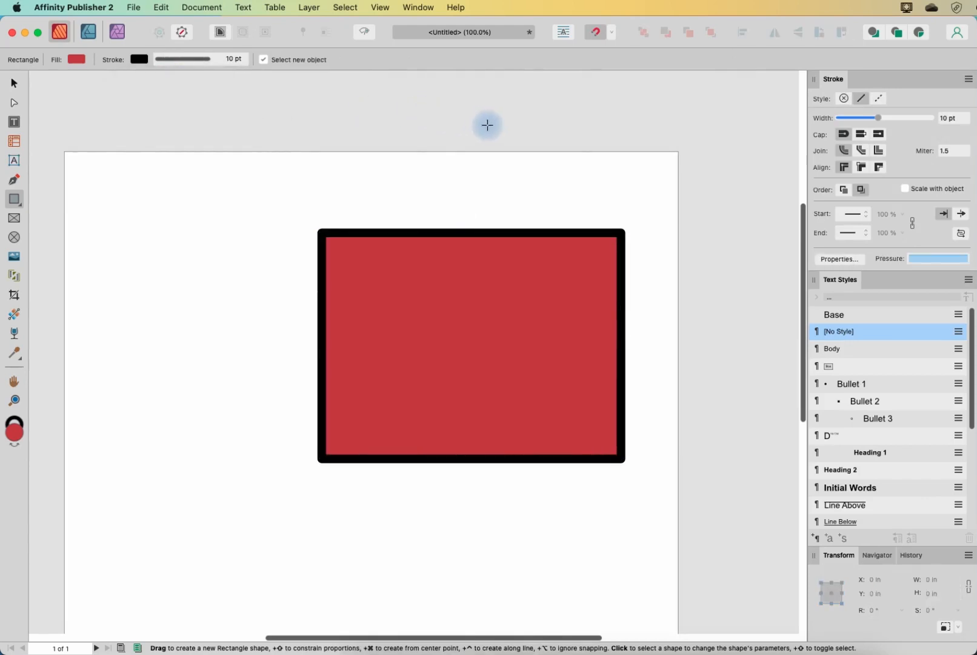
# Select the rectangle and reset its steeper rotation back toward level, leaving a slight tilt
pyautogui.click(530, 338)
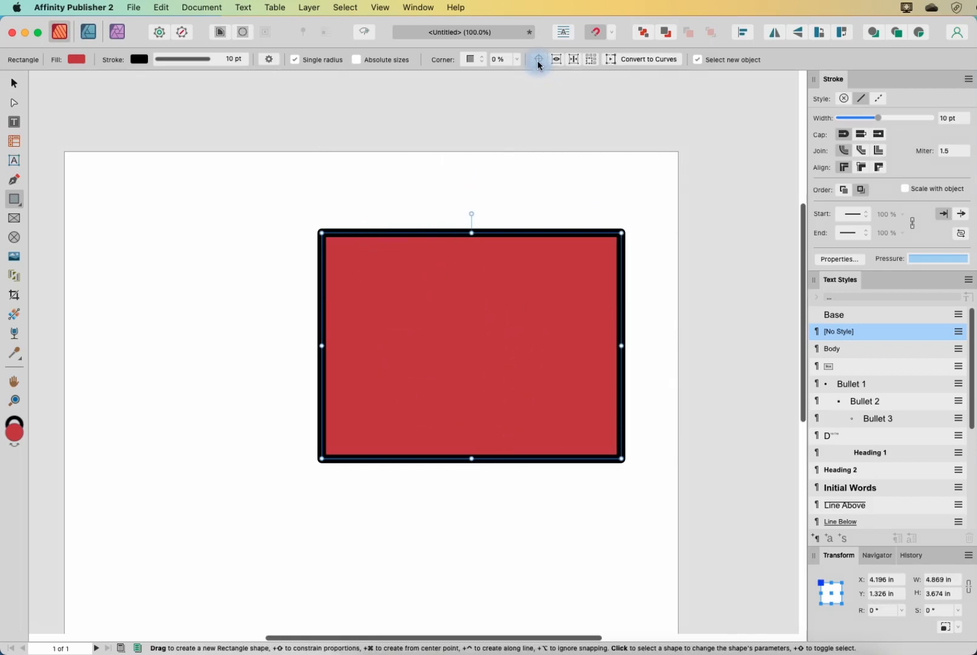
pyautogui.moveTo(537, 60)
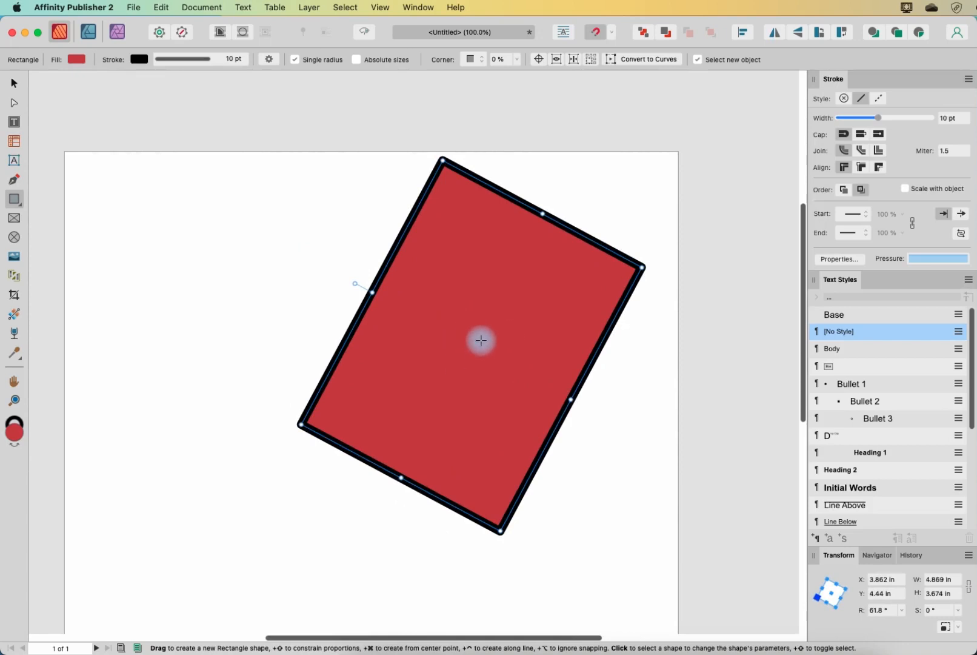
pyautogui.moveTo(471, 343)
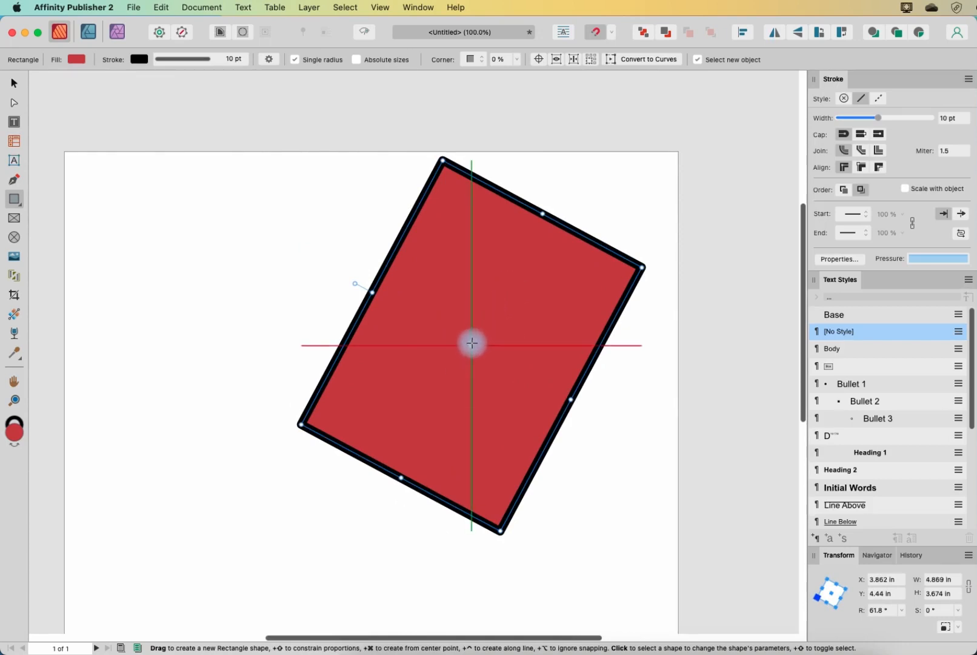
pyautogui.moveTo(340, 267)
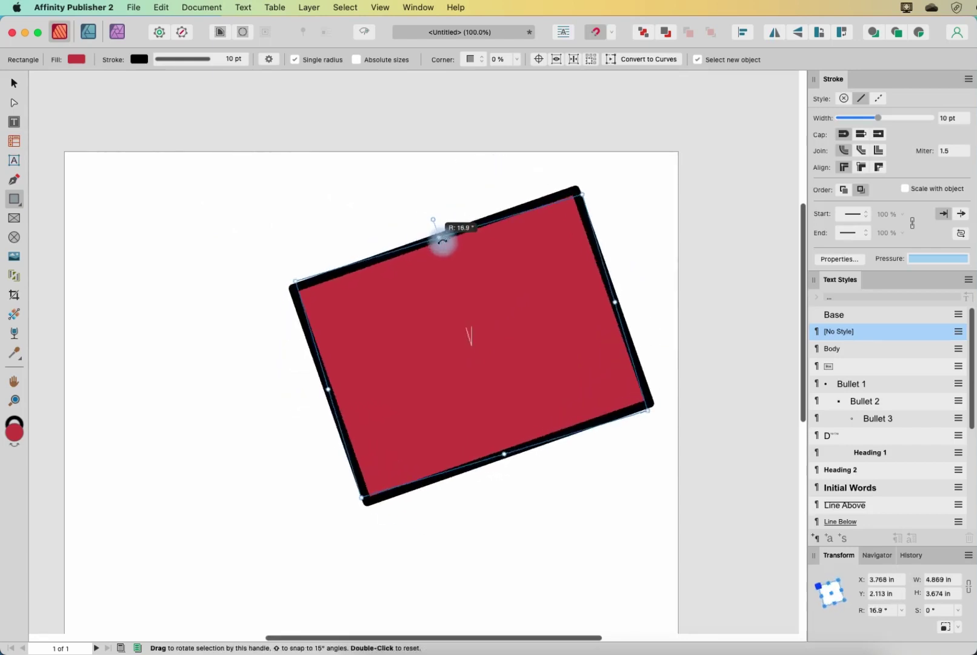
pyautogui.doubleClick(432, 219)
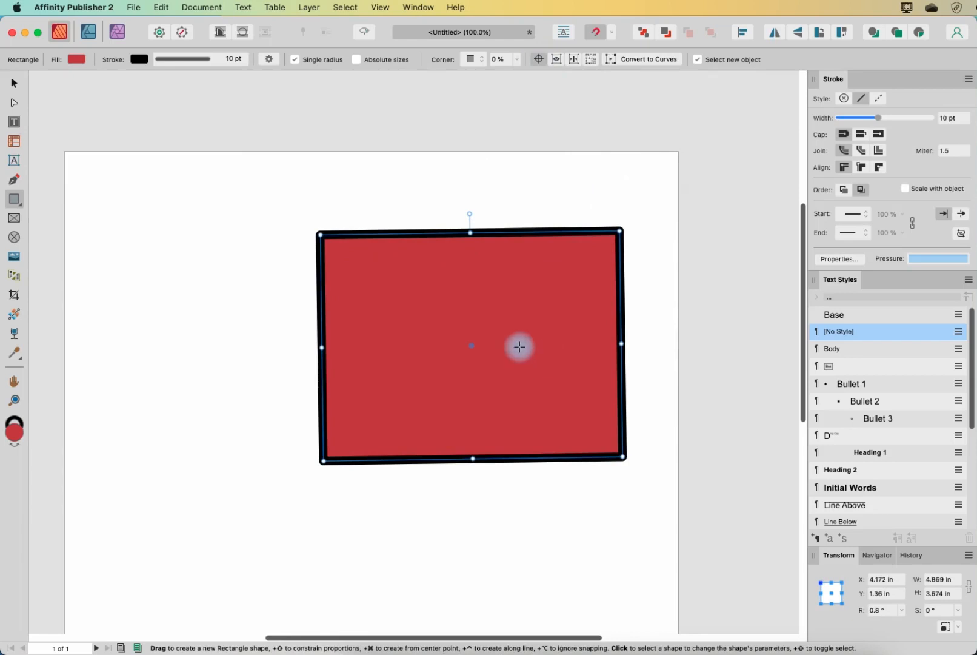
pyautogui.moveTo(476, 349)
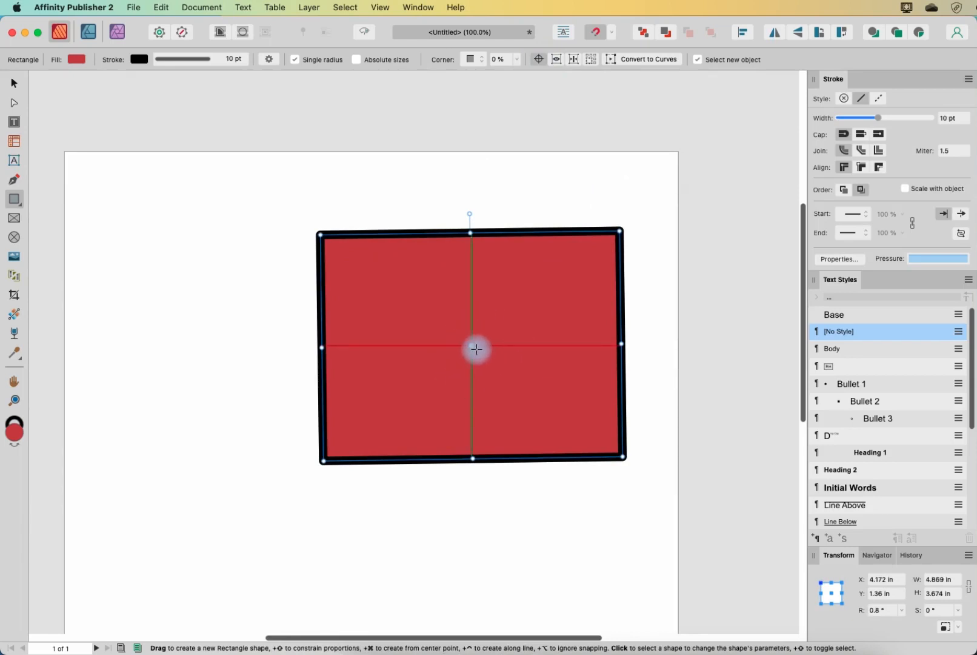
pyautogui.press('cmd+=')
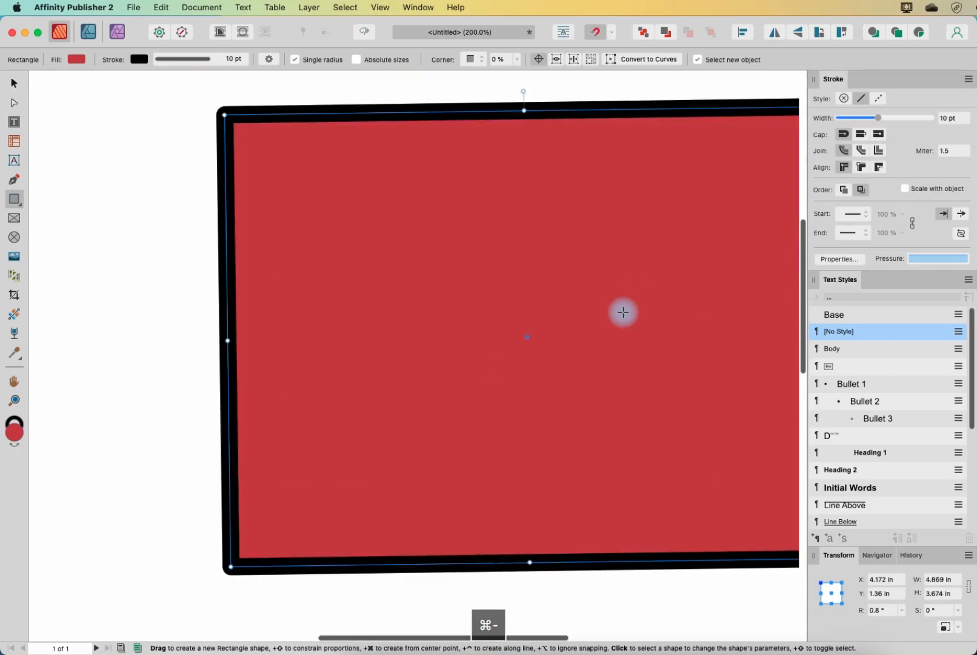
pyautogui.moveTo(527, 344)
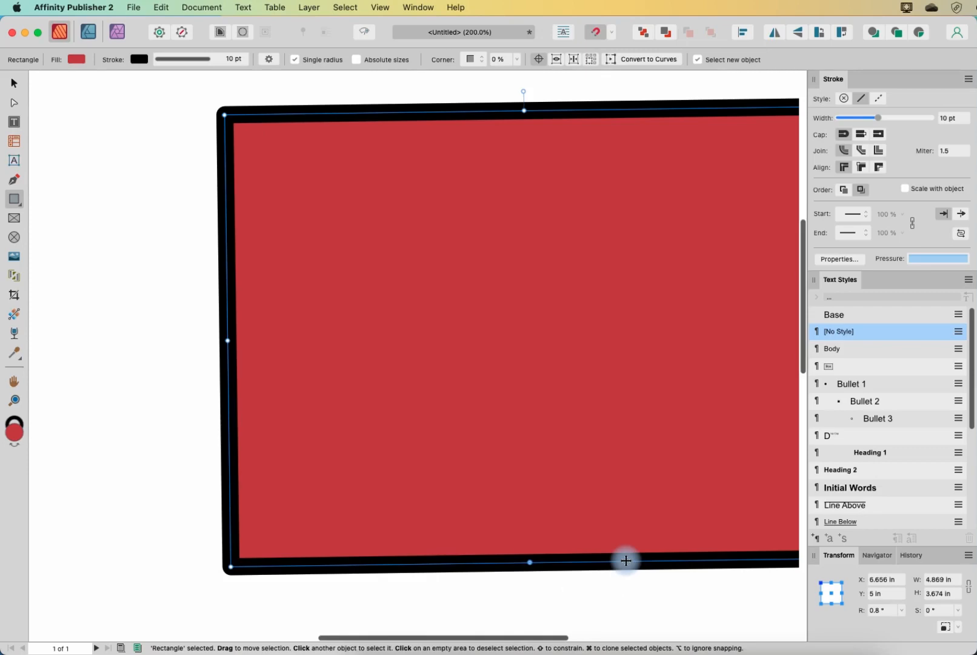
pyautogui.scroll(-3)
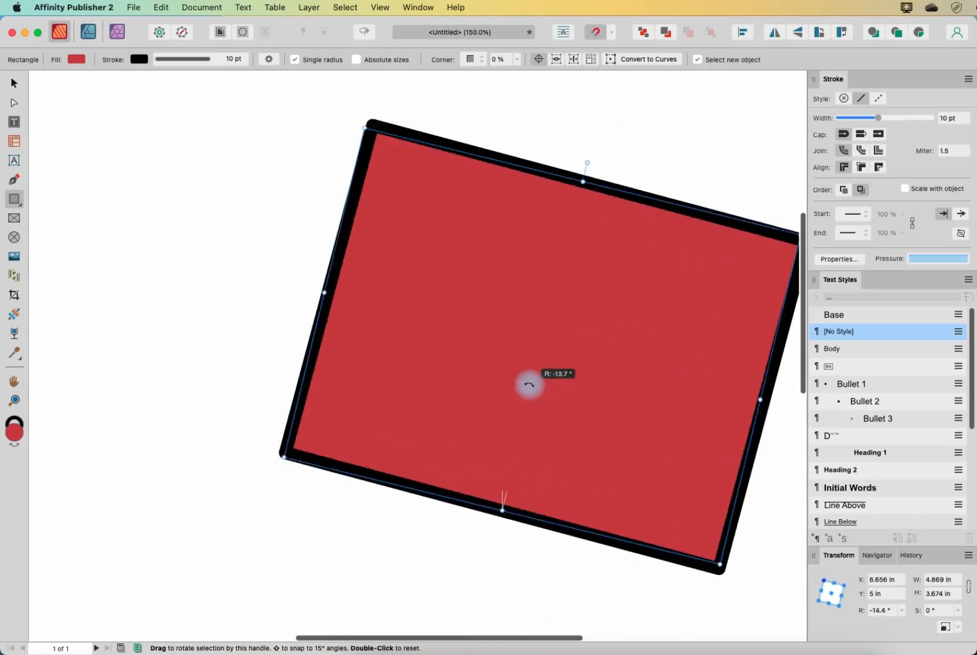
pyautogui.doubleClick(529, 384)
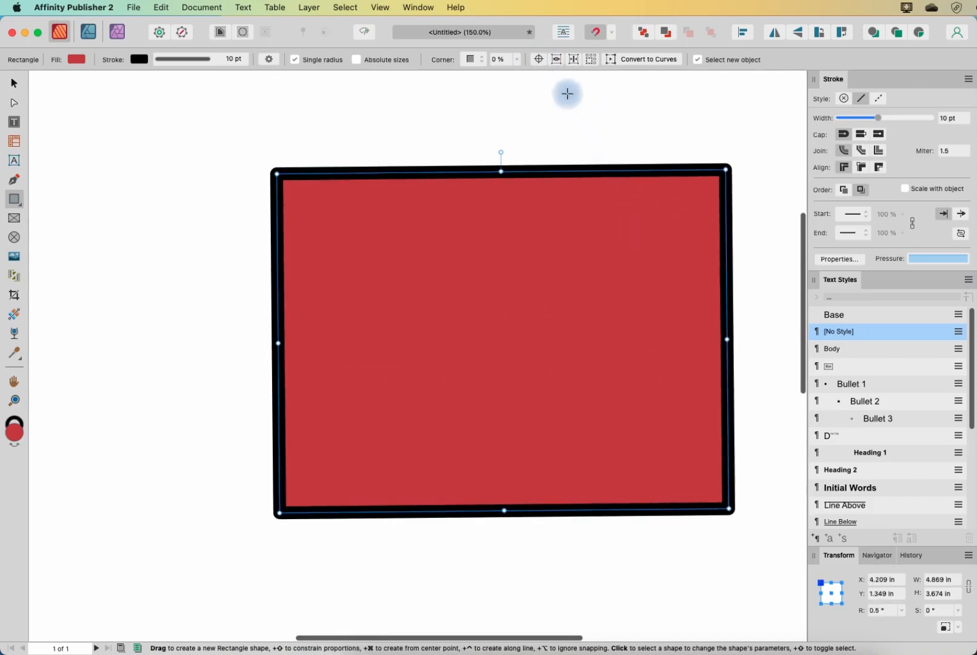
pyautogui.moveTo(520, 205)
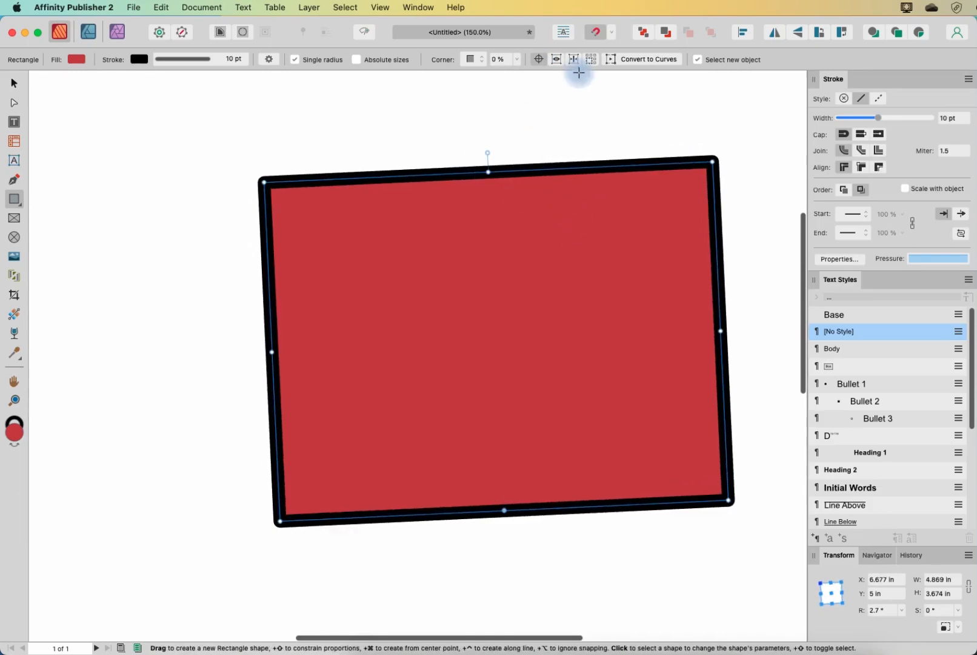
pyautogui.moveTo(558, 60)
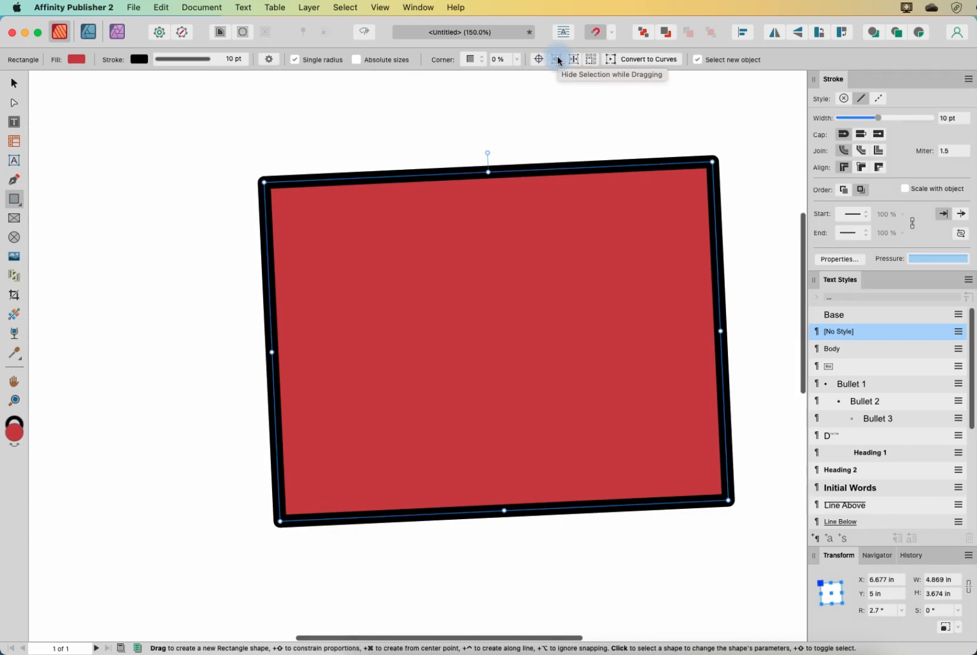
pyautogui.moveTo(687, 218)
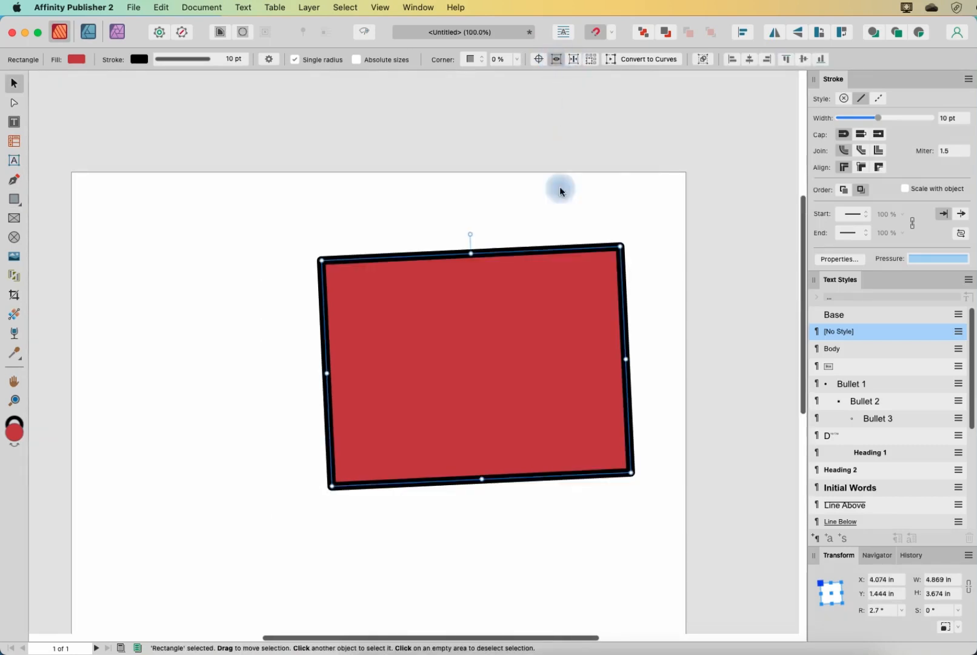
pyautogui.moveTo(342, 427)
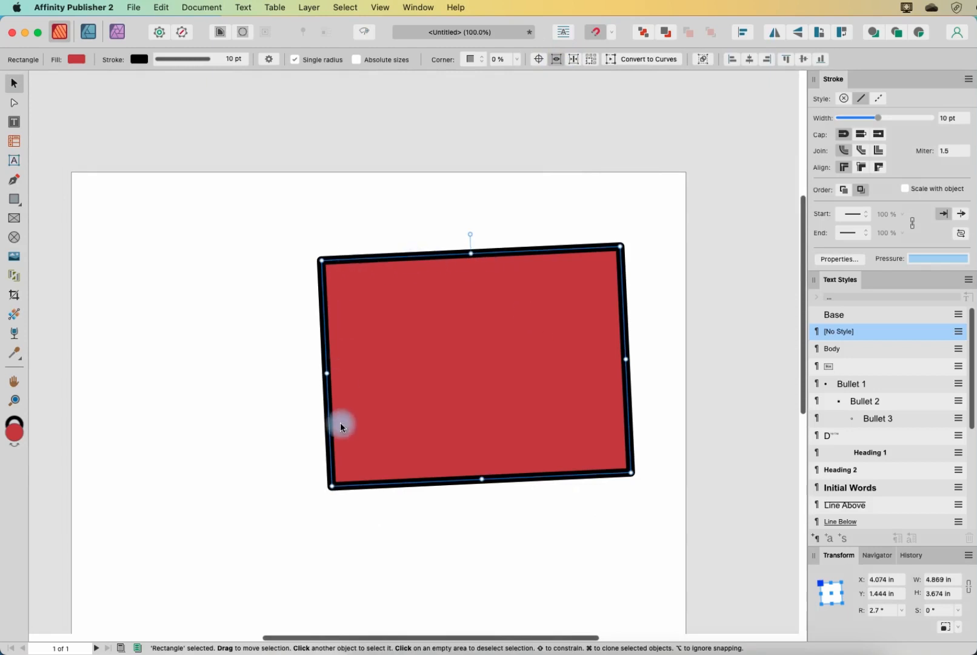
pyautogui.moveTo(572, 314)
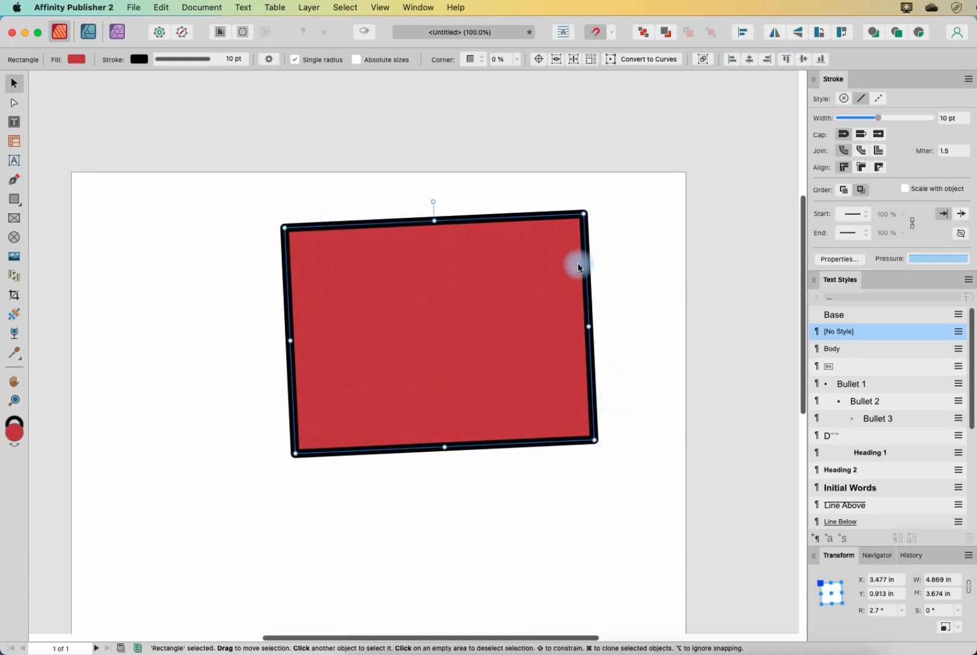
pyautogui.moveTo(436, 222)
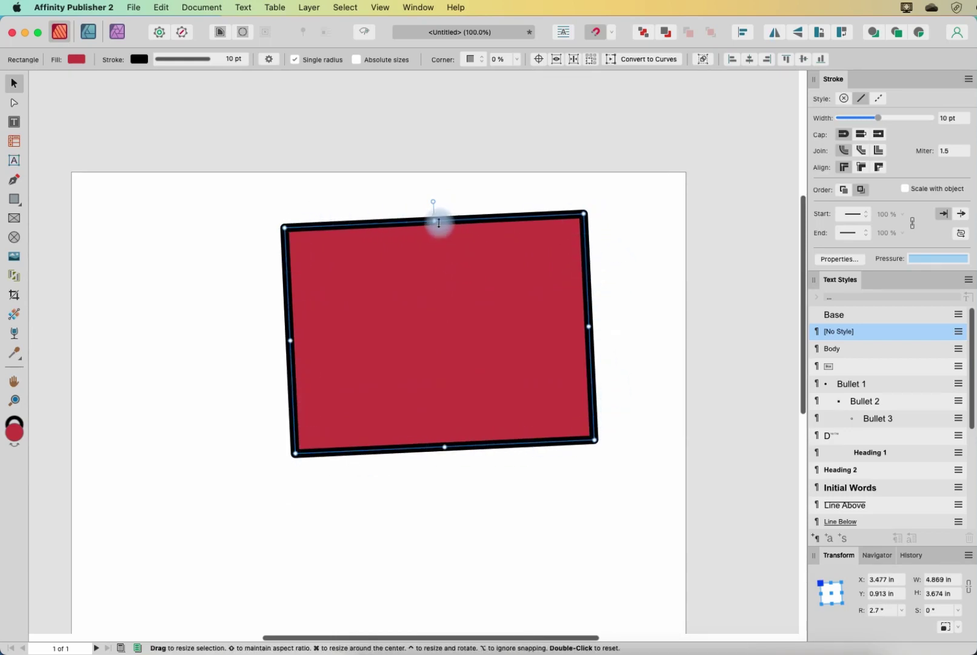
# Move the slightly tilted rectangle up toward the top-left area of the page
pyautogui.click(493, 296)
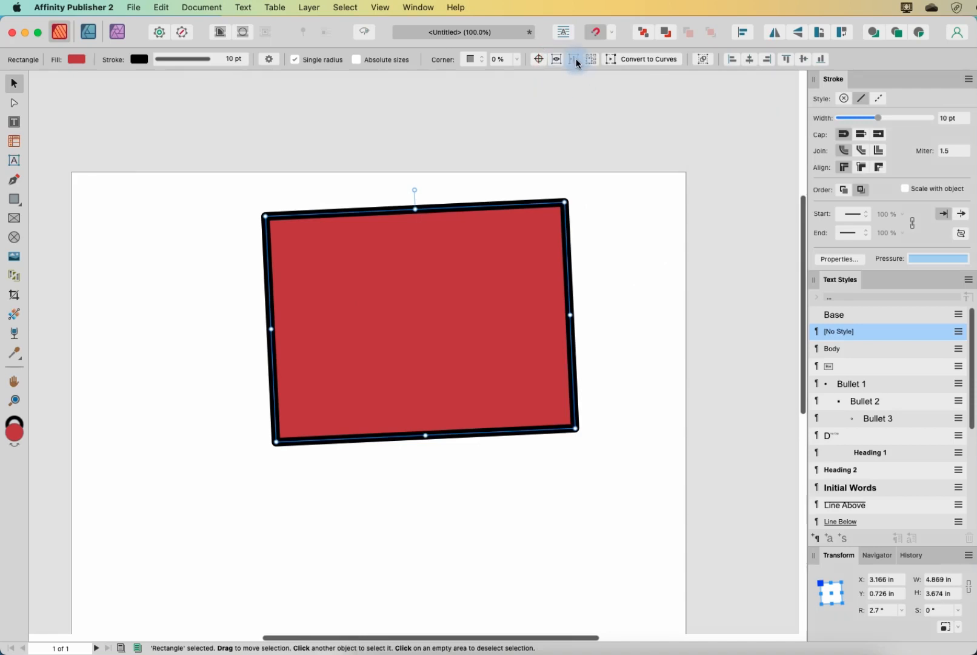
# Show alignment handles on the tilted red rectangle before moving it to the upper left
pyautogui.click(573, 58)
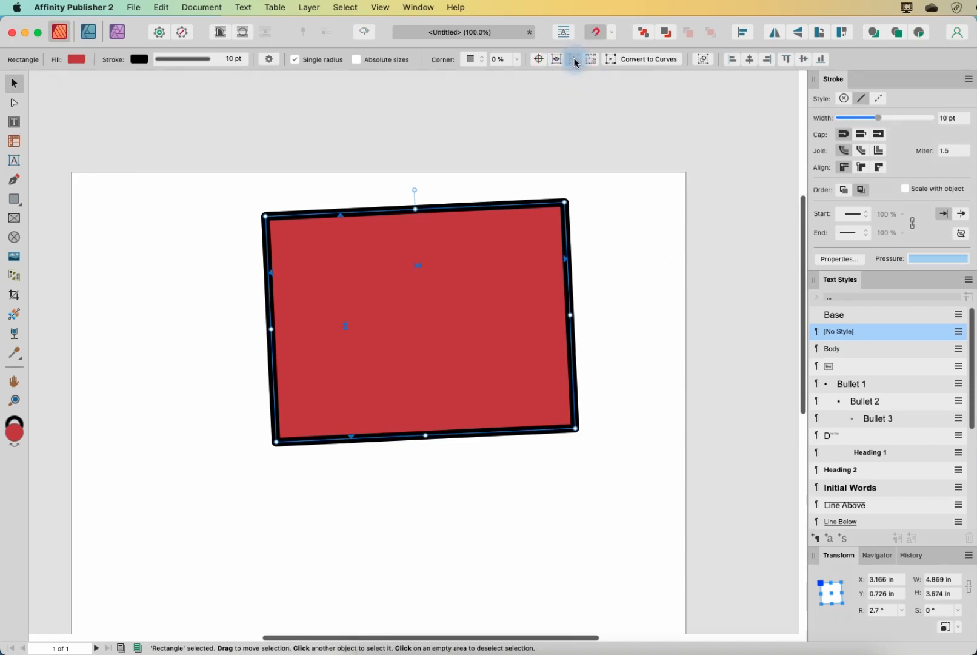
pyautogui.moveTo(608, 132)
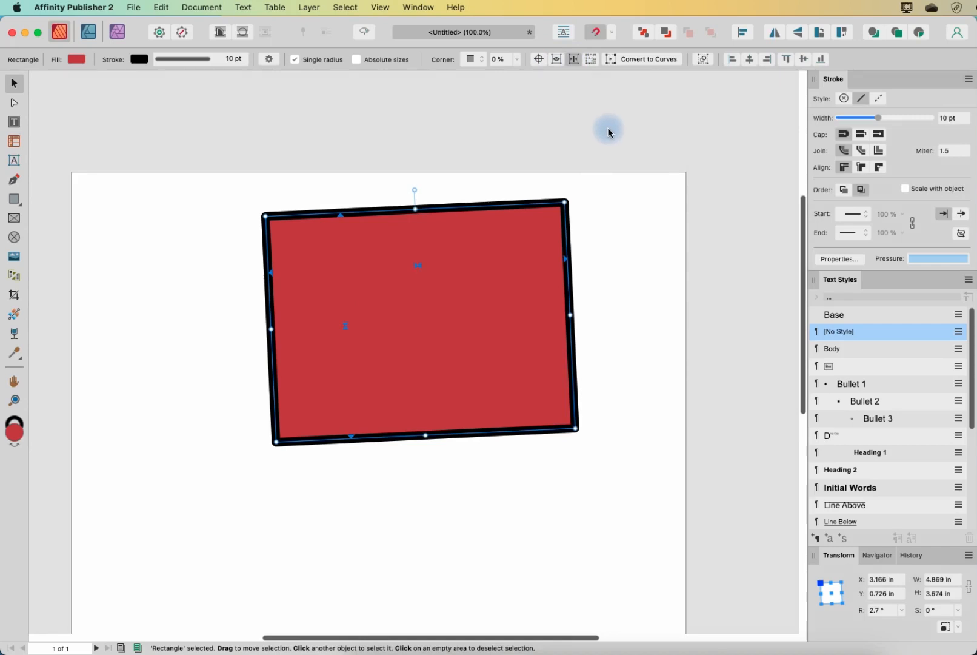
pyautogui.moveTo(427, 262)
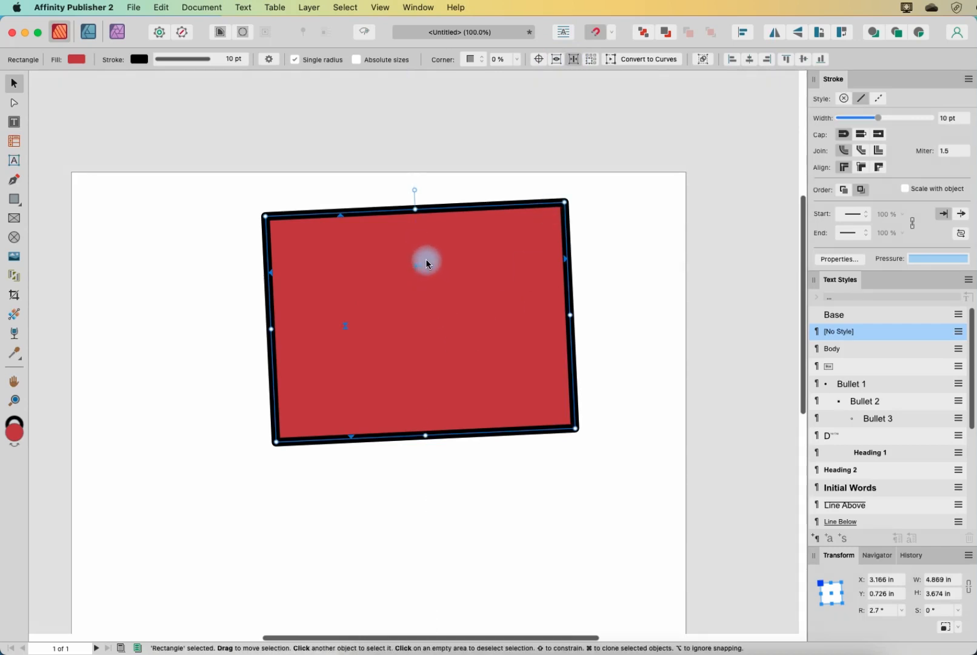
pyautogui.moveTo(421, 323)
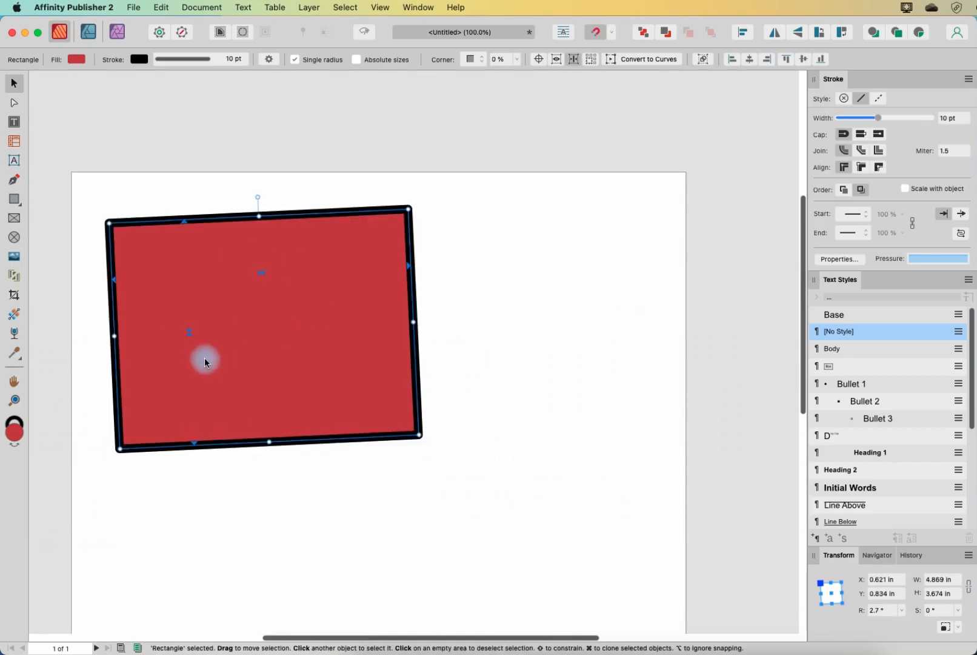
pyautogui.moveTo(436, 317)
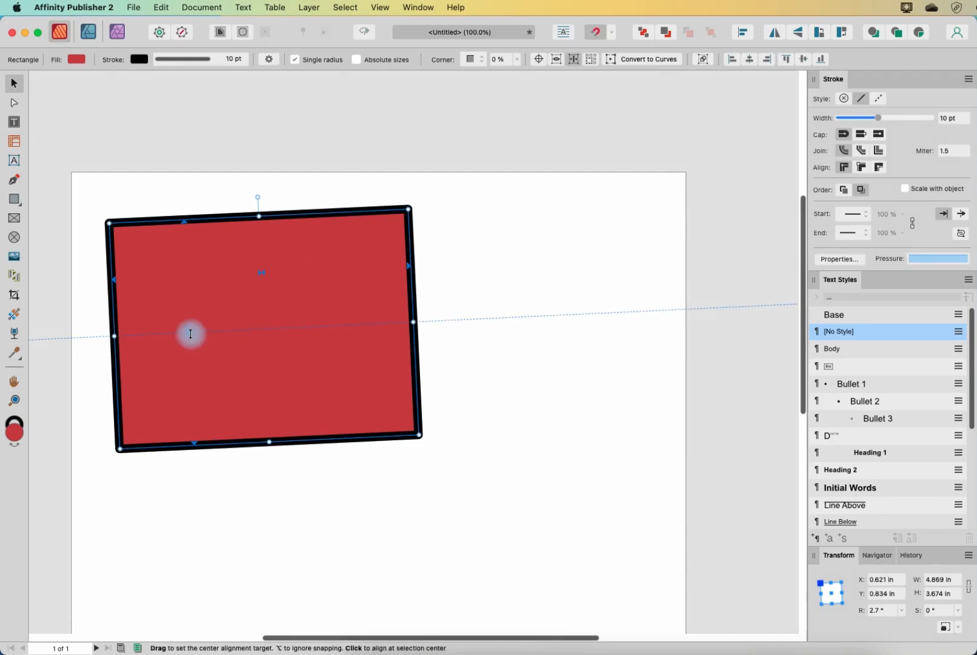
pyautogui.moveTo(258, 199)
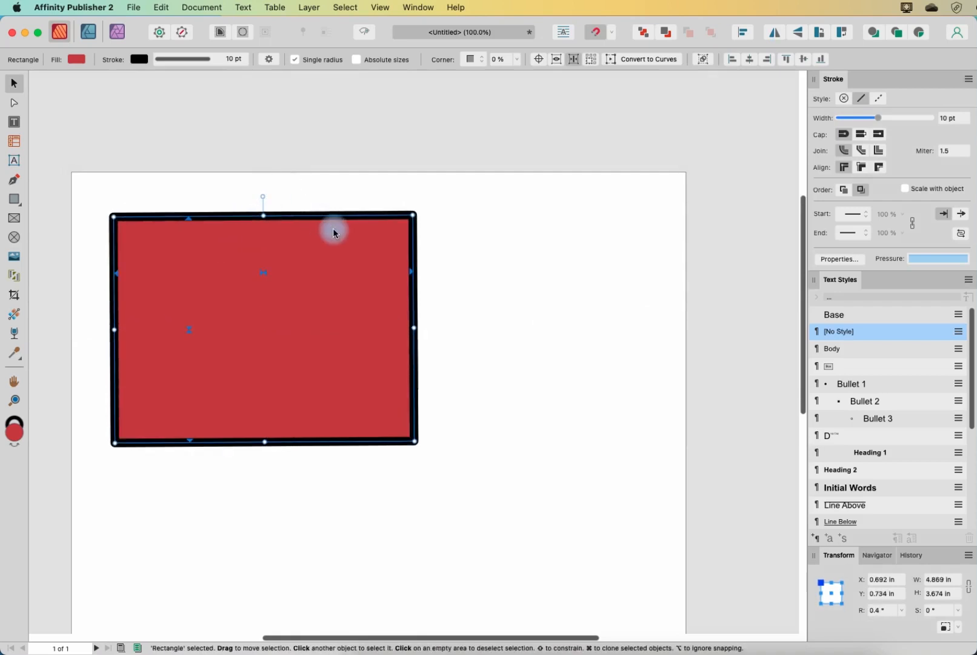
# Show the page grid while placing the rectangle near the top edge, then hide the grid again
pyautogui.click(379, 8)
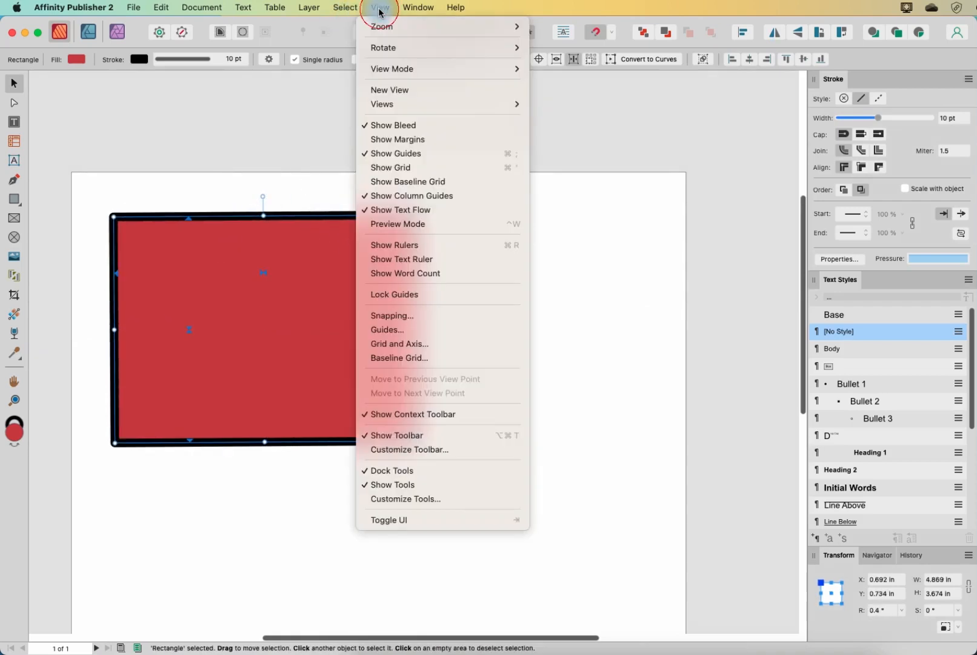
pyautogui.click(390, 168)
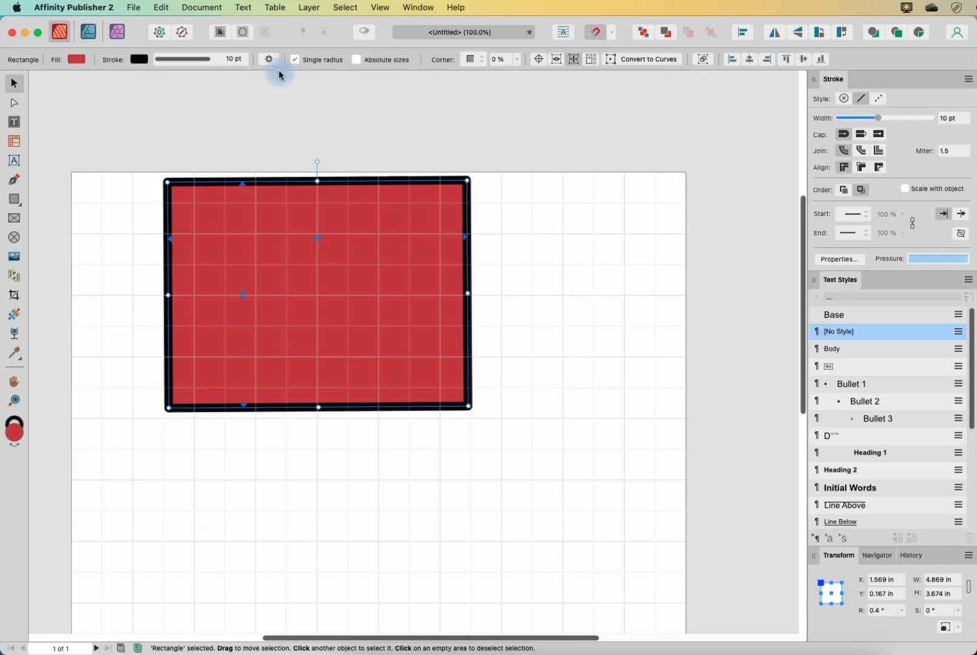
pyautogui.click(380, 7)
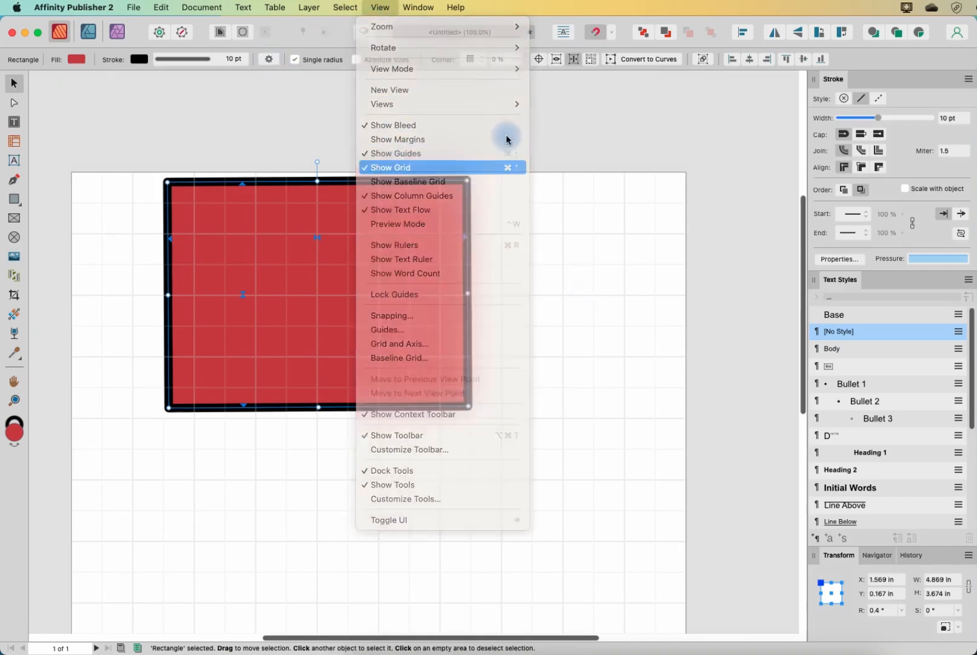
pyautogui.click(392, 167)
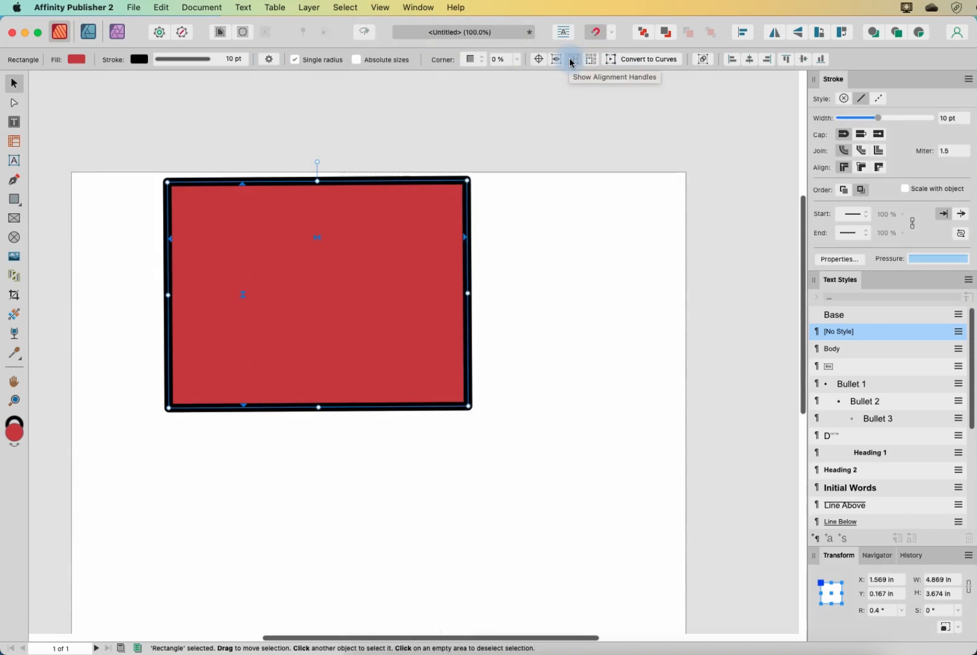
pyautogui.moveTo(589, 59)
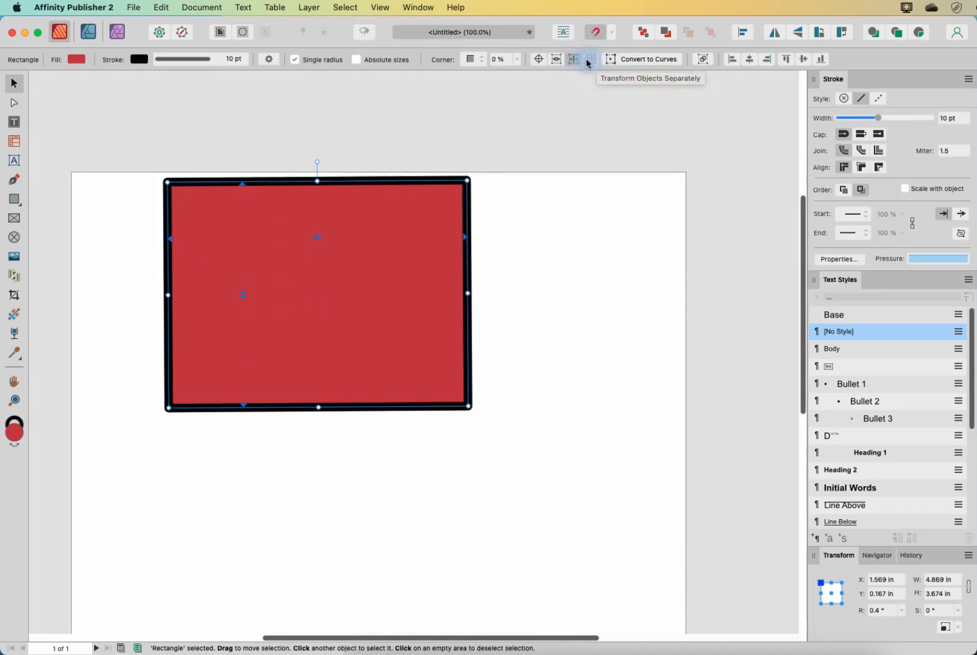
pyautogui.moveTo(470, 159)
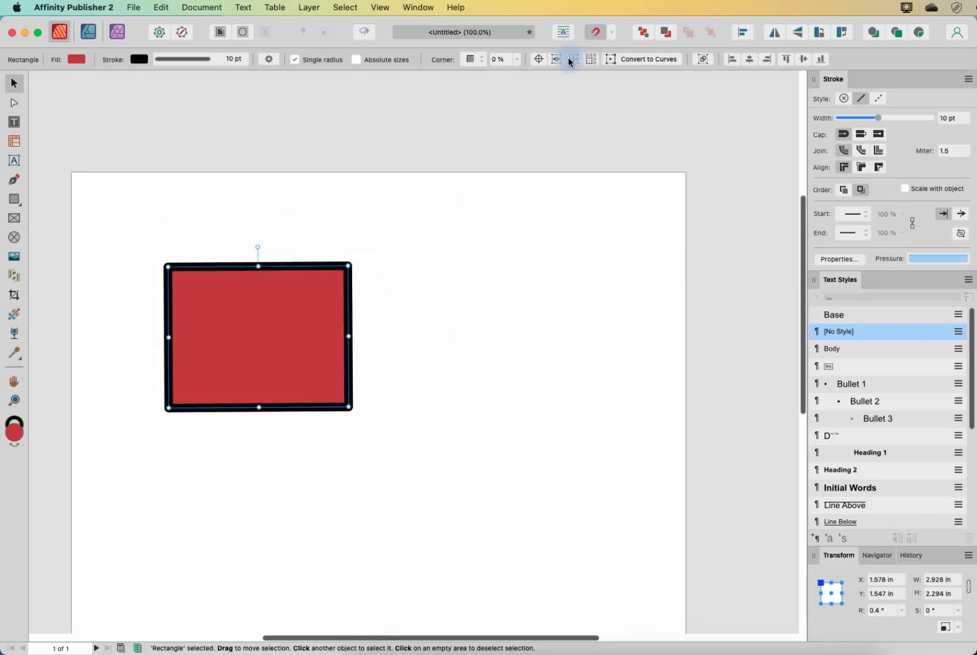
# Duplicate the shrunk red rectangle so a matching copy sits to its right
pyautogui.press('cmd+z')
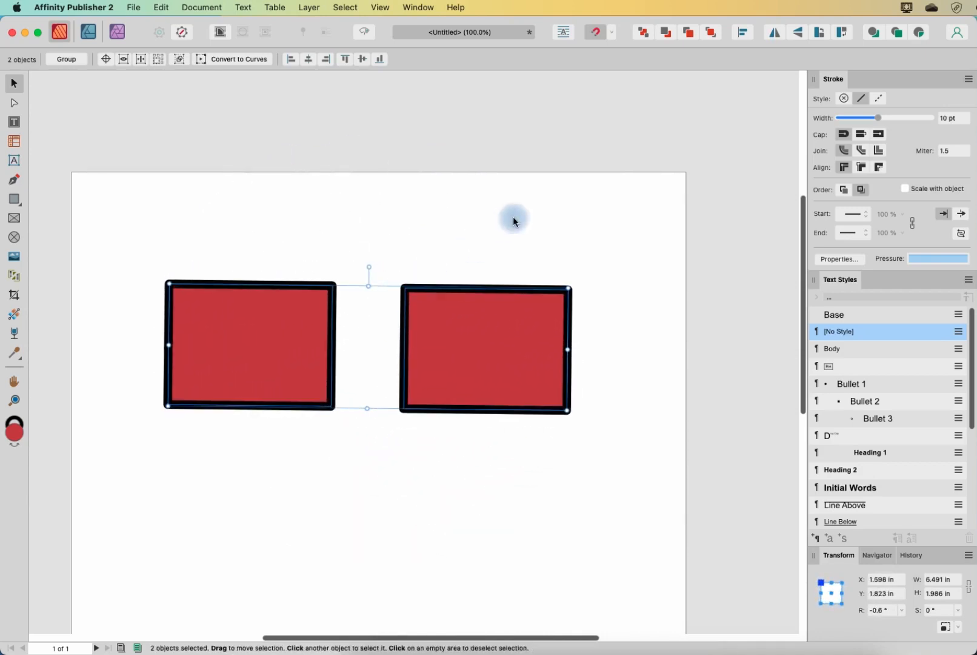
# Select both rectangles, reset their rotation to level, then keep only the left one selected
pyautogui.click(484, 348)
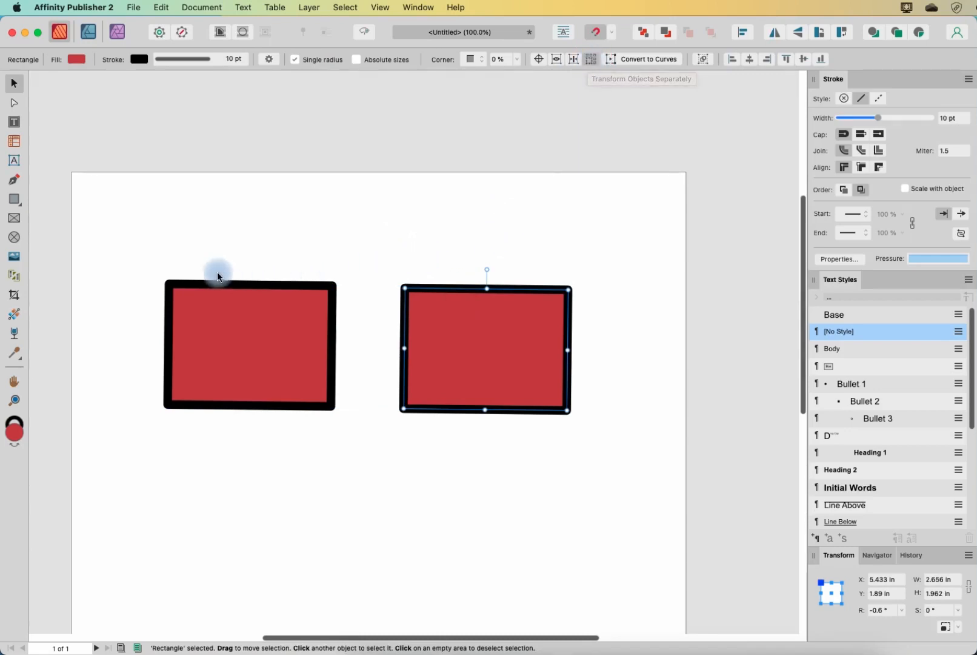
pyautogui.click(248, 347)
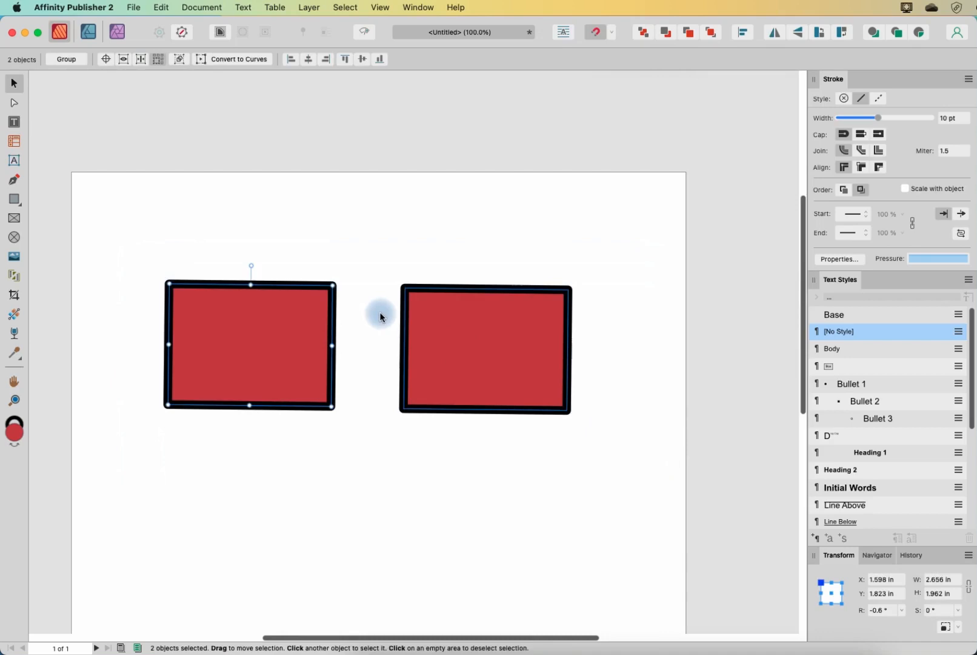
pyautogui.moveTo(415, 294)
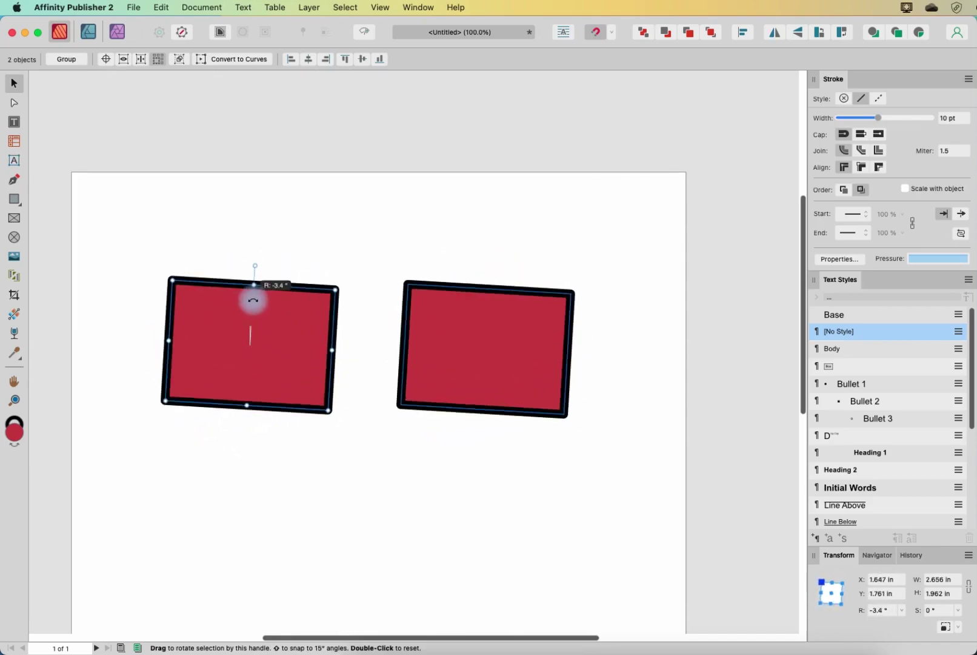
pyautogui.doubleClick(255, 285)
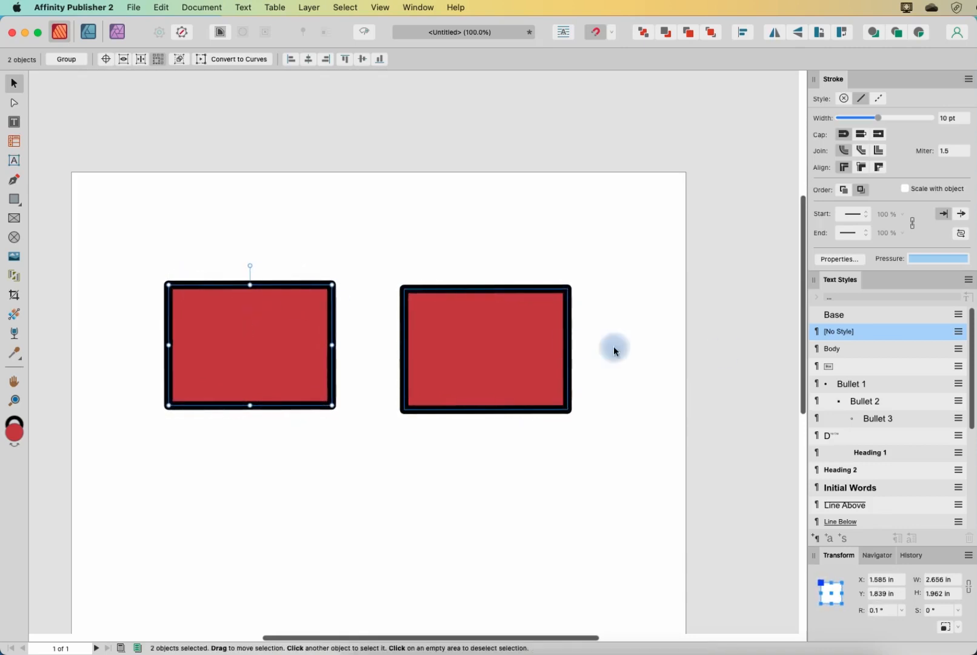
pyautogui.moveTo(428, 289)
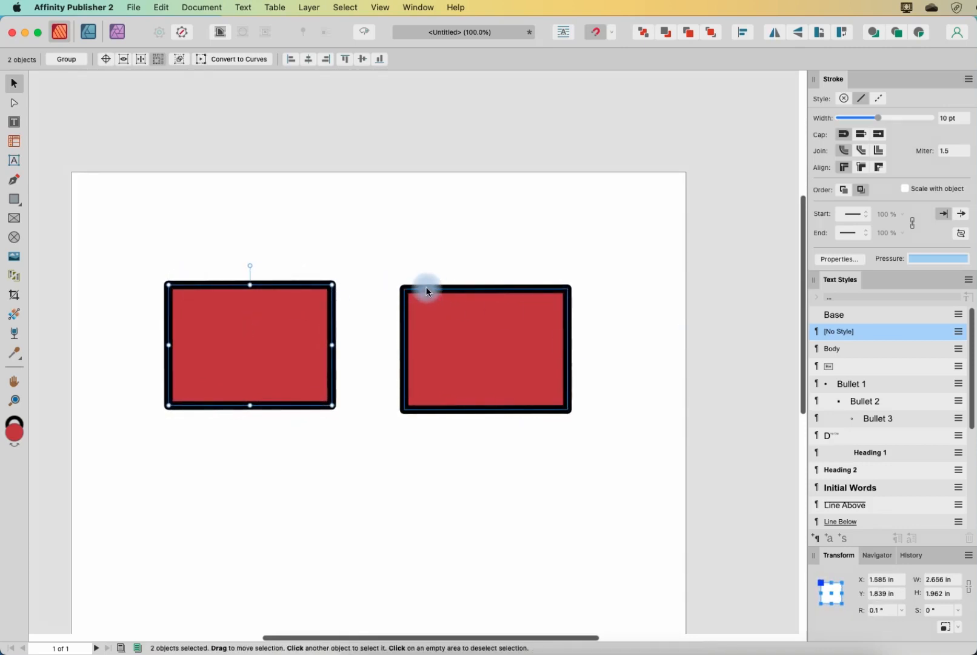
pyautogui.moveTo(565, 262)
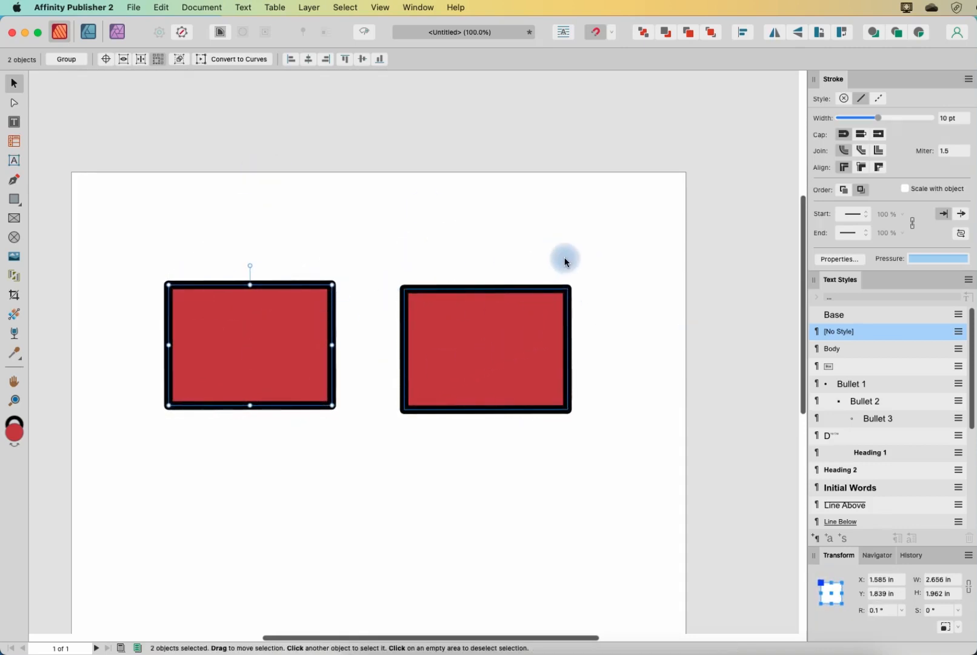
pyautogui.moveTo(39, 187)
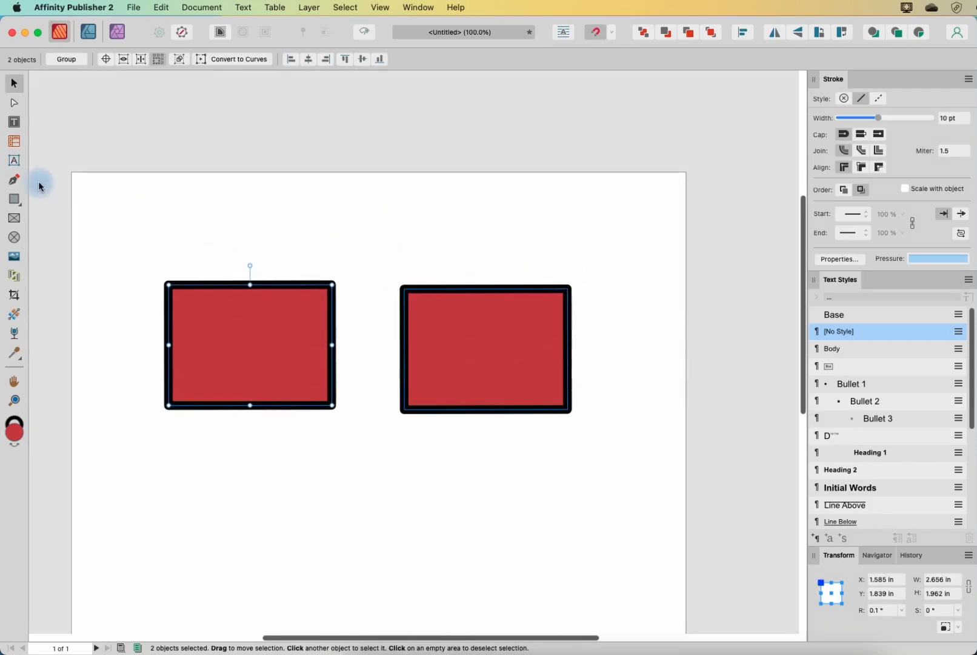
pyautogui.click(249, 346)
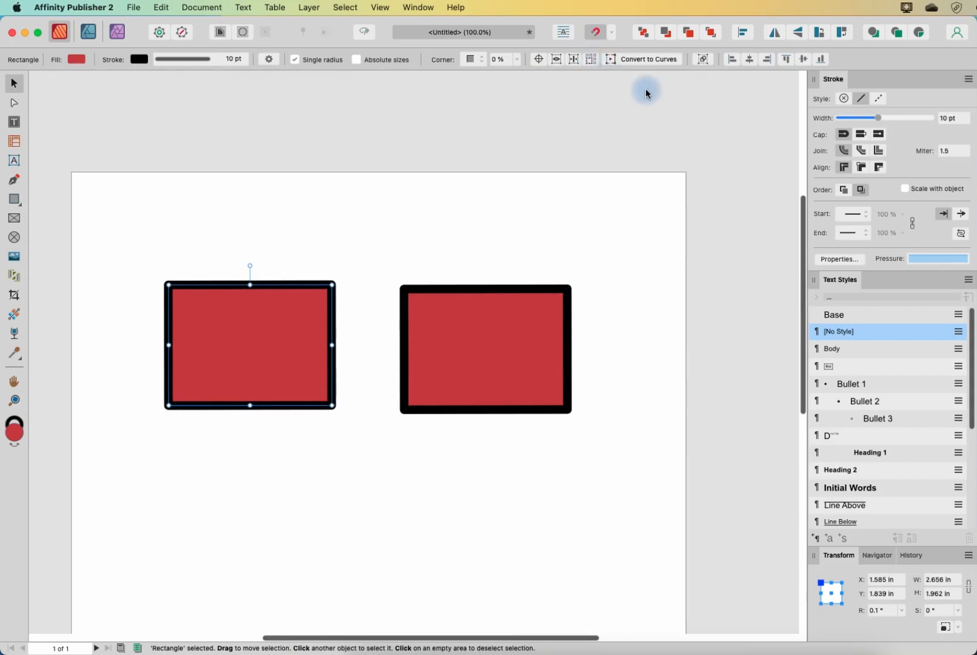
# Align the right rectangle to the page's left edge using the alignment buttons
pyautogui.click(485, 349)
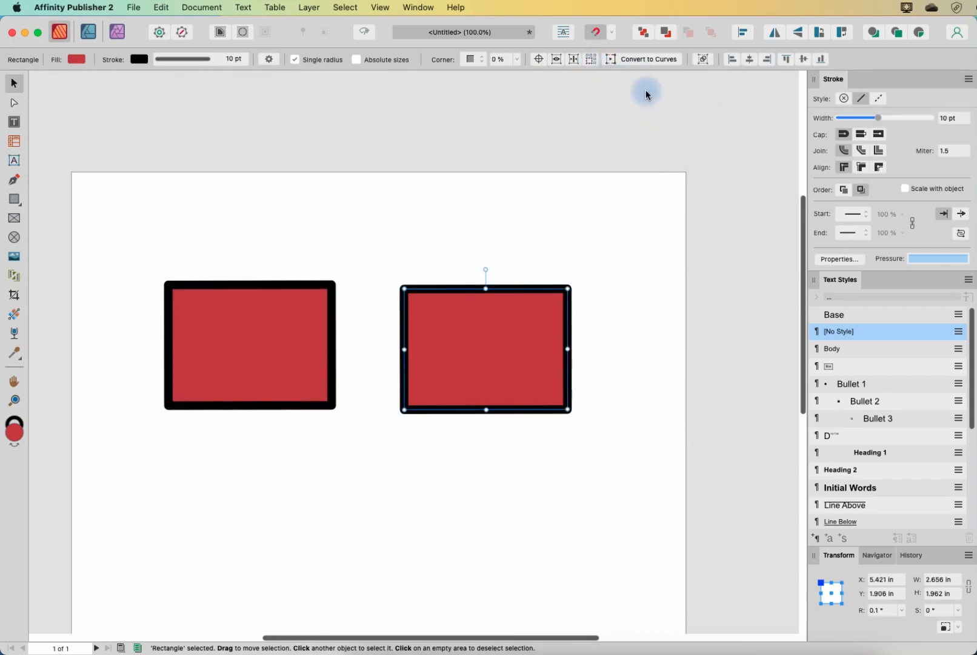
pyautogui.moveTo(728, 58)
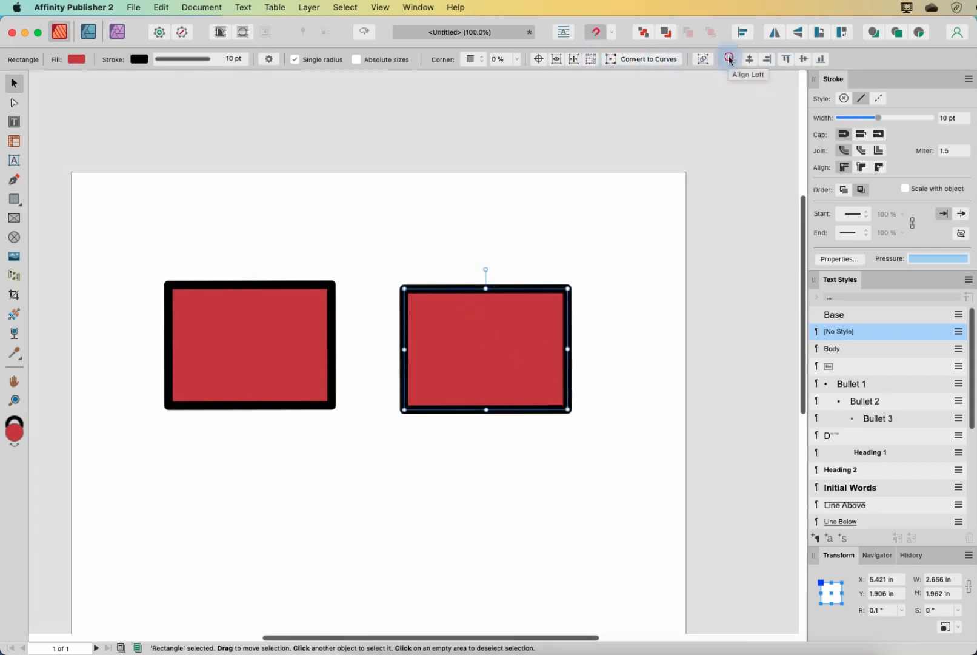
pyautogui.click(731, 58)
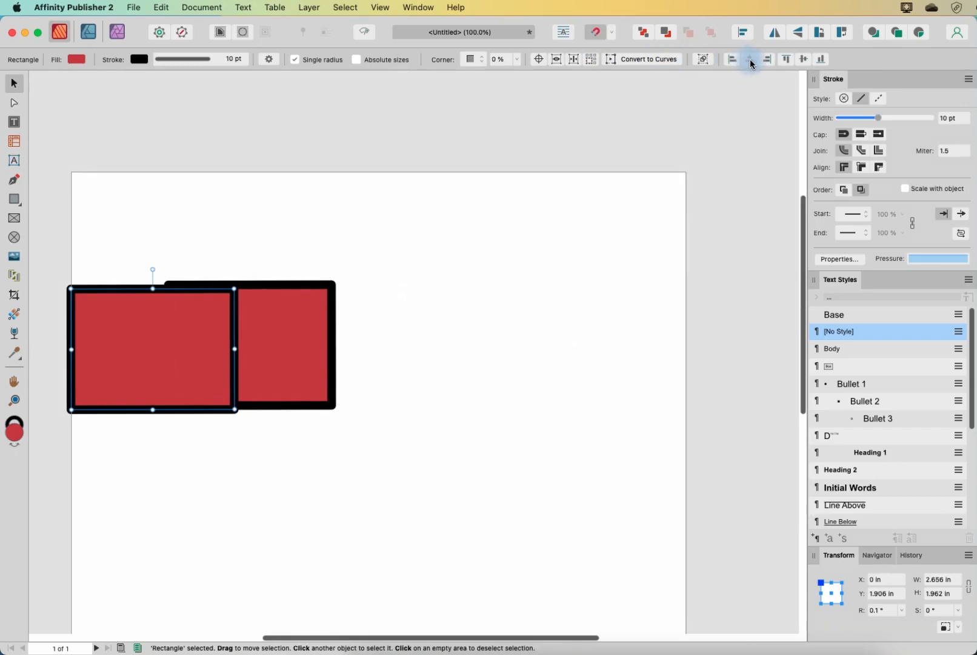
pyautogui.click(768, 58)
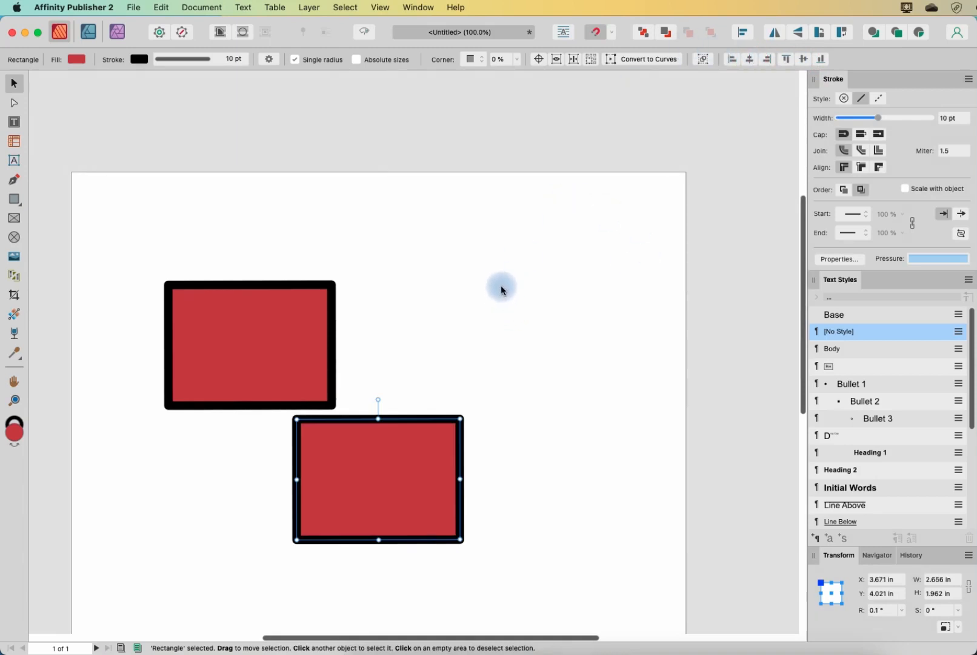
pyautogui.moveTo(525, 265)
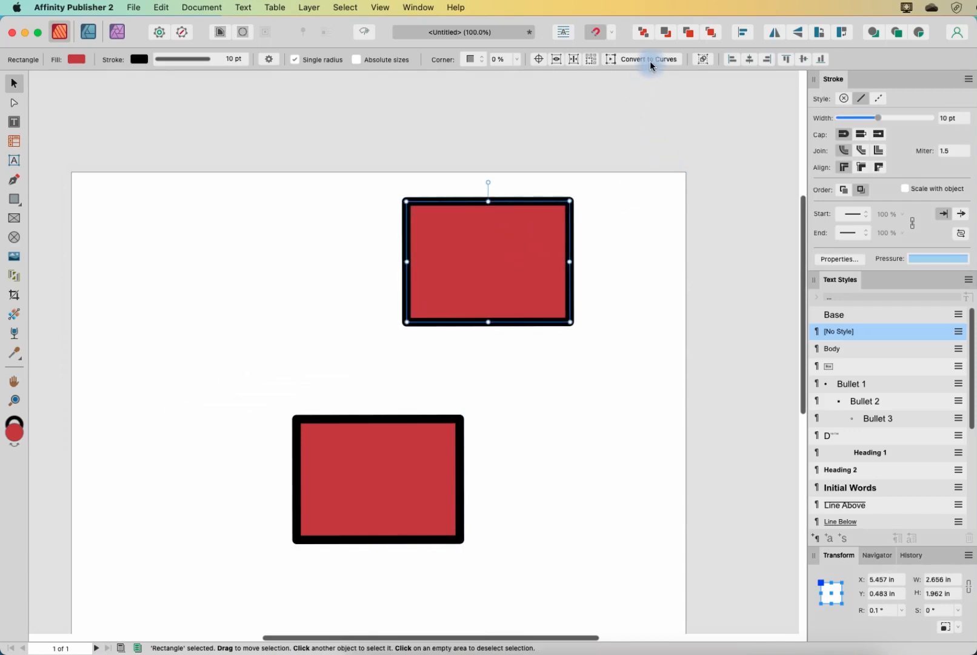
# Convert the top rectangle to curves and nudge its corner node out and back
pyautogui.click(647, 58)
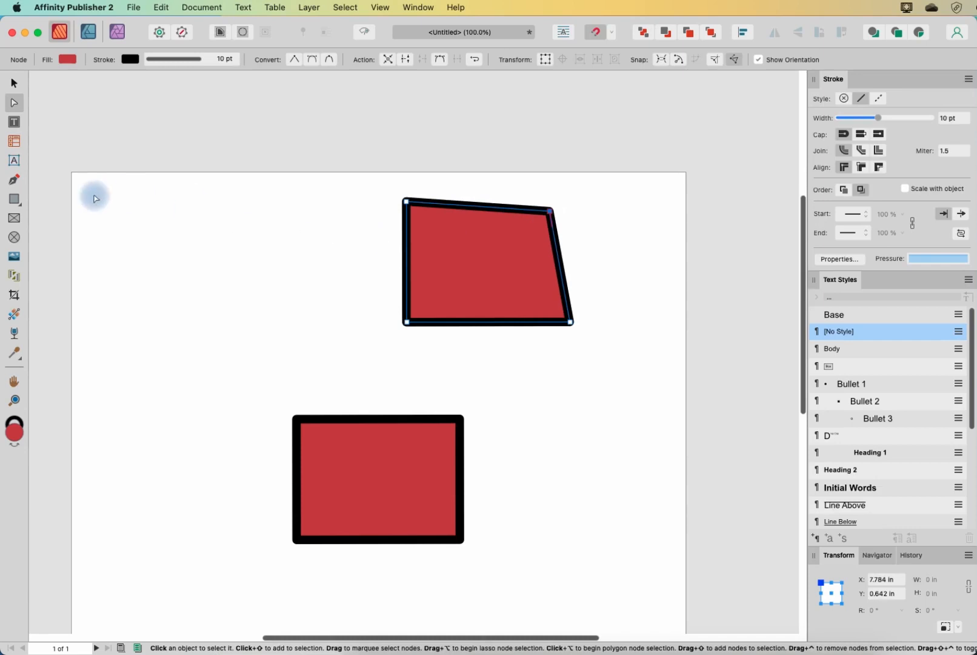
pyautogui.moveTo(26, 139)
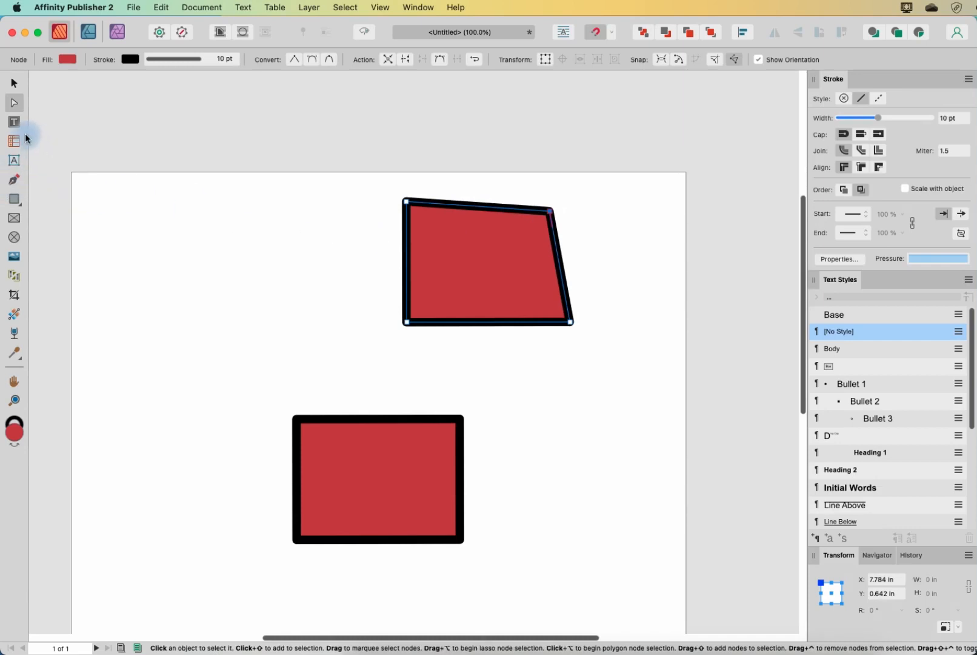
pyautogui.moveTo(13, 103)
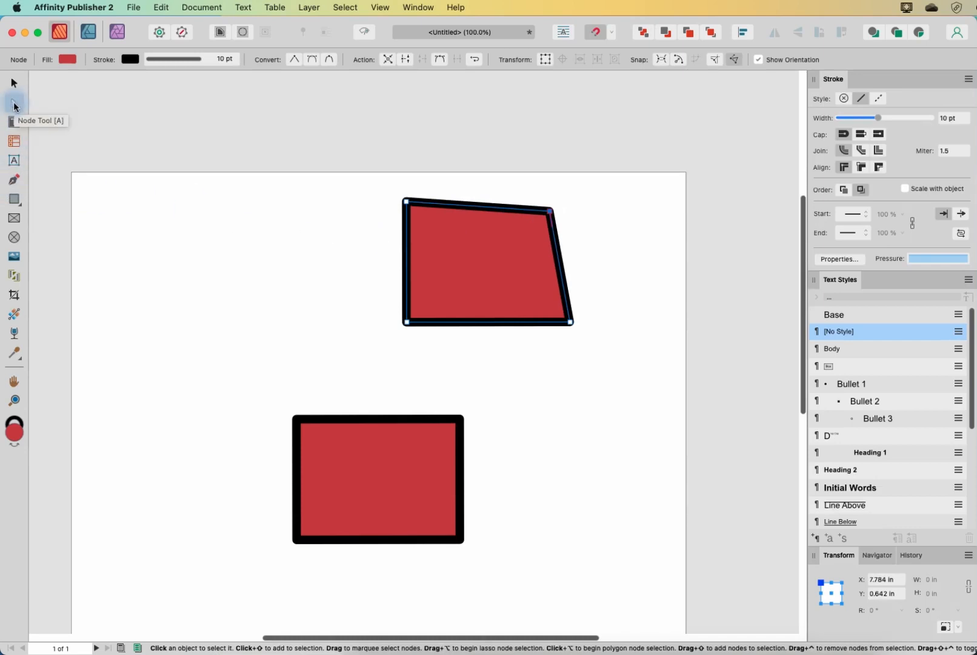
pyautogui.moveTo(245, 200)
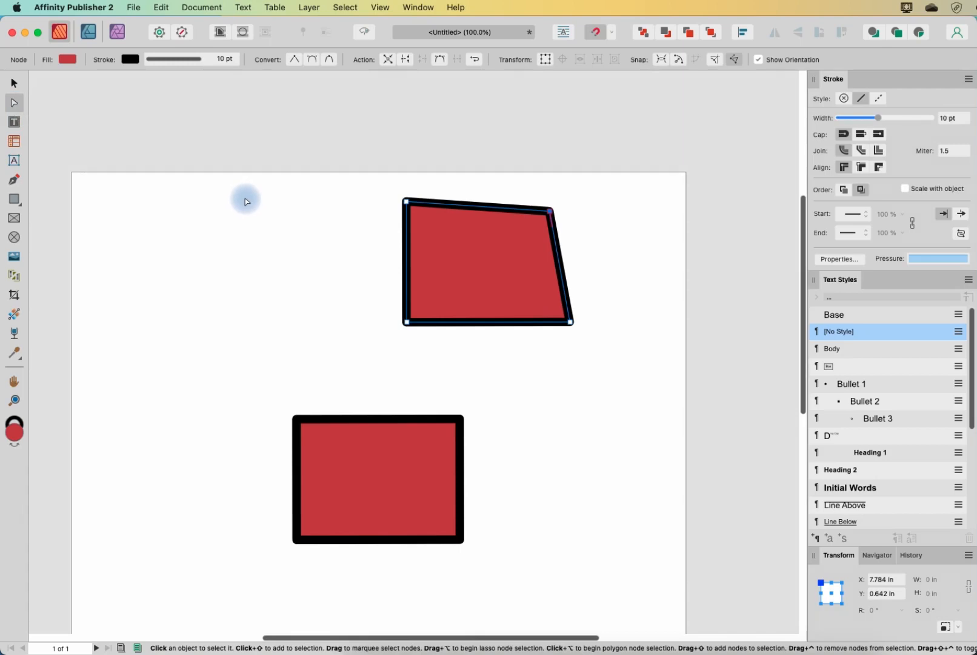
pyautogui.moveTo(114, 140)
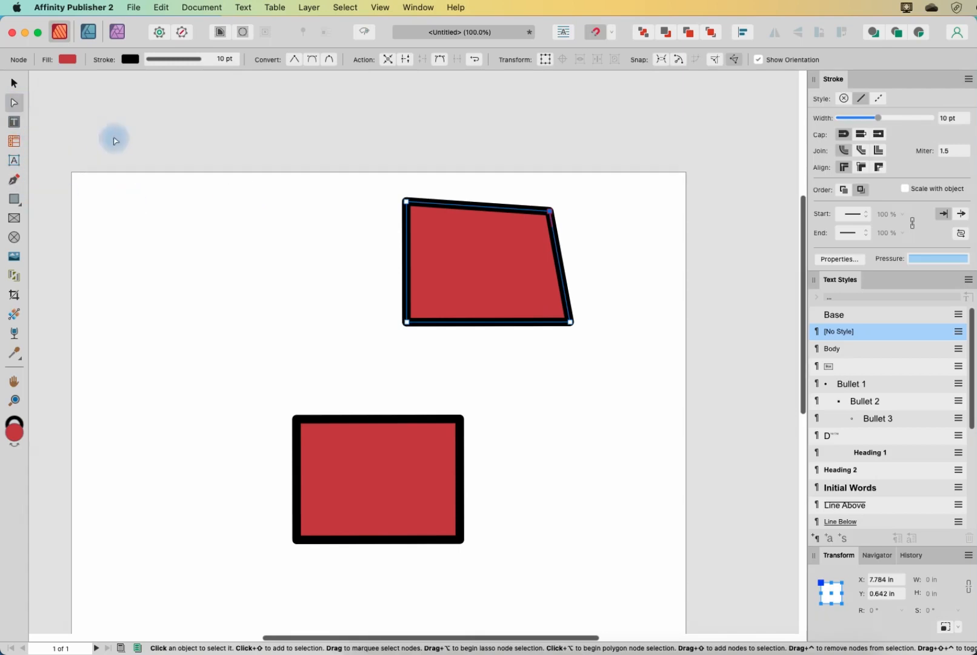
pyautogui.click(551, 212)
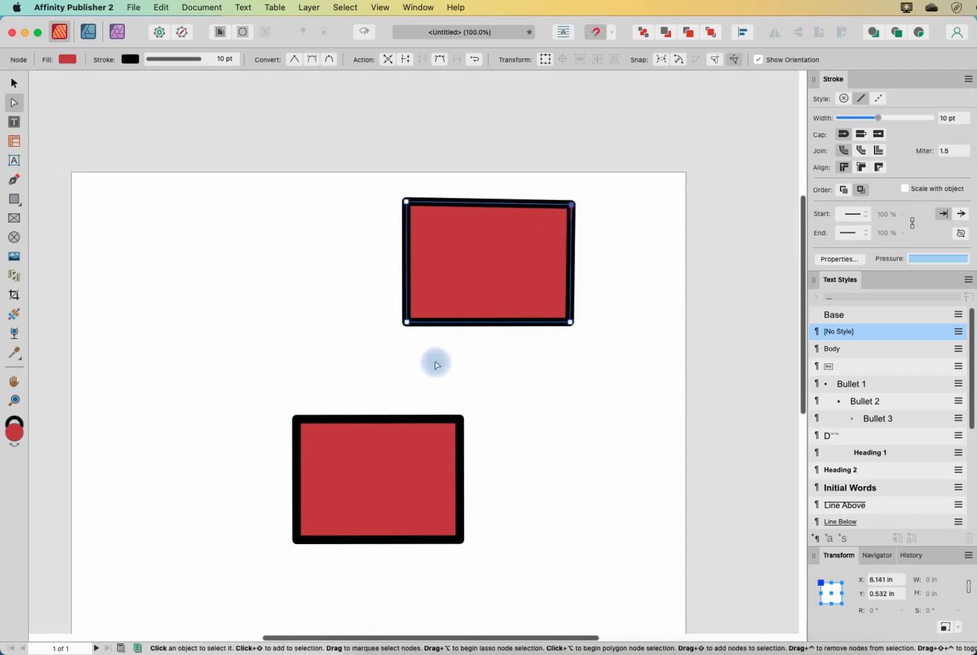
pyautogui.moveTo(429, 360)
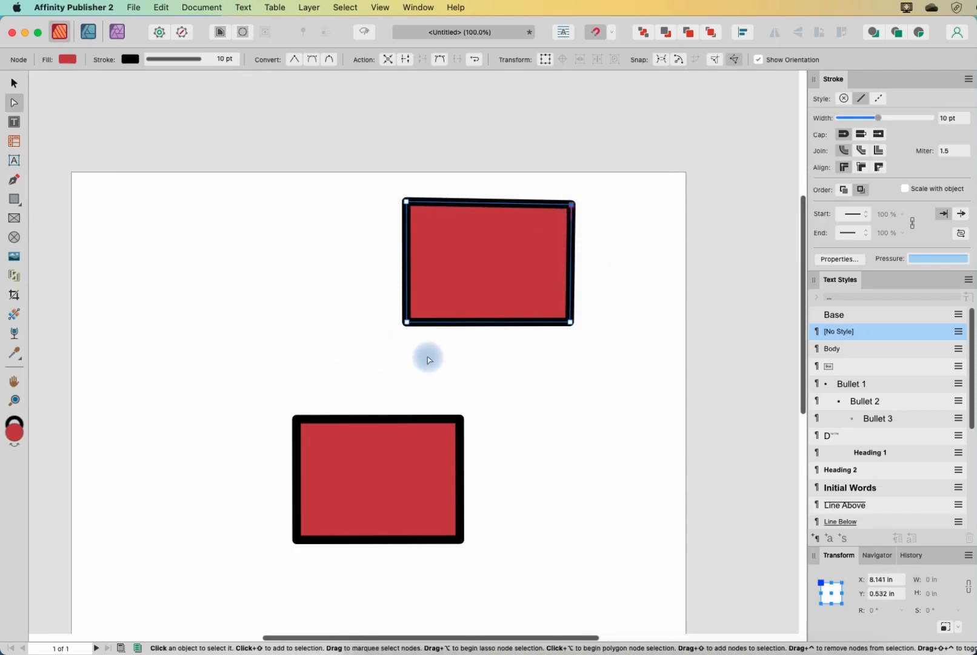
# Choose Rounded Rectangle from the shape types and apply it to the lower rectangle at 56% corners
pyautogui.click(14, 198)
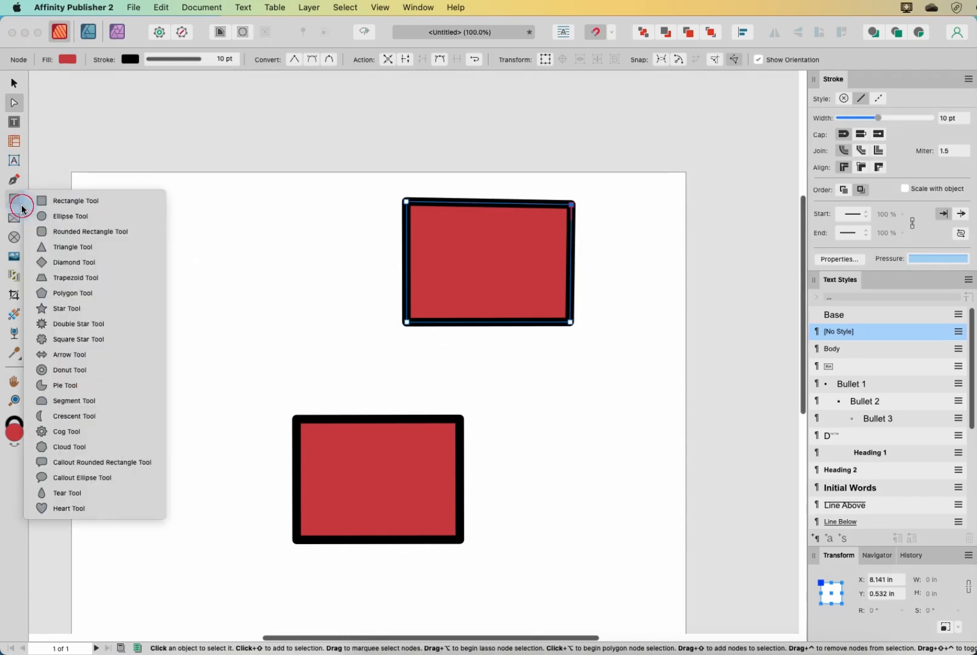
pyautogui.moveTo(219, 292)
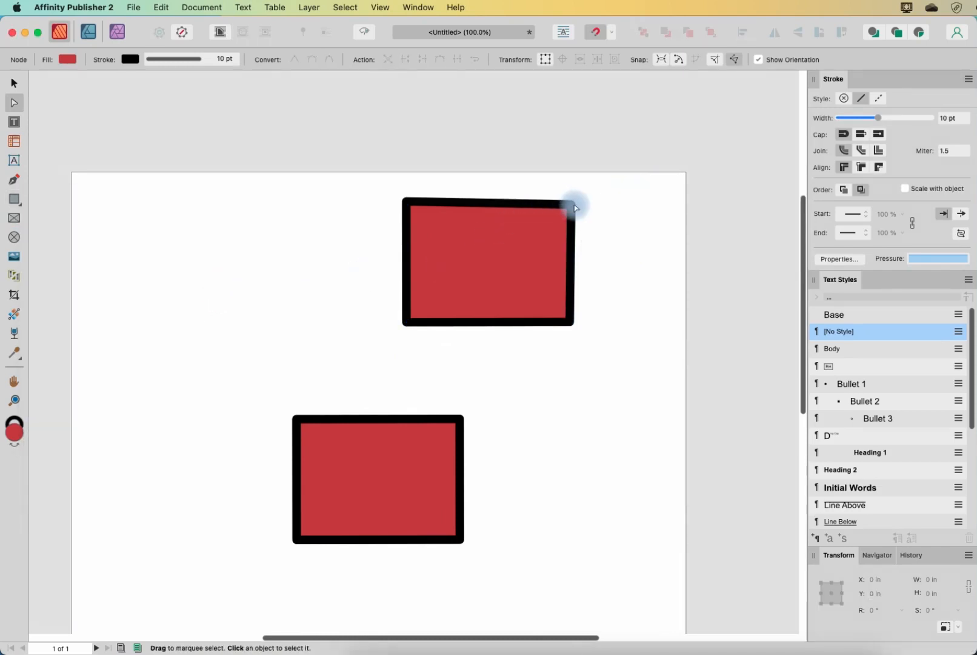
pyautogui.moveTo(572, 311)
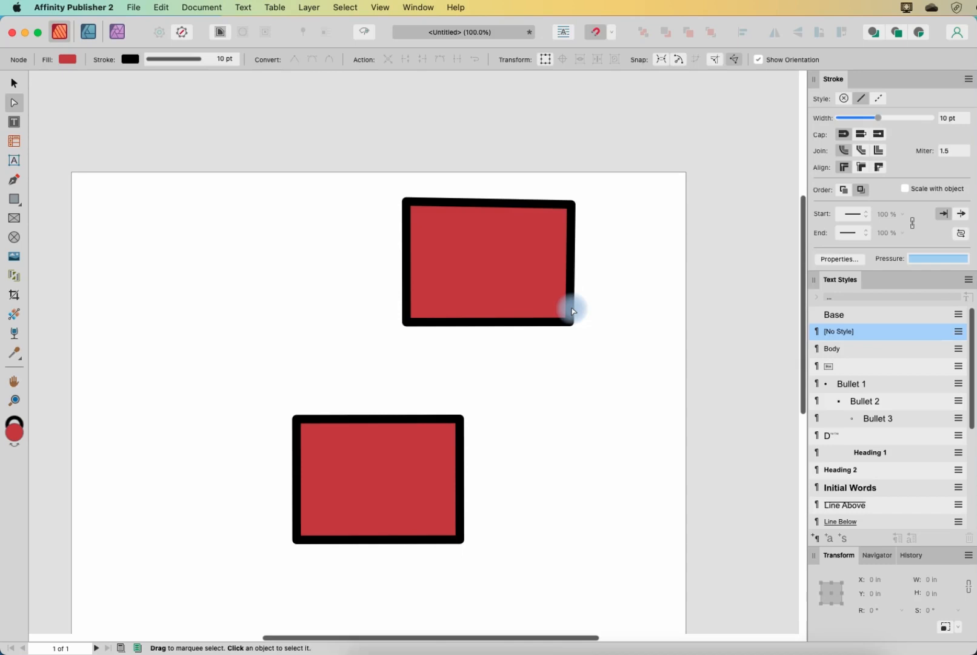
pyautogui.moveTo(432, 452)
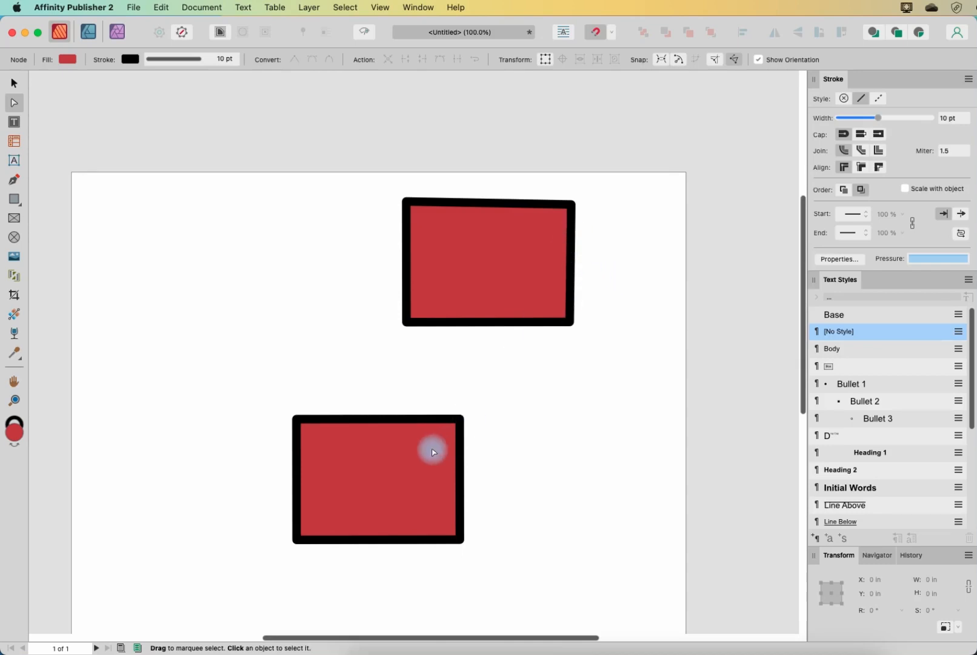
pyautogui.click(427, 551)
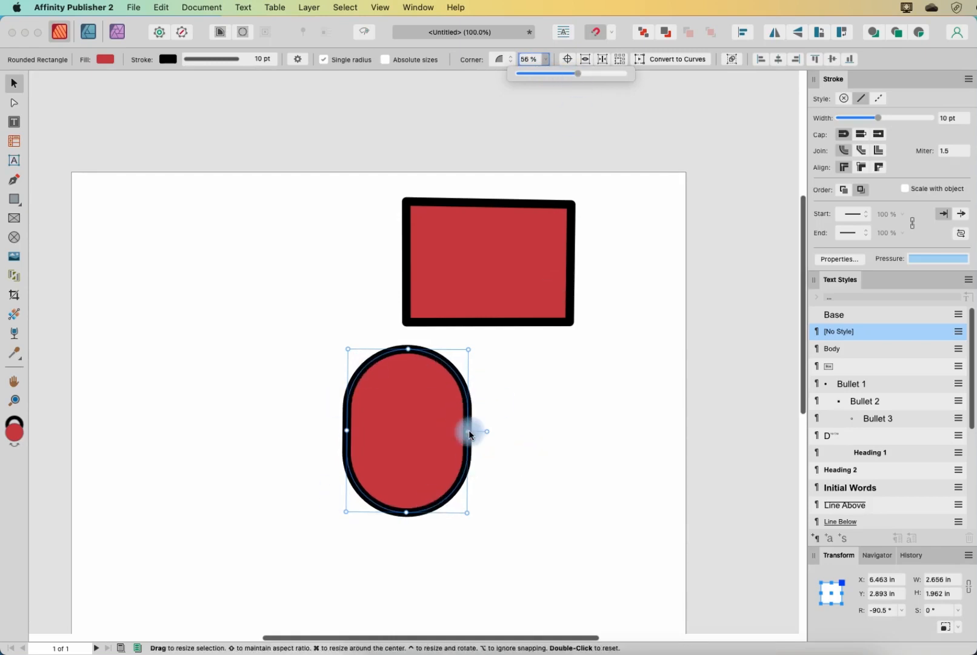
pyautogui.moveTo(651, 382)
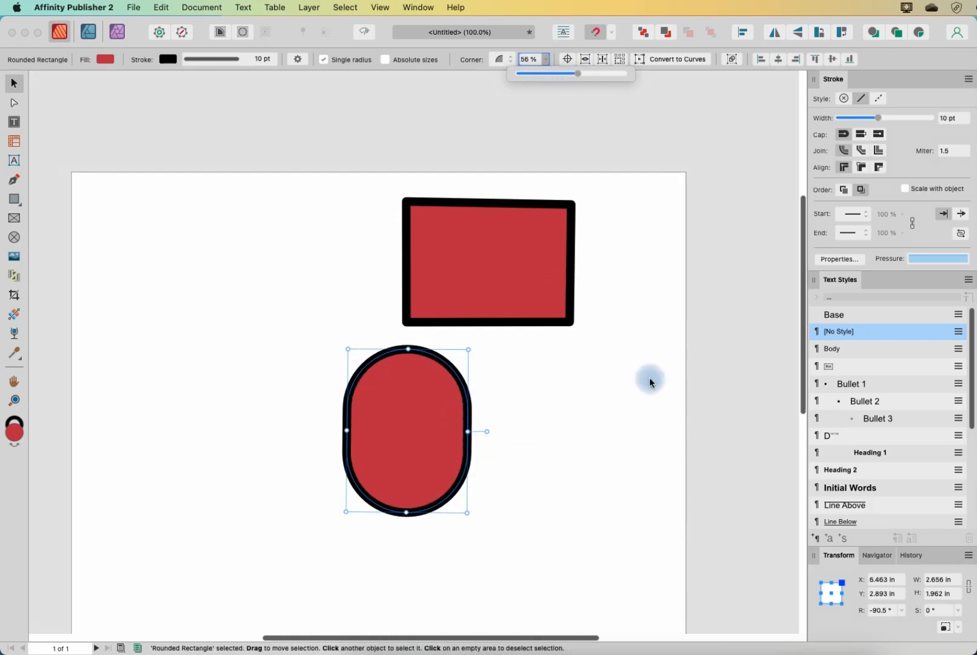
# Convert the upright pill to curves so its bottom nodes can be flared into a belly shape
pyautogui.click(14, 102)
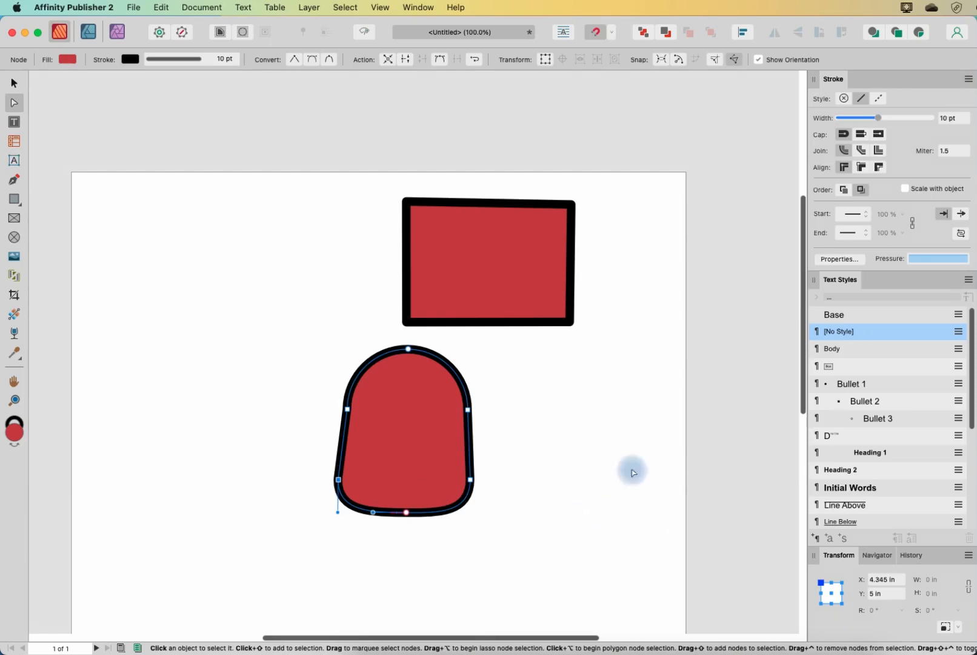
pyautogui.moveTo(616, 409)
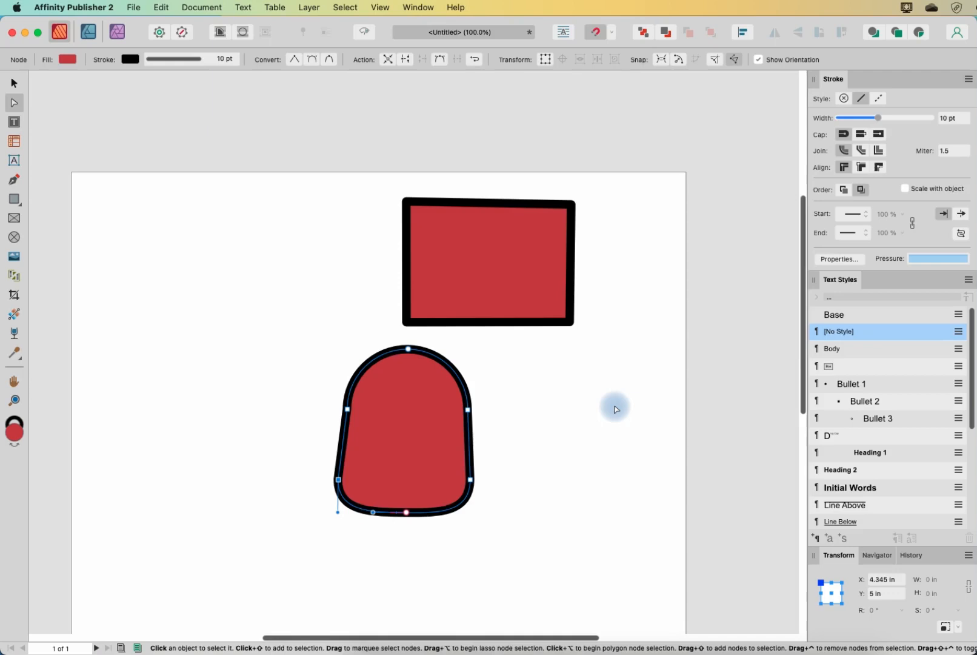
pyautogui.moveTo(414, 537)
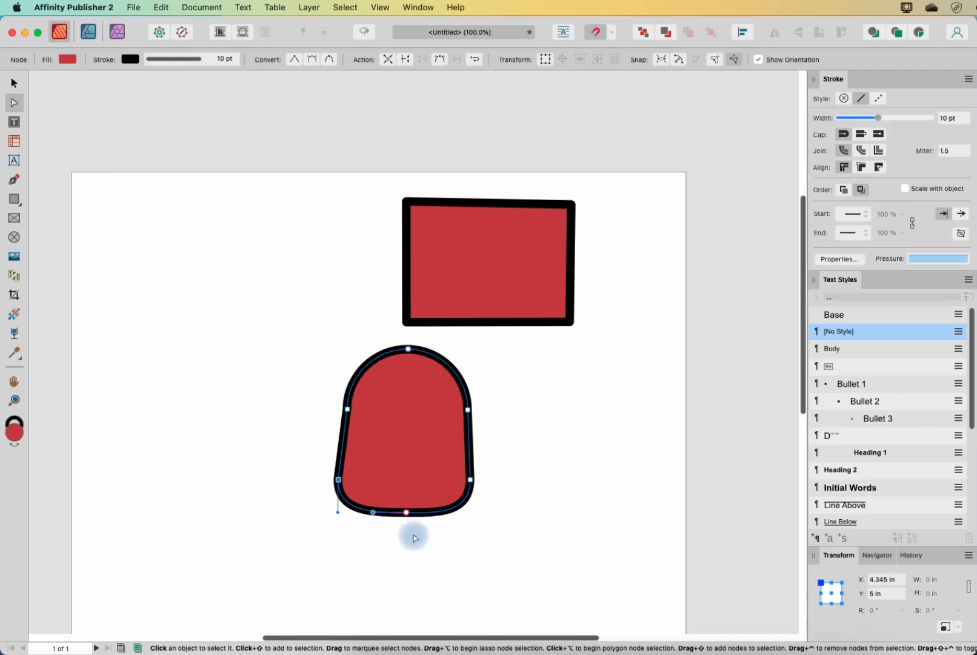
pyautogui.moveTo(512, 232)
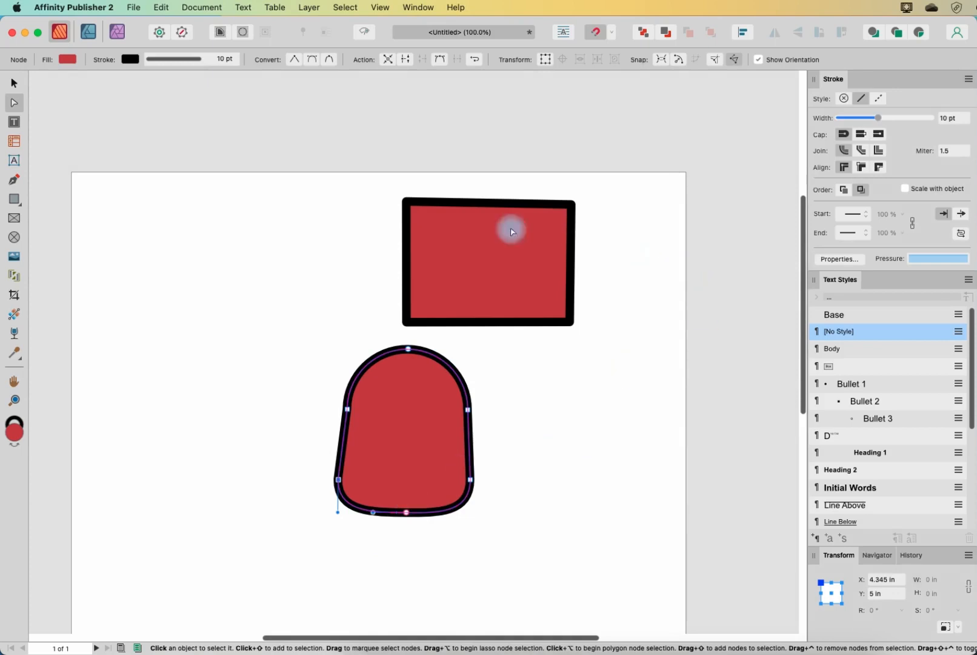
pyautogui.moveTo(498, 312)
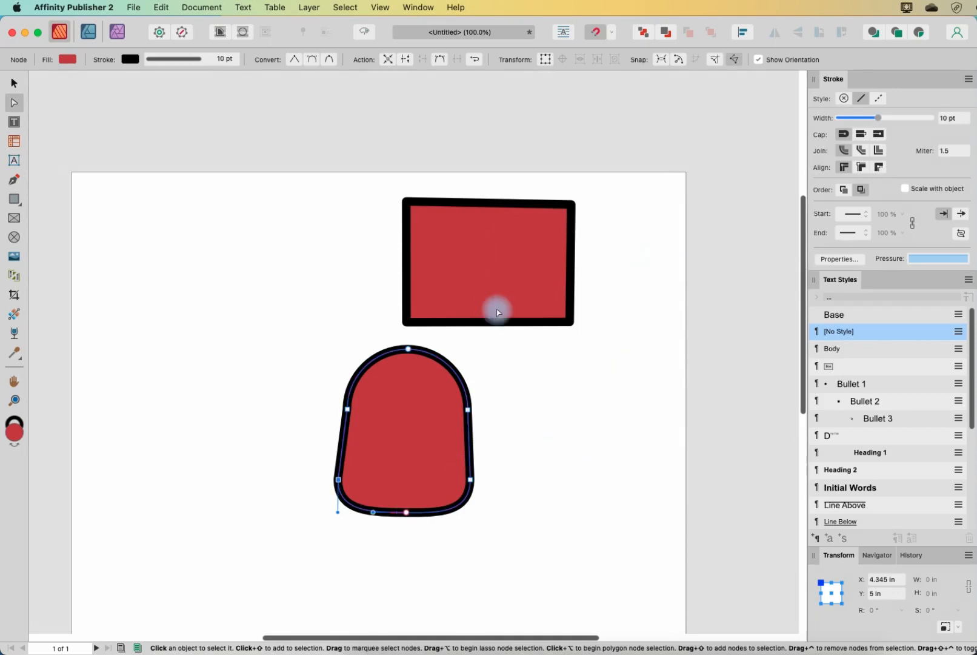
pyautogui.moveTo(512, 309)
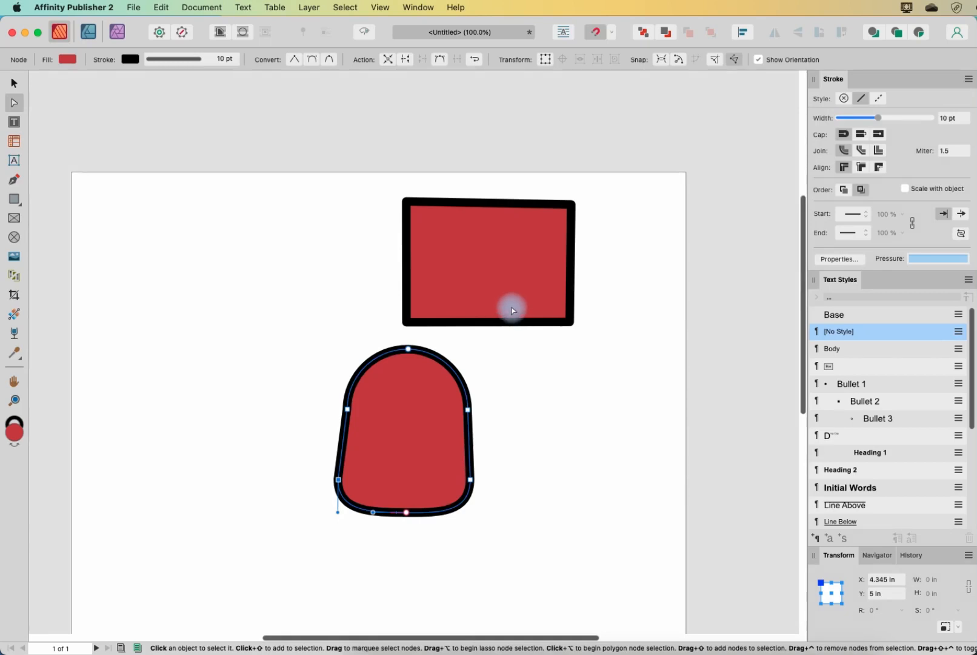
pyautogui.moveTo(100, 156)
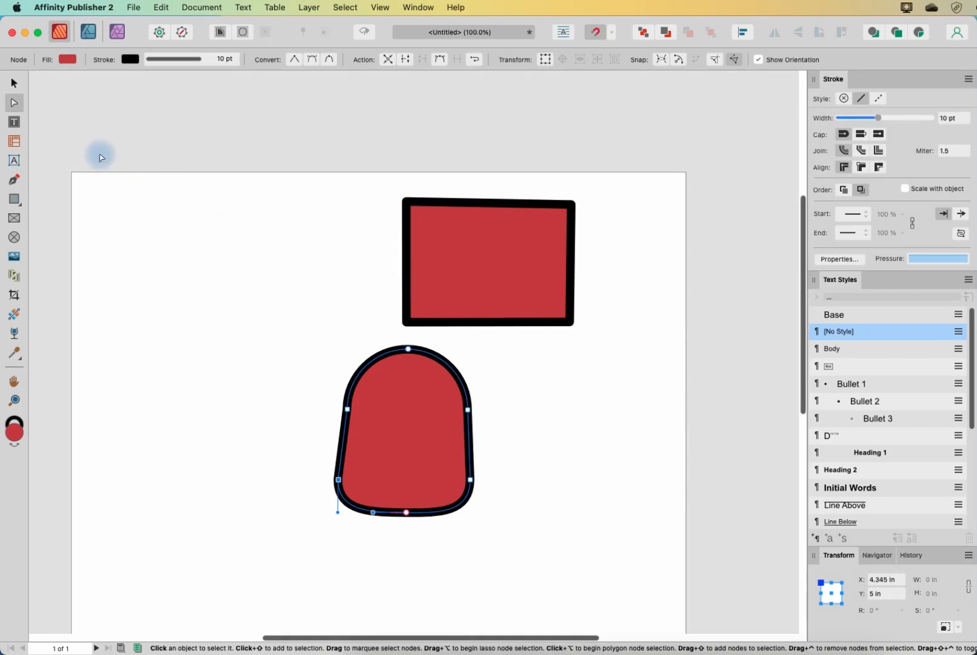